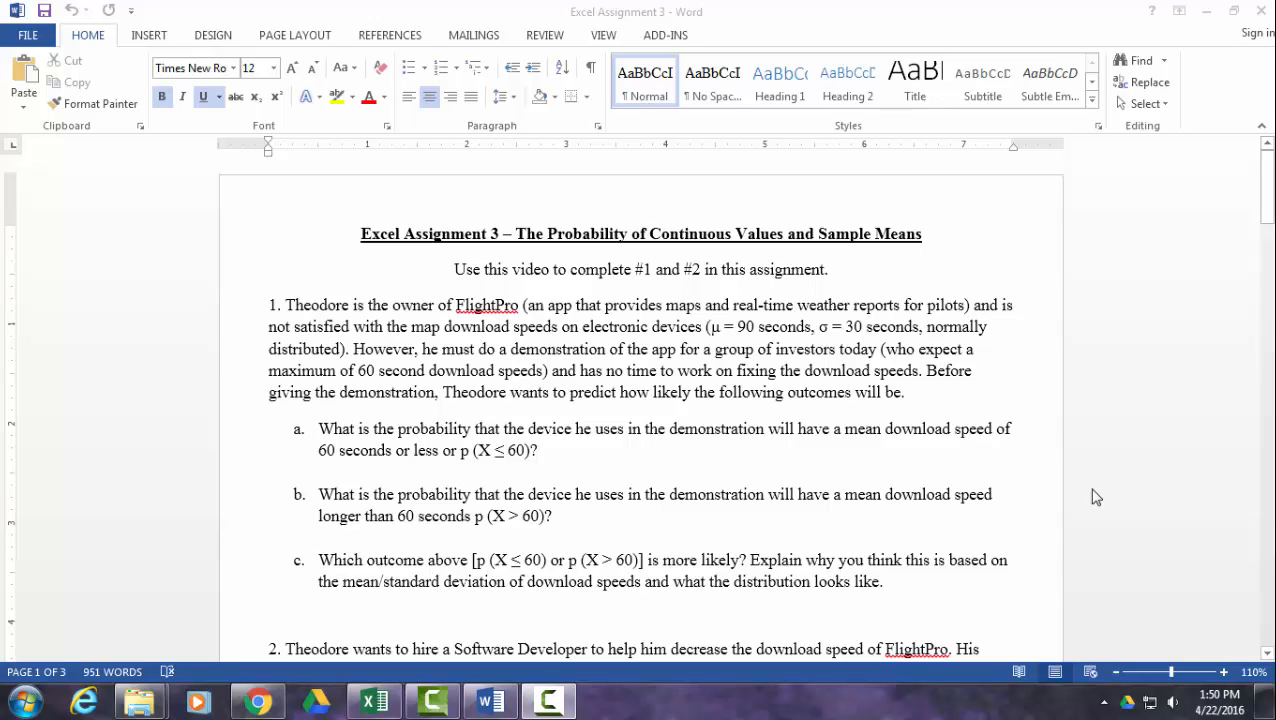
{"action": "mouse_move", "coordinate": [1076, 500]}
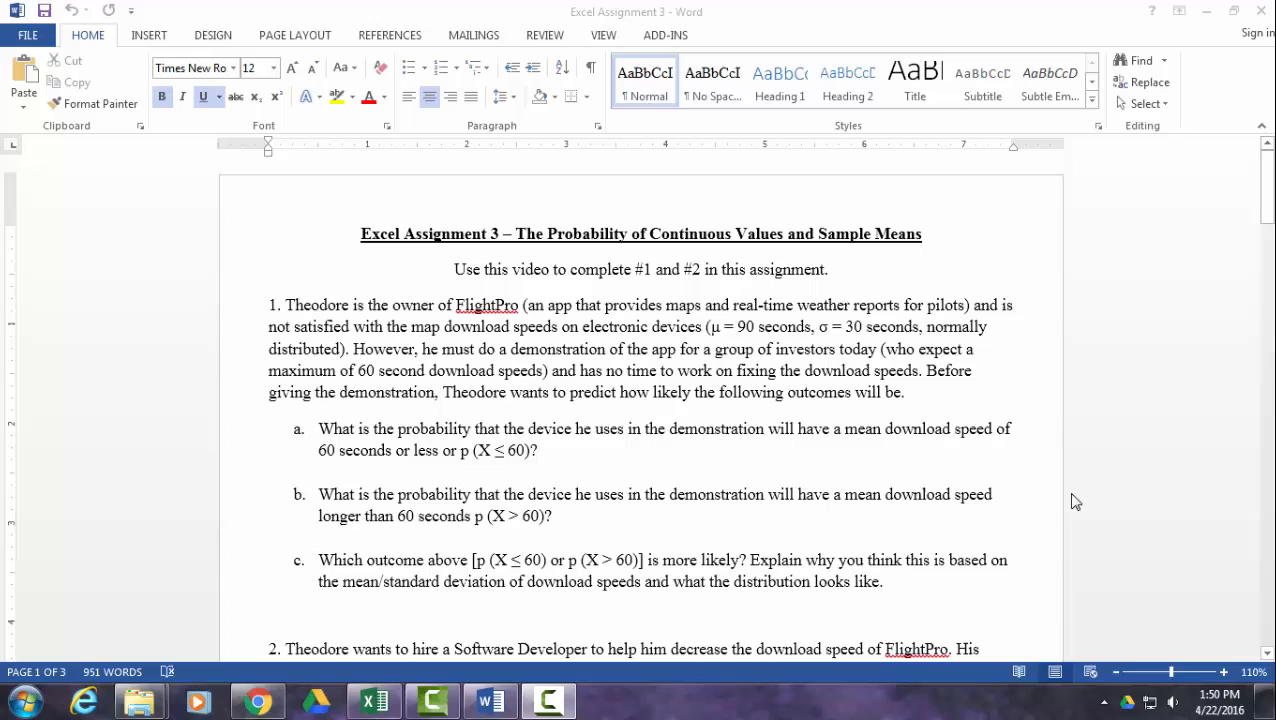
{"action": "mouse_move", "coordinate": [432, 390]}
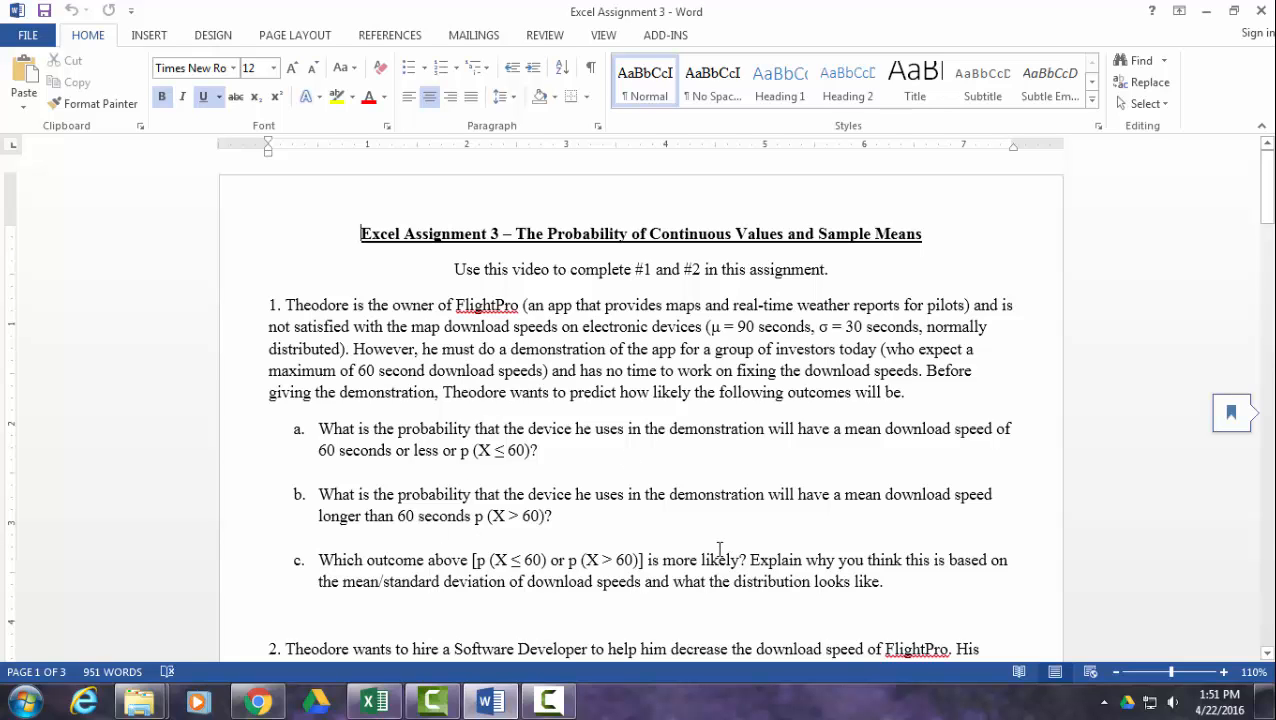
- Enter the mean row with the μ = label in A1 and 90 in B1
{"action": "scroll", "scroll_direction": "down", "scroll_amount": 3}
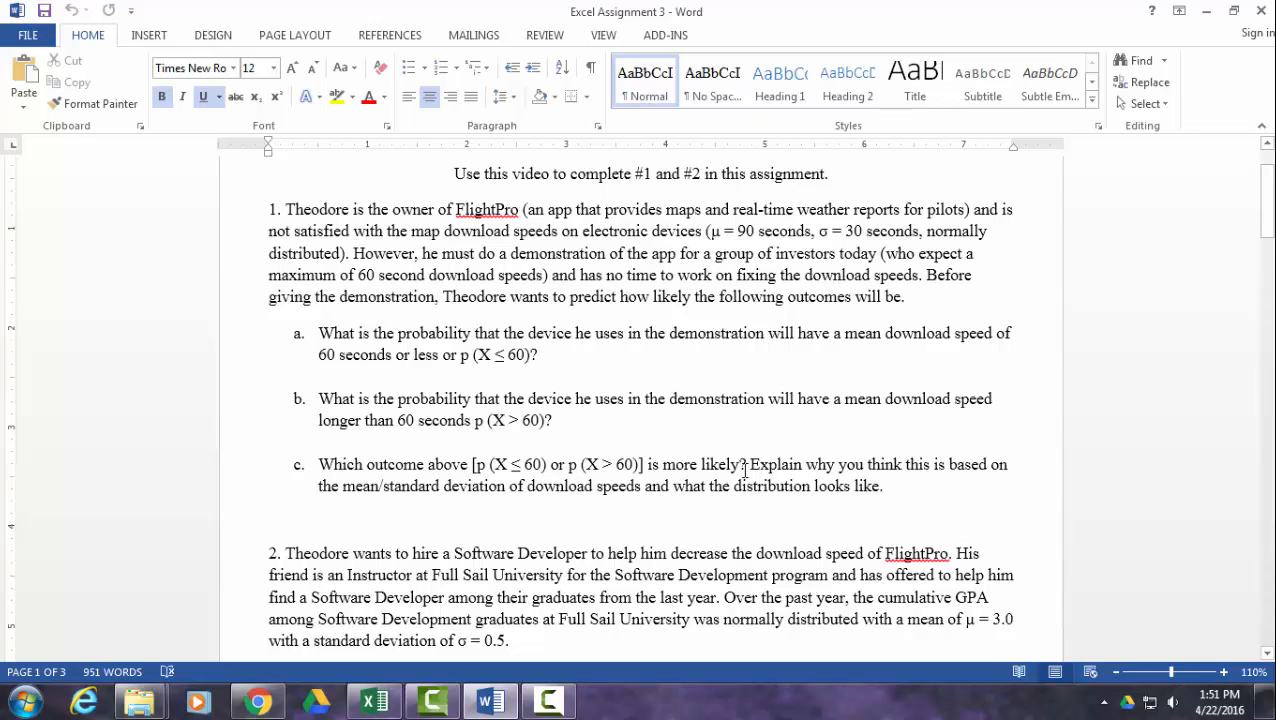
{"action": "mouse_move", "coordinate": [708, 272]}
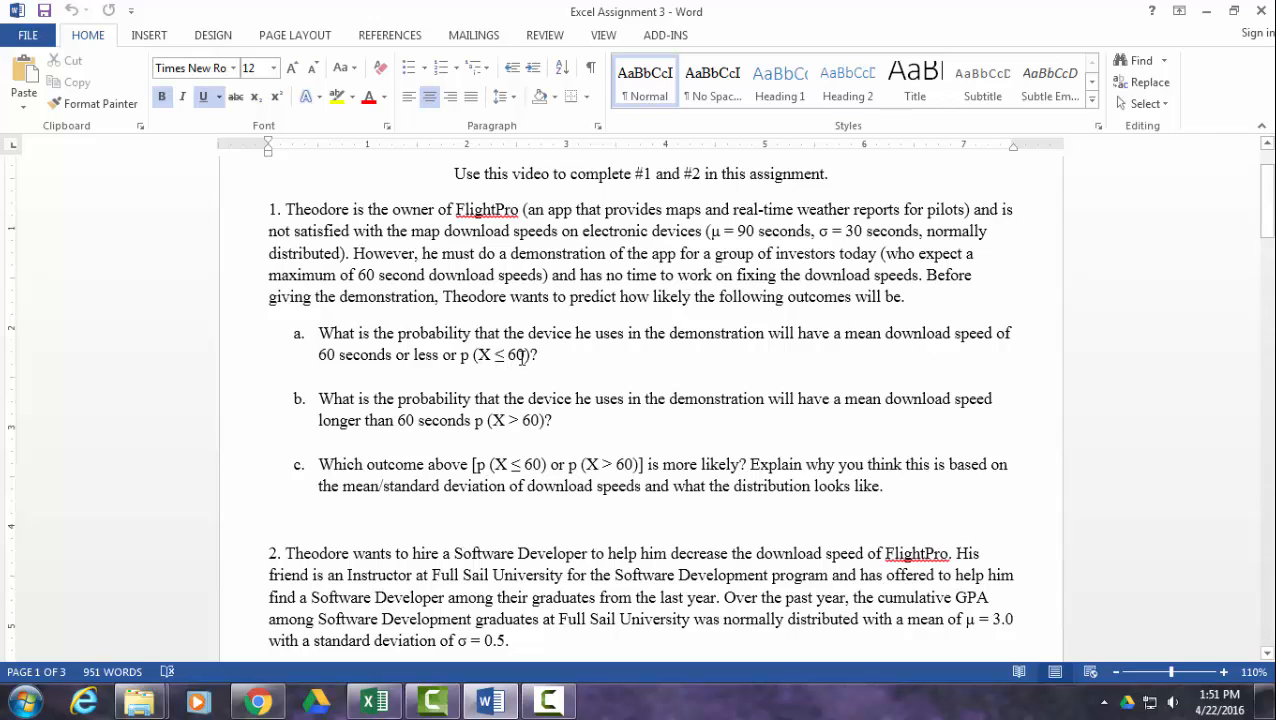
{"action": "mouse_move", "coordinate": [838, 340]}
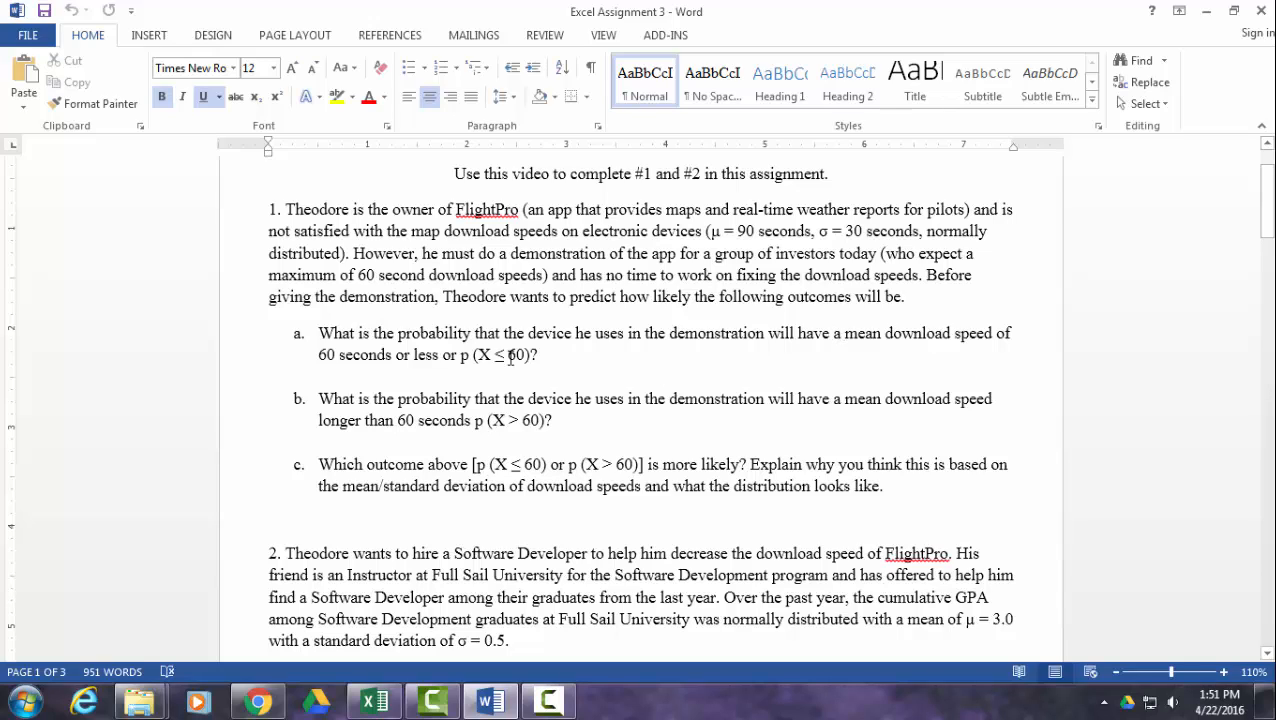
{"action": "mouse_move", "coordinate": [620, 404]}
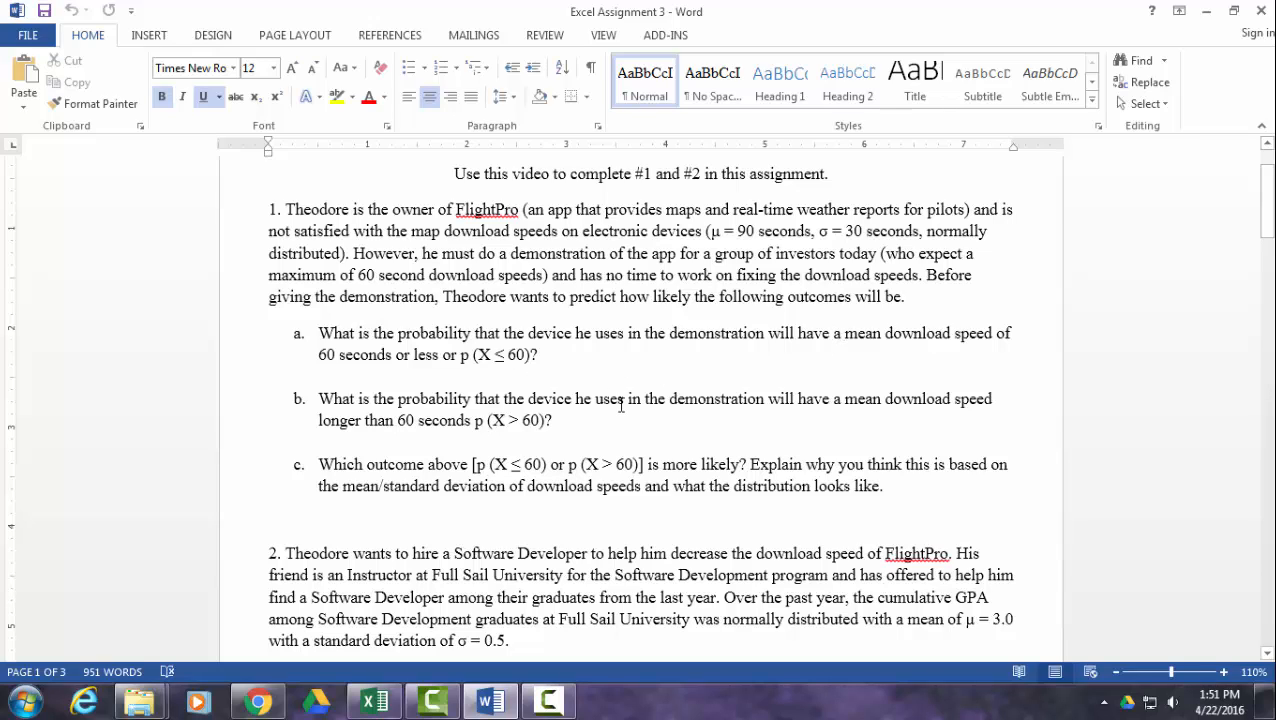
{"action": "mouse_move", "coordinate": [750, 284]}
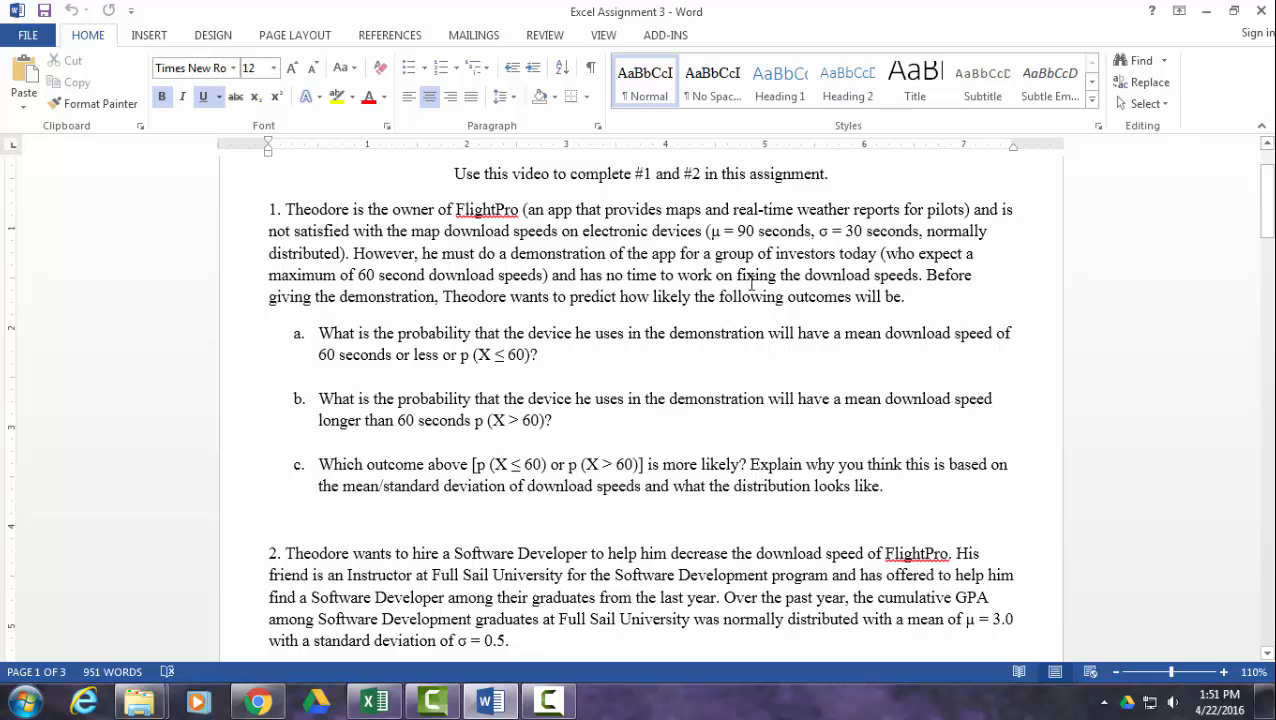
{"action": "mouse_move", "coordinate": [836, 240]}
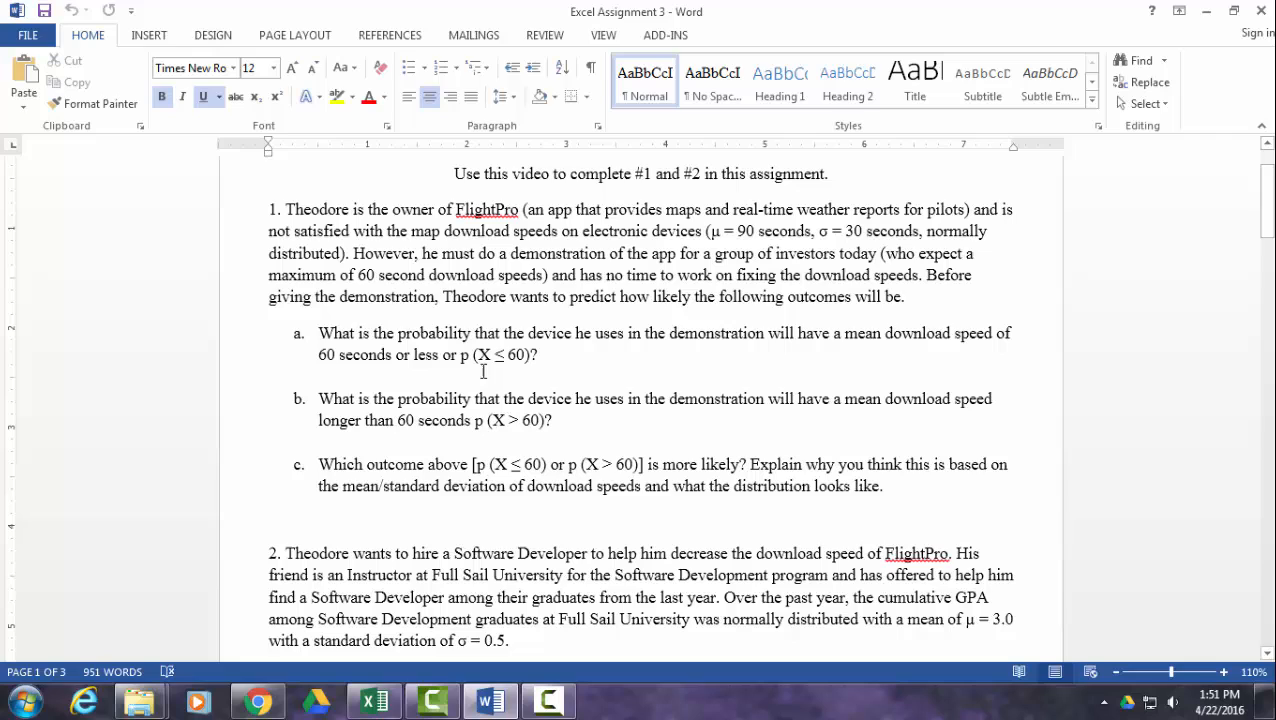
{"action": "left_click", "coordinate": [372, 700]}
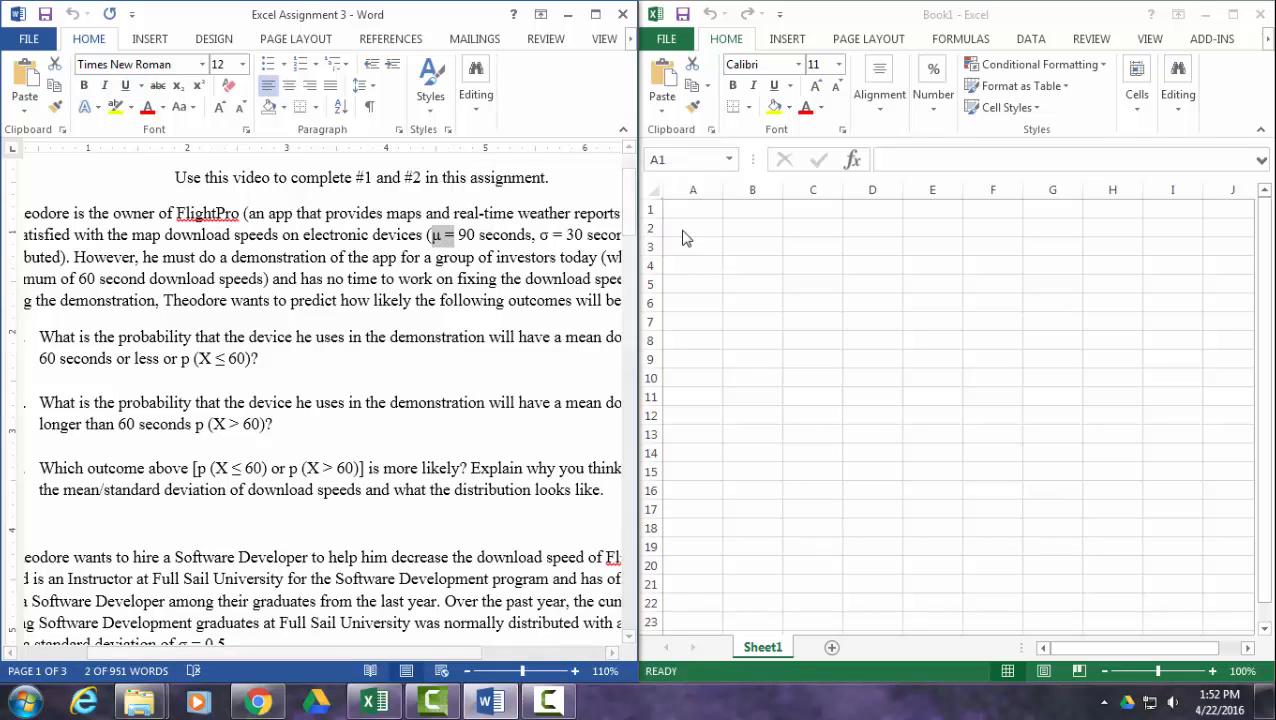
{"action": "left_click", "coordinate": [692, 208]}
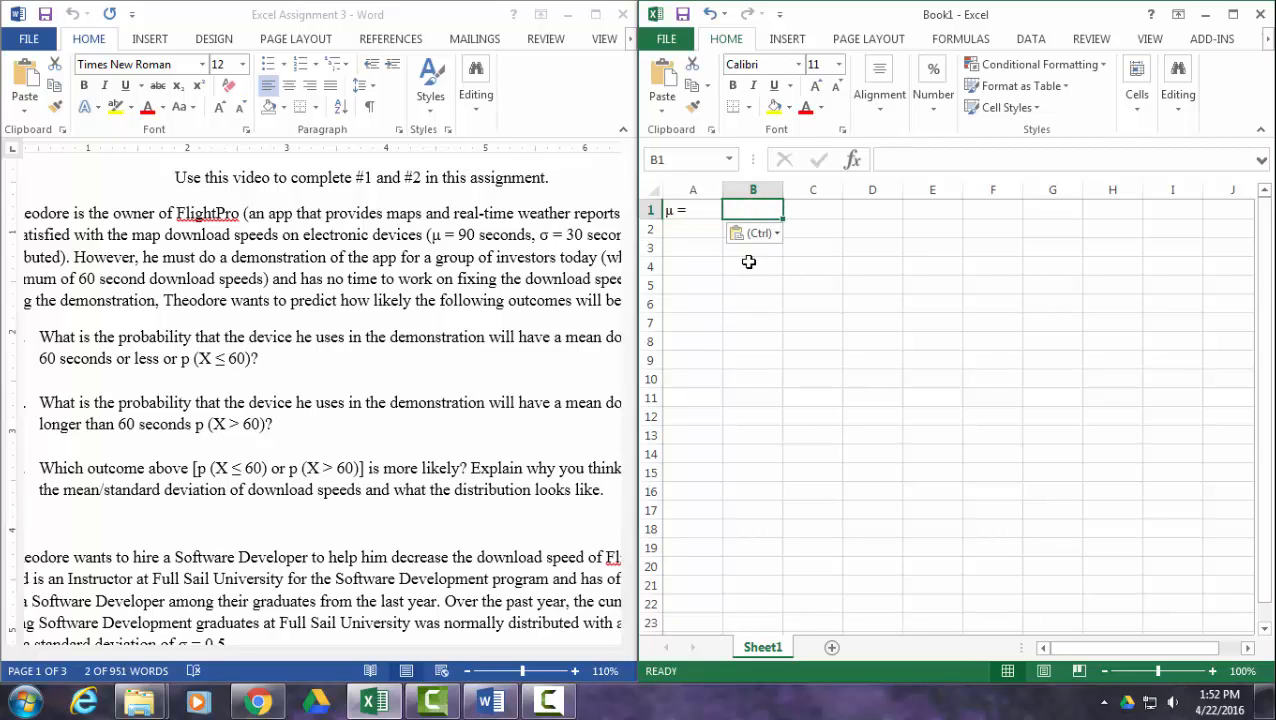
{"action": "type", "text": "9"}
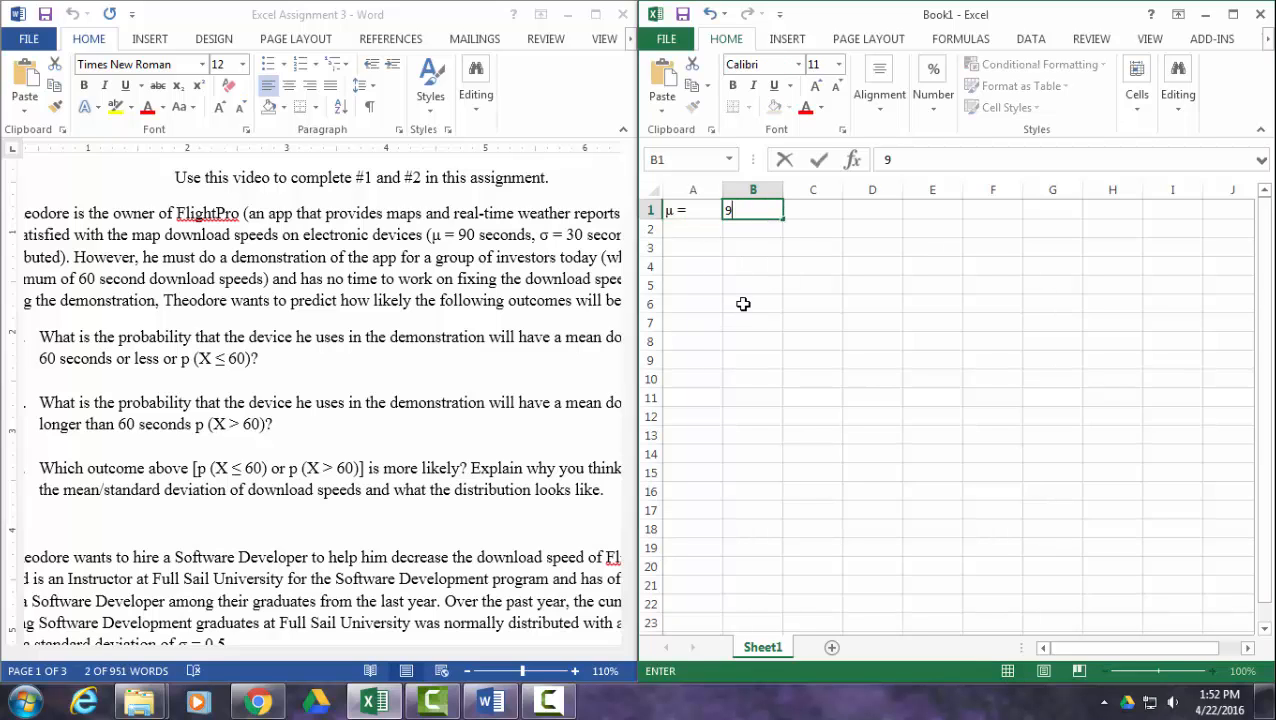
{"action": "type", "text": "0"}
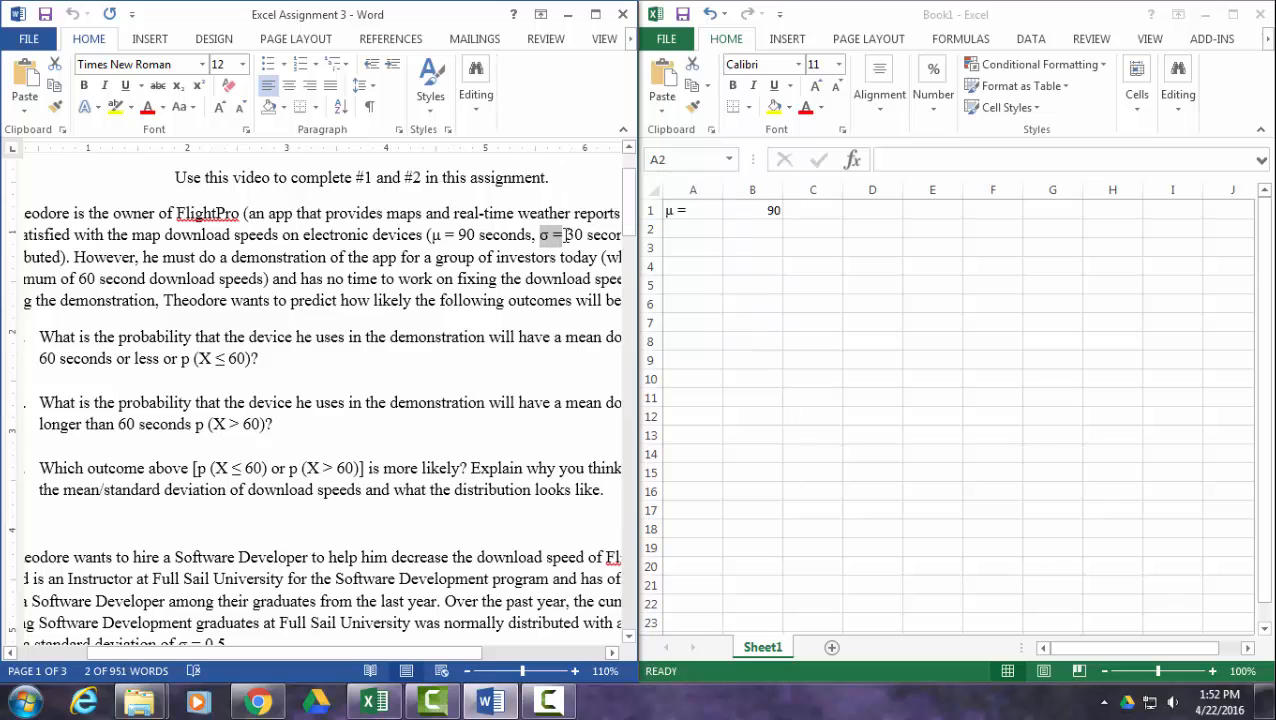
- Enter σ = 30 in row 2, add the p (X ≤ 60) label in A4, and copy p (X > 60) from Word
{"action": "left_click", "coordinate": [692, 230]}
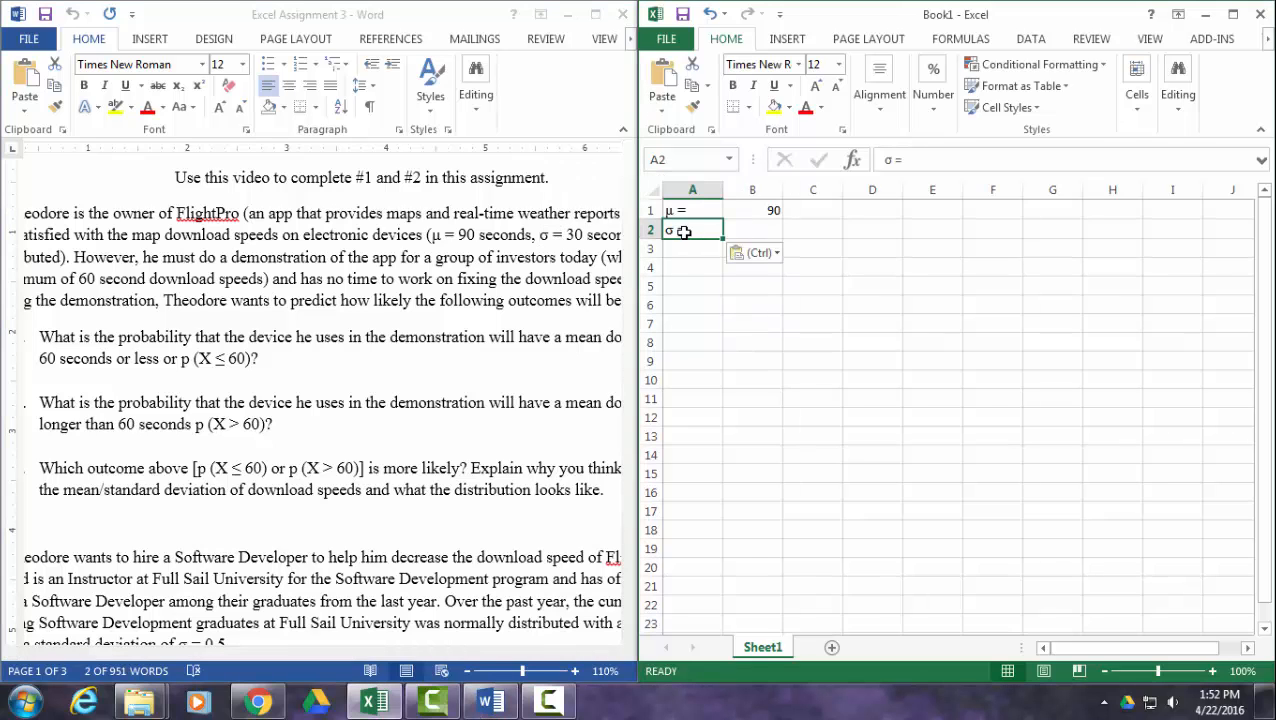
{"action": "left_click", "coordinate": [752, 228]}
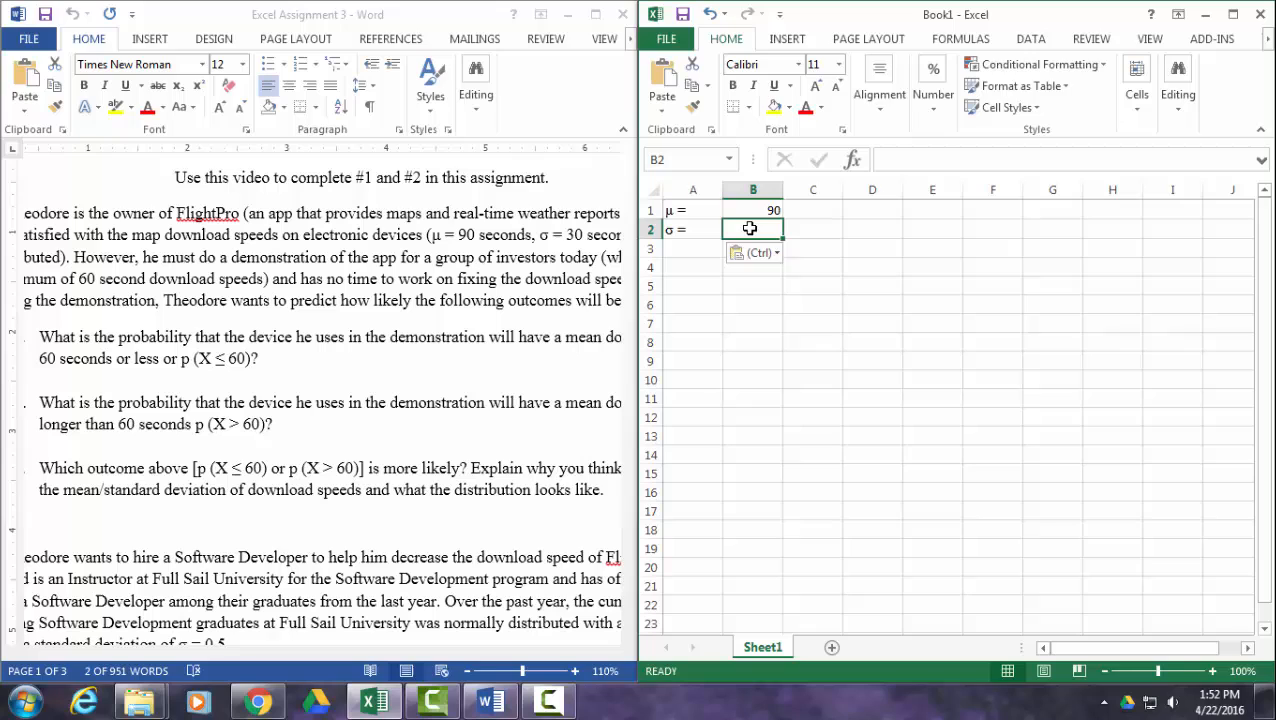
{"action": "type", "text": "30"}
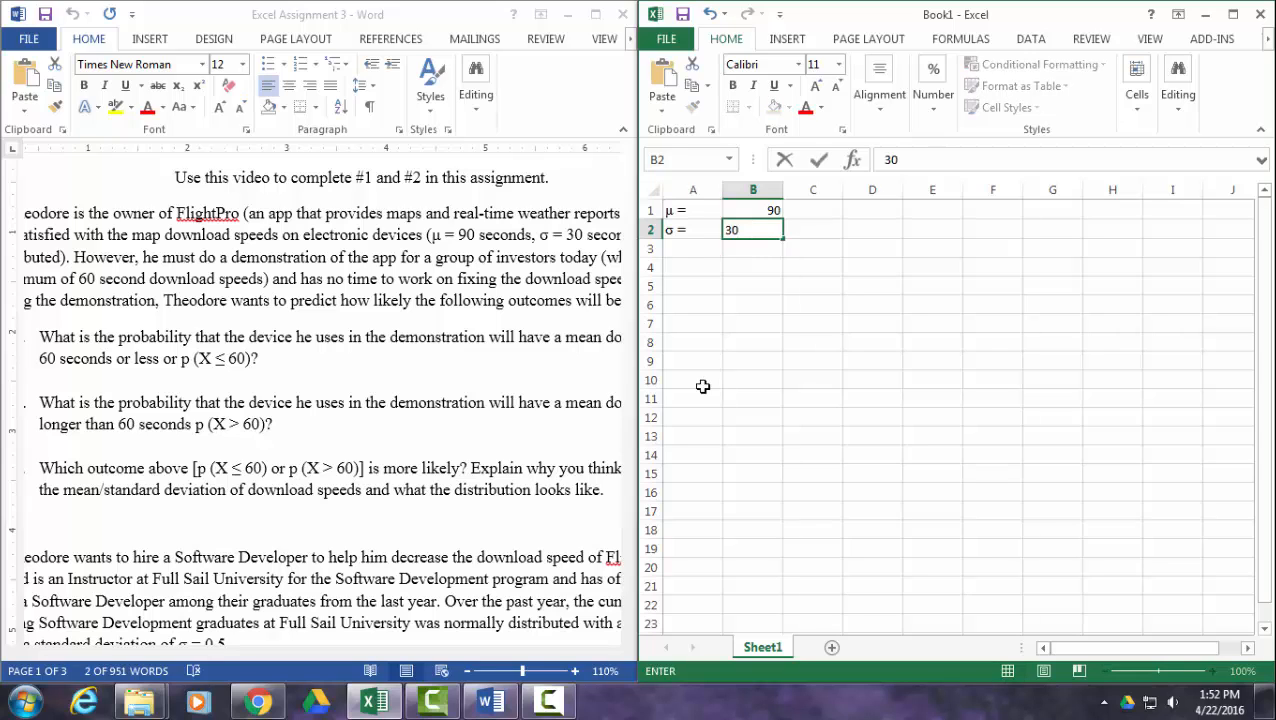
{"action": "mouse_move", "coordinate": [296, 288]}
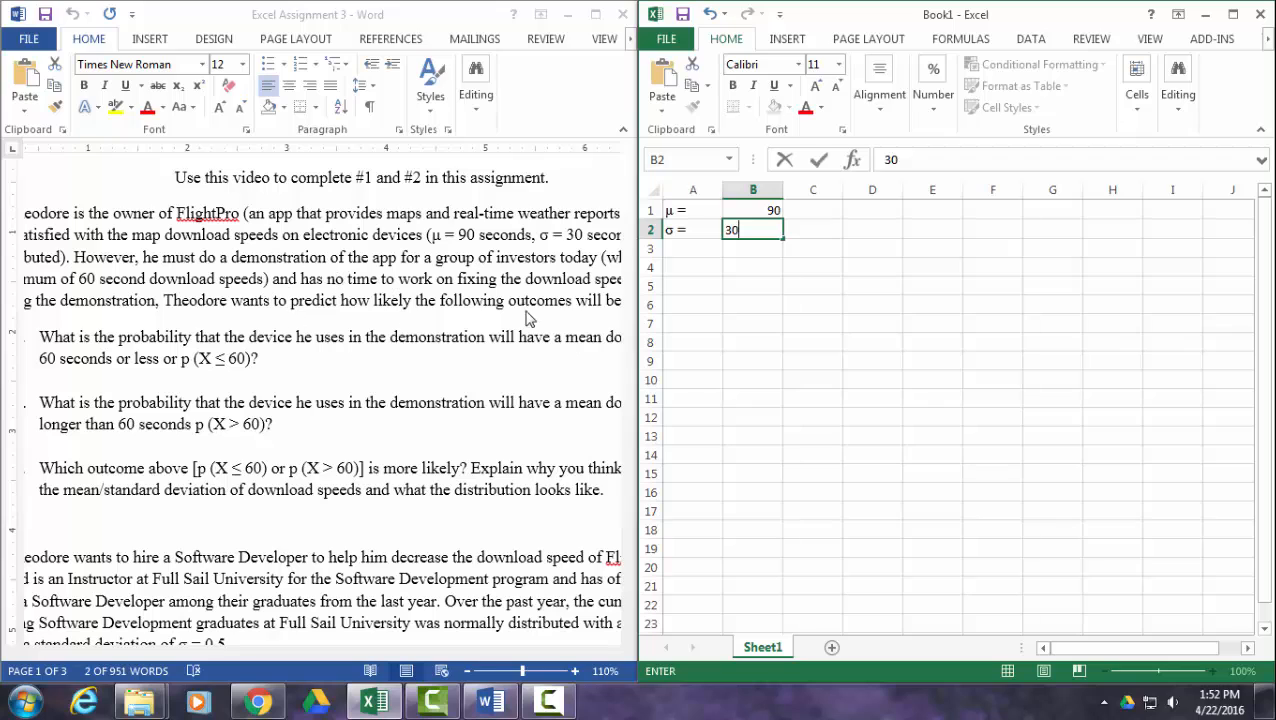
{"action": "mouse_move", "coordinate": [358, 364]}
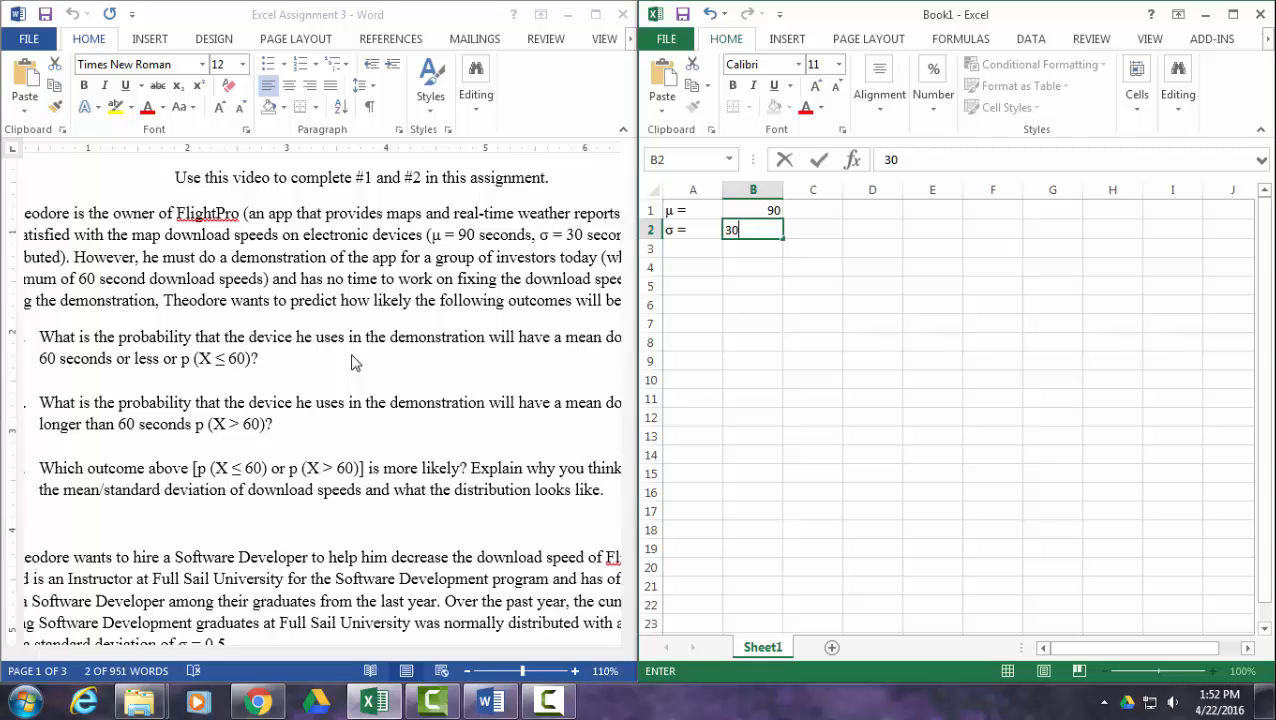
{"action": "mouse_move", "coordinate": [252, 384]}
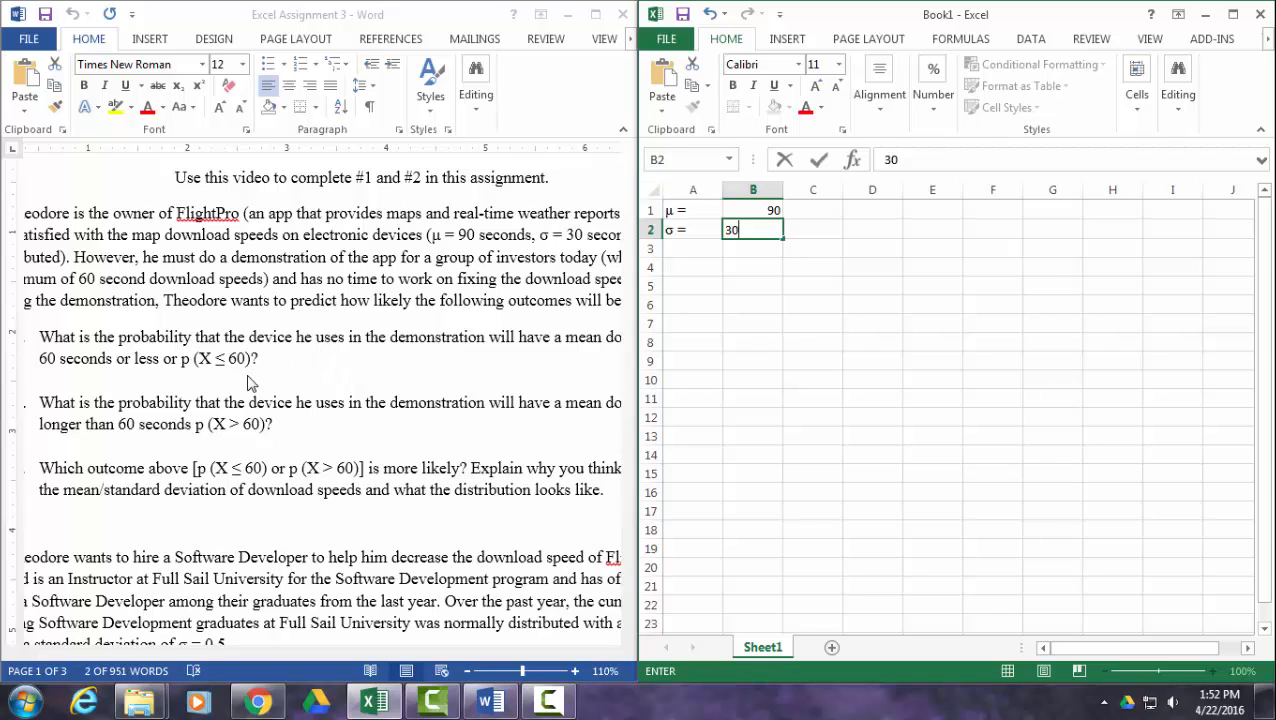
{"action": "mouse_move", "coordinate": [696, 268]}
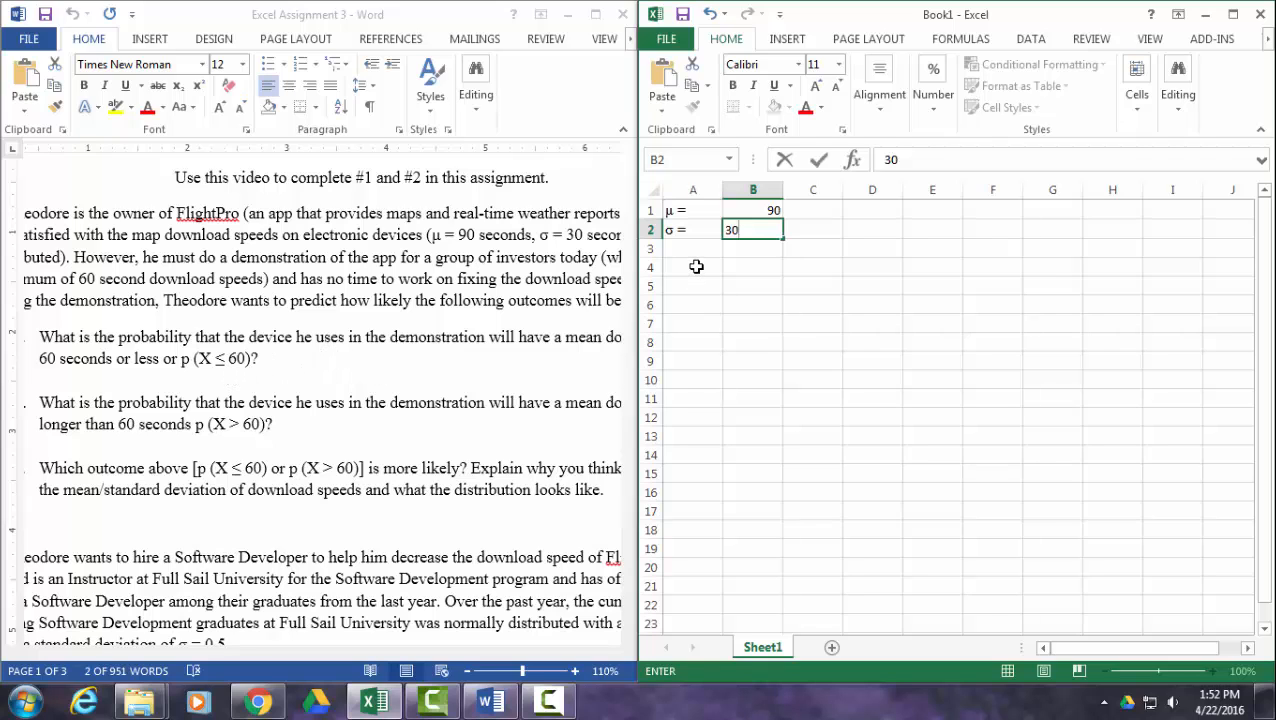
{"action": "key", "text": "Return"}
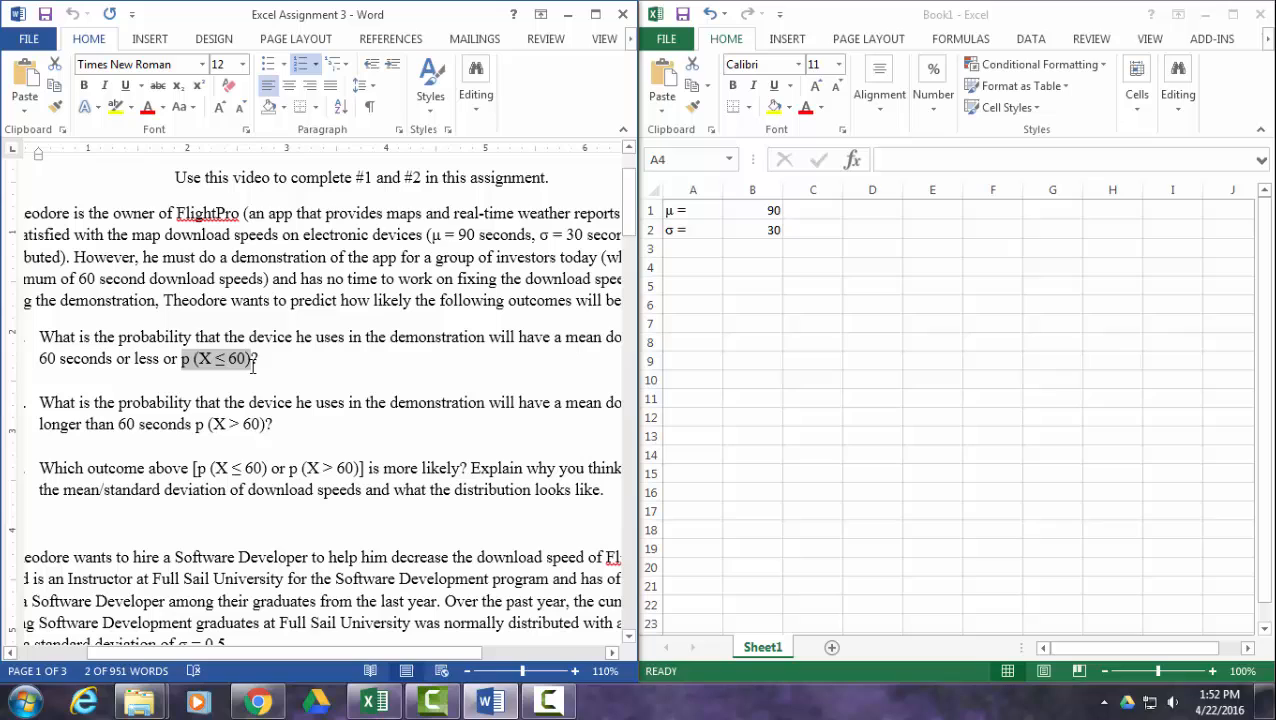
{"action": "left_click", "coordinate": [692, 268]}
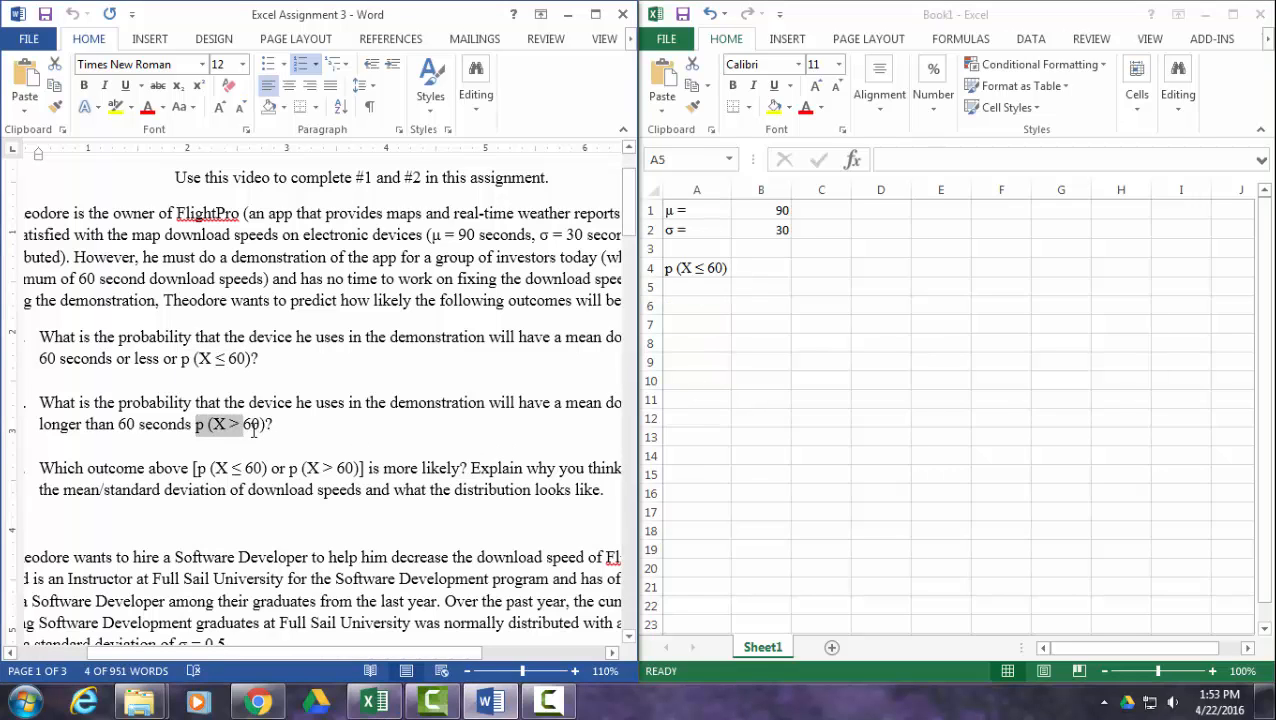
{"action": "double_click", "coordinate": [230, 424]}
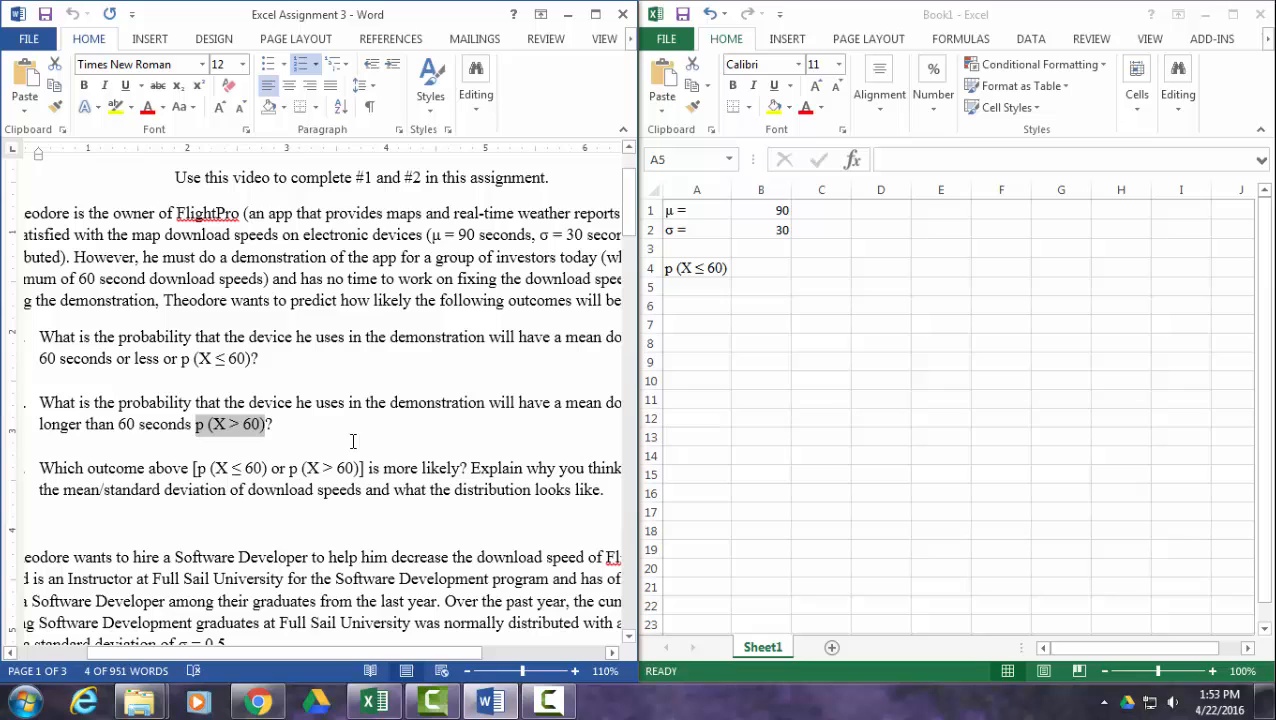
{"action": "mouse_move", "coordinate": [164, 432]}
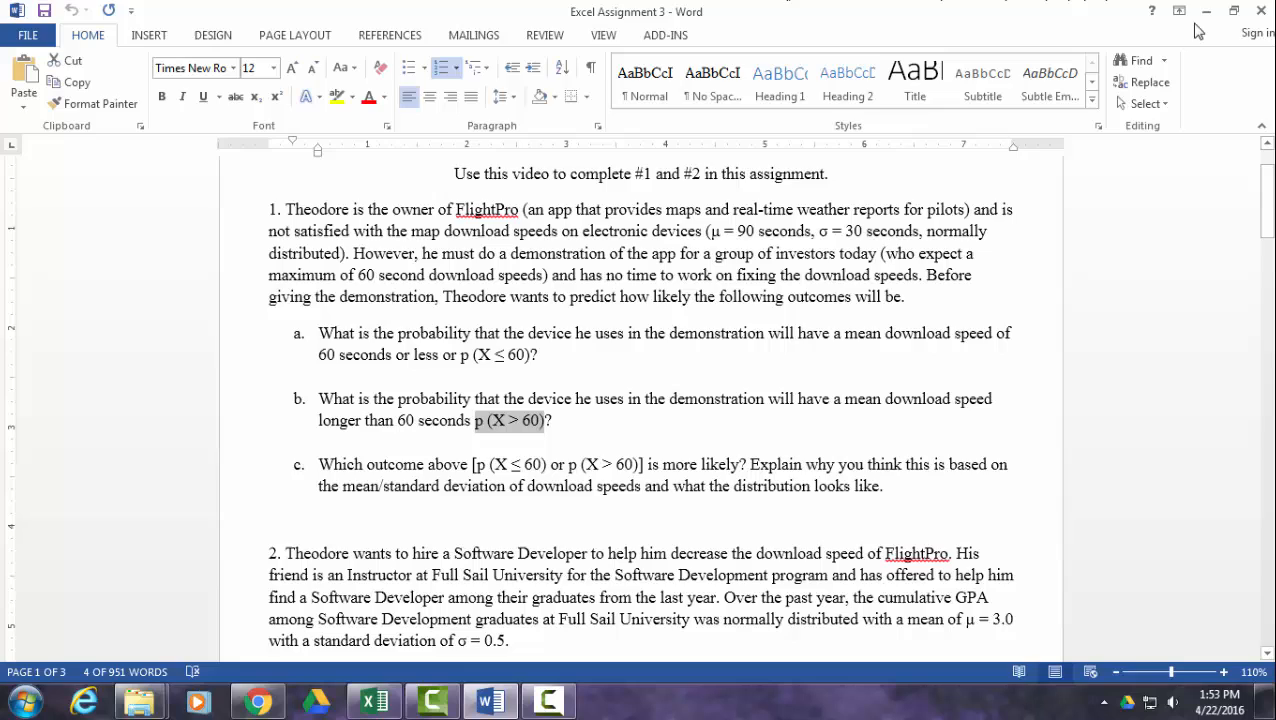
- Compute p (X ≤ 60) in B4 with =NORM.DIST(60,B1,B2,TRUE), giving 0.158655
{"action": "left_click", "coordinate": [372, 700]}
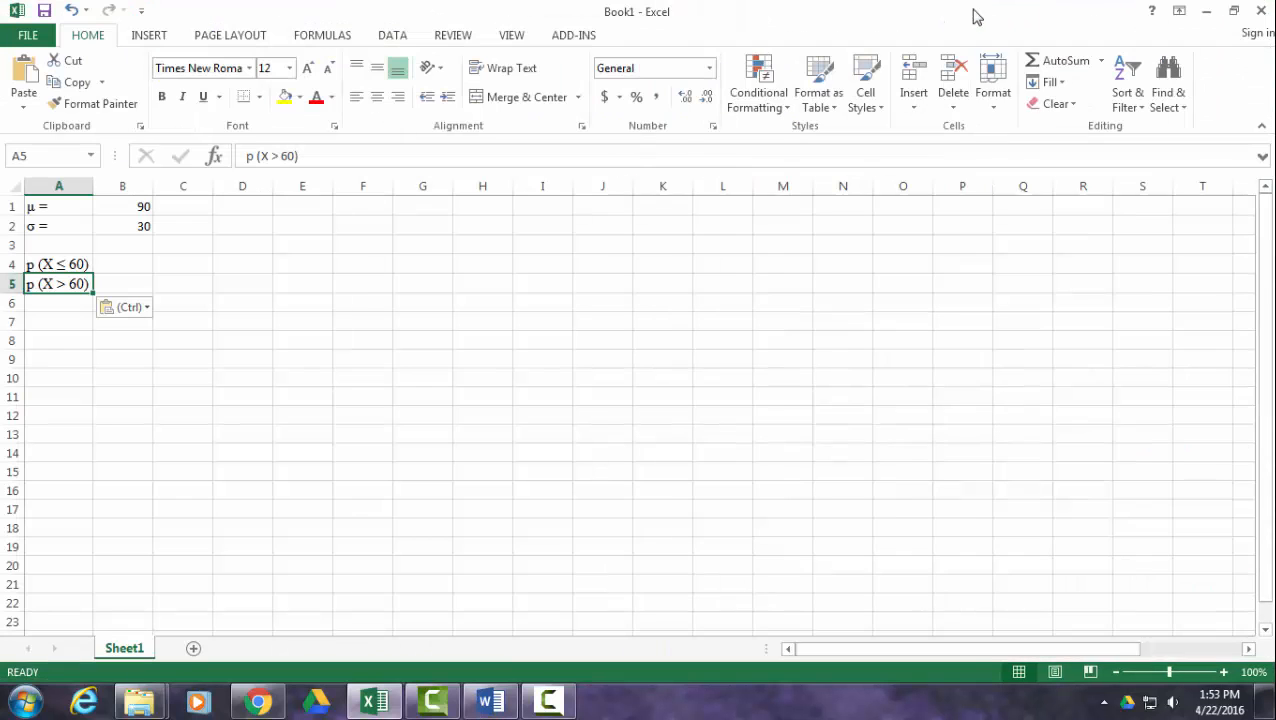
{"action": "left_click", "coordinate": [122, 264]}
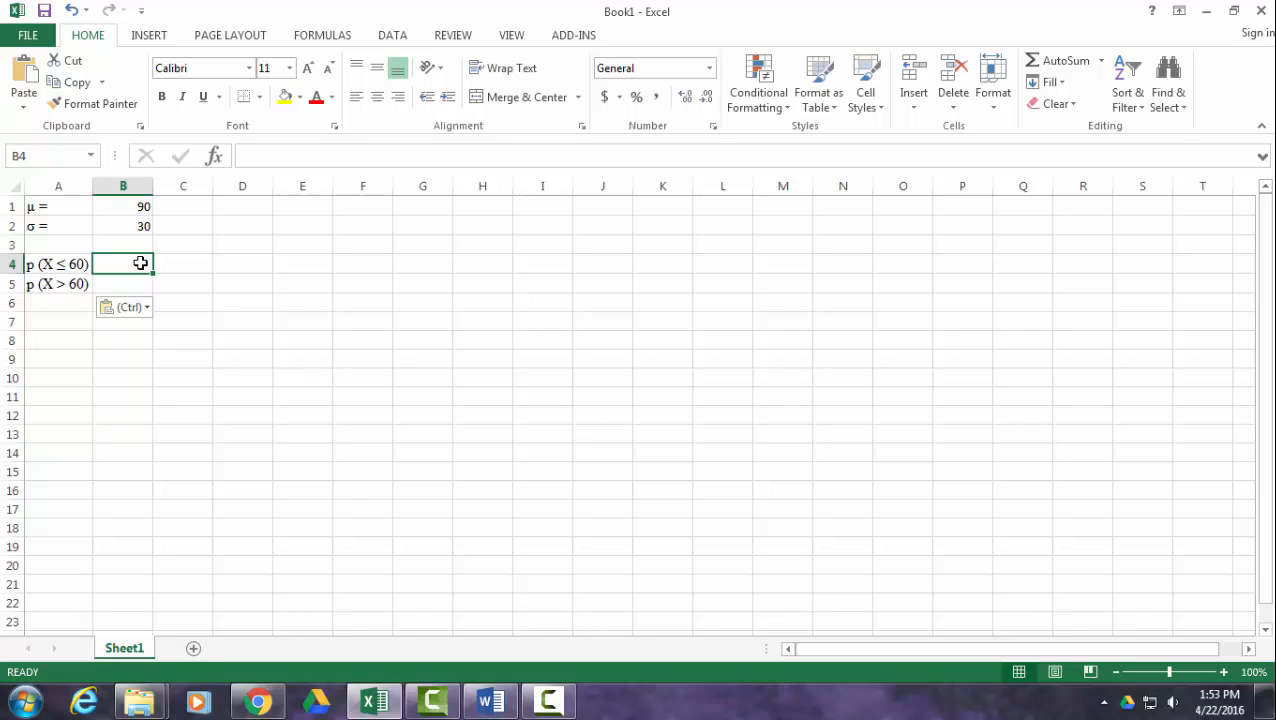
{"action": "type", "text": "="}
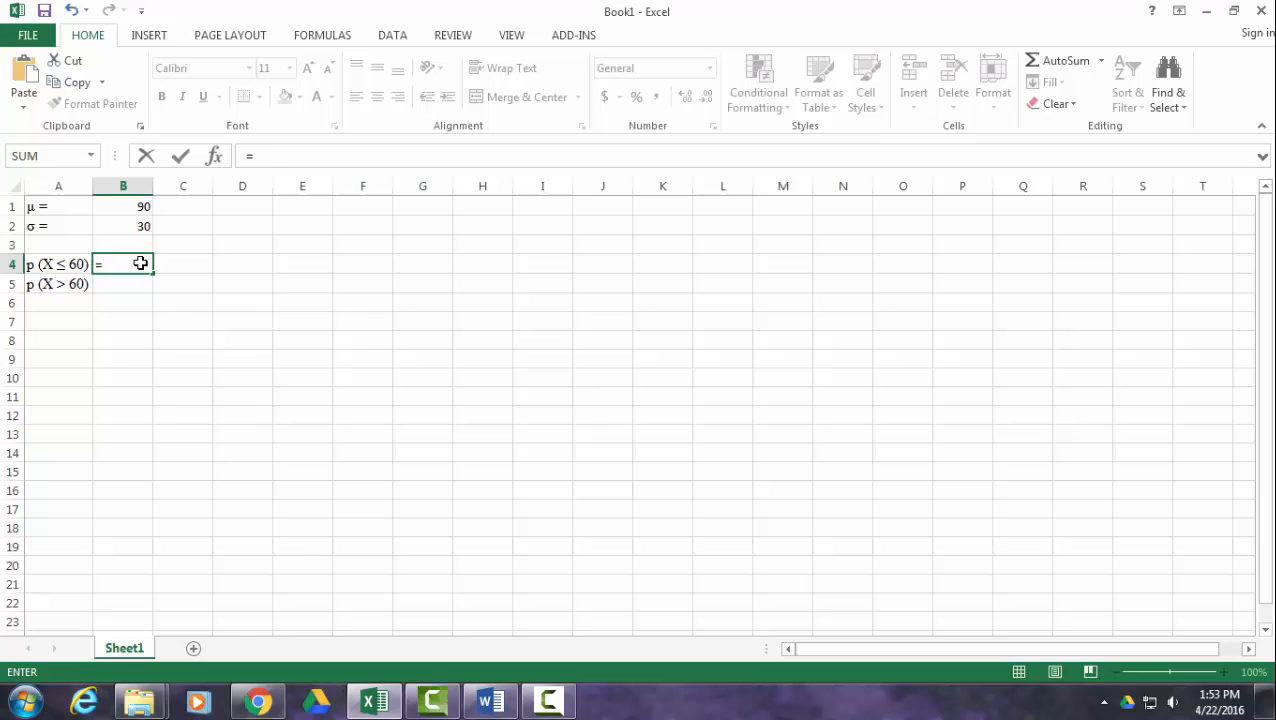
{"action": "type", "text": "norm"}
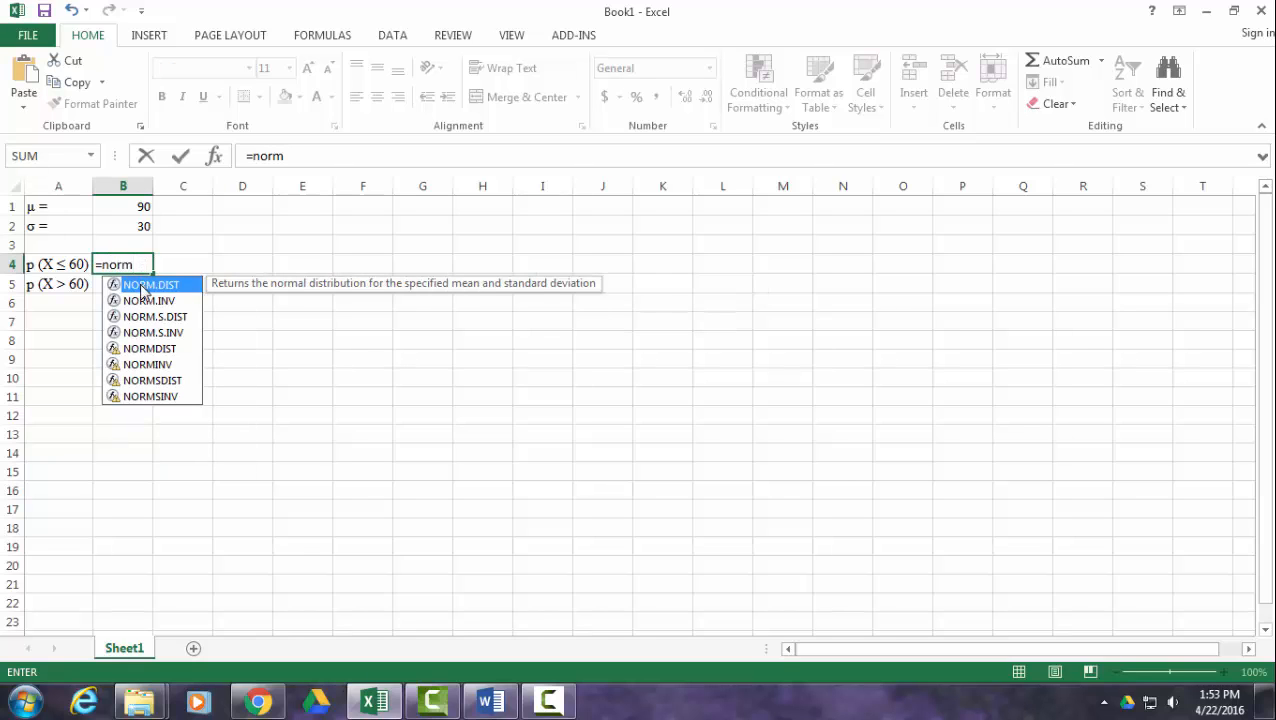
{"action": "double_click", "coordinate": [150, 284]}
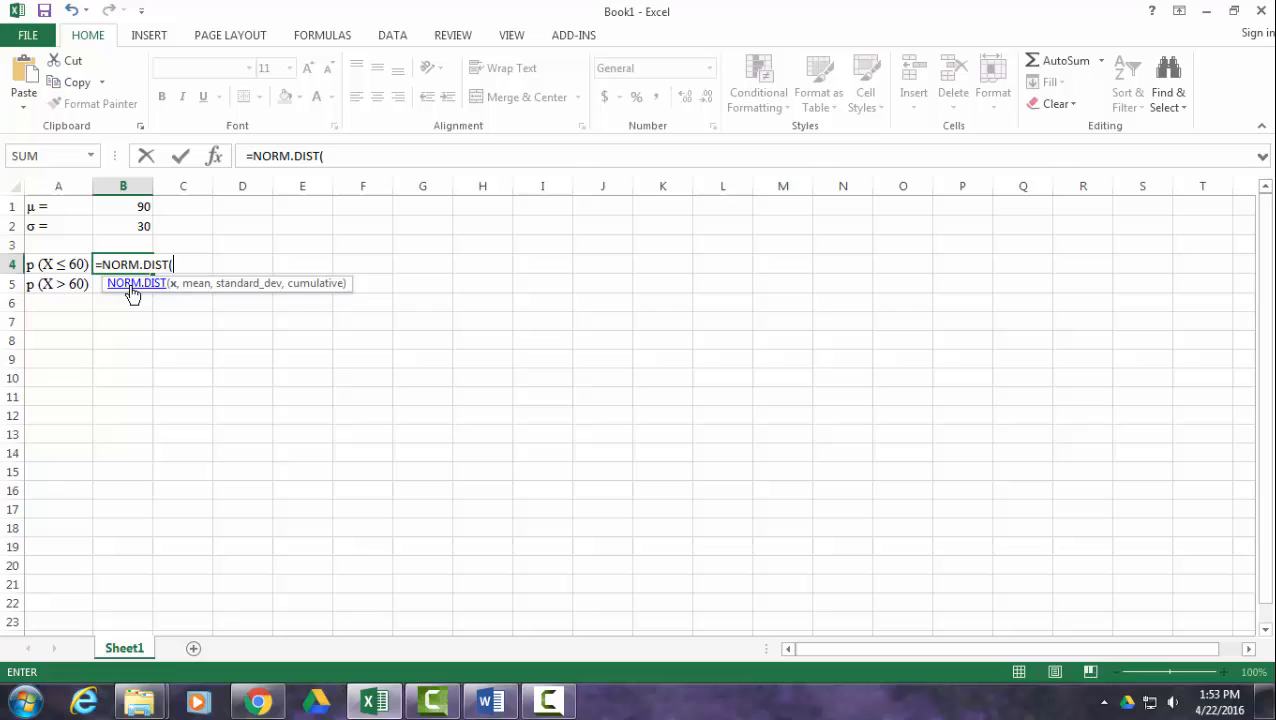
{"action": "type", "text": "60"}
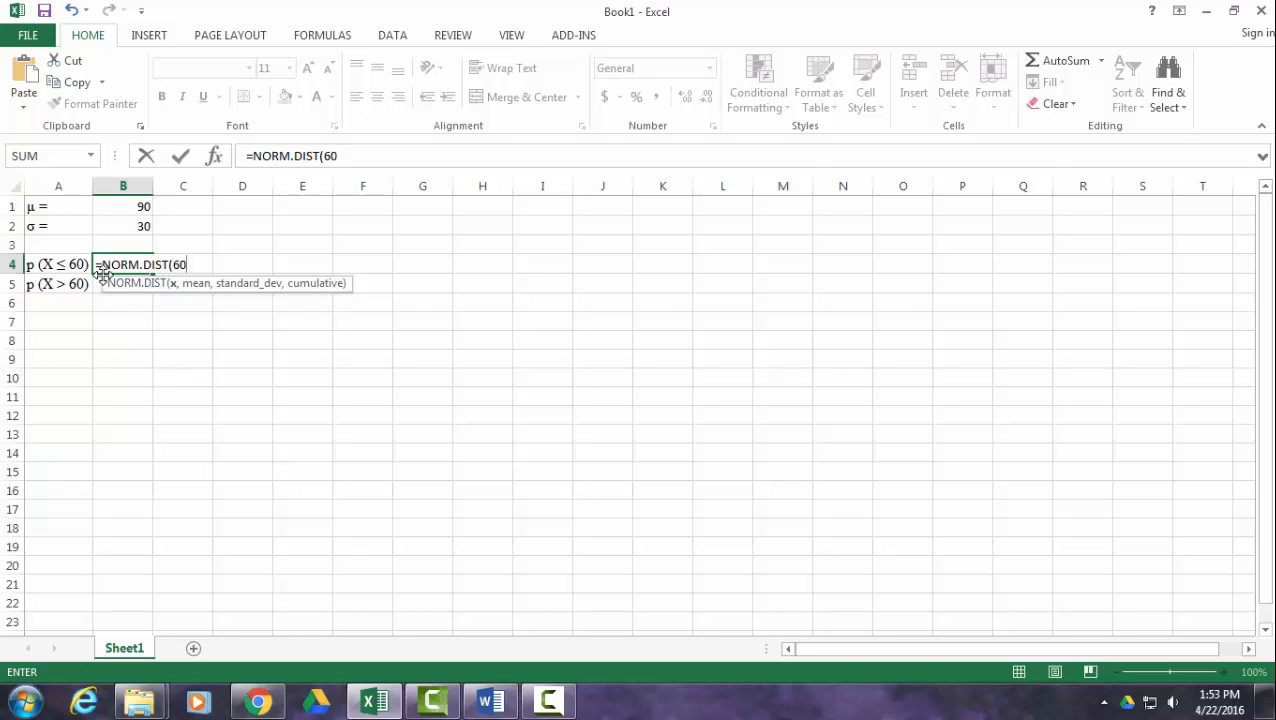
{"action": "type", "text": ","}
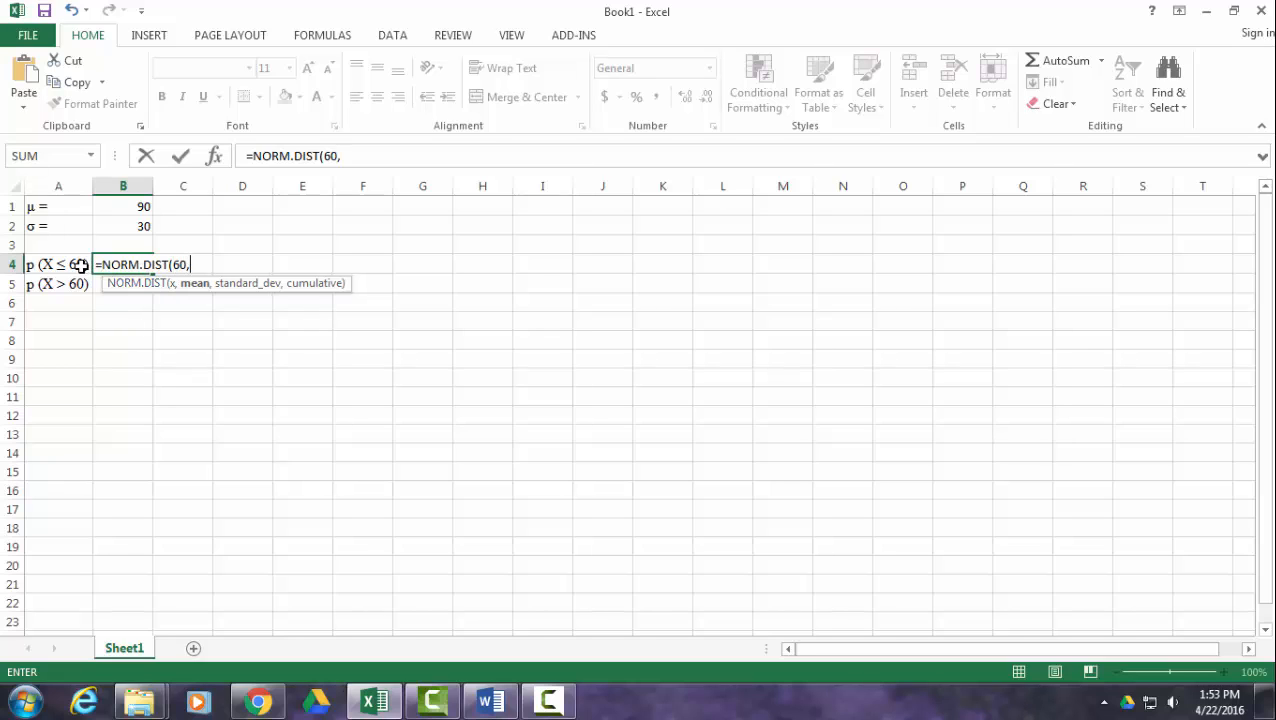
{"action": "mouse_move", "coordinate": [132, 210]}
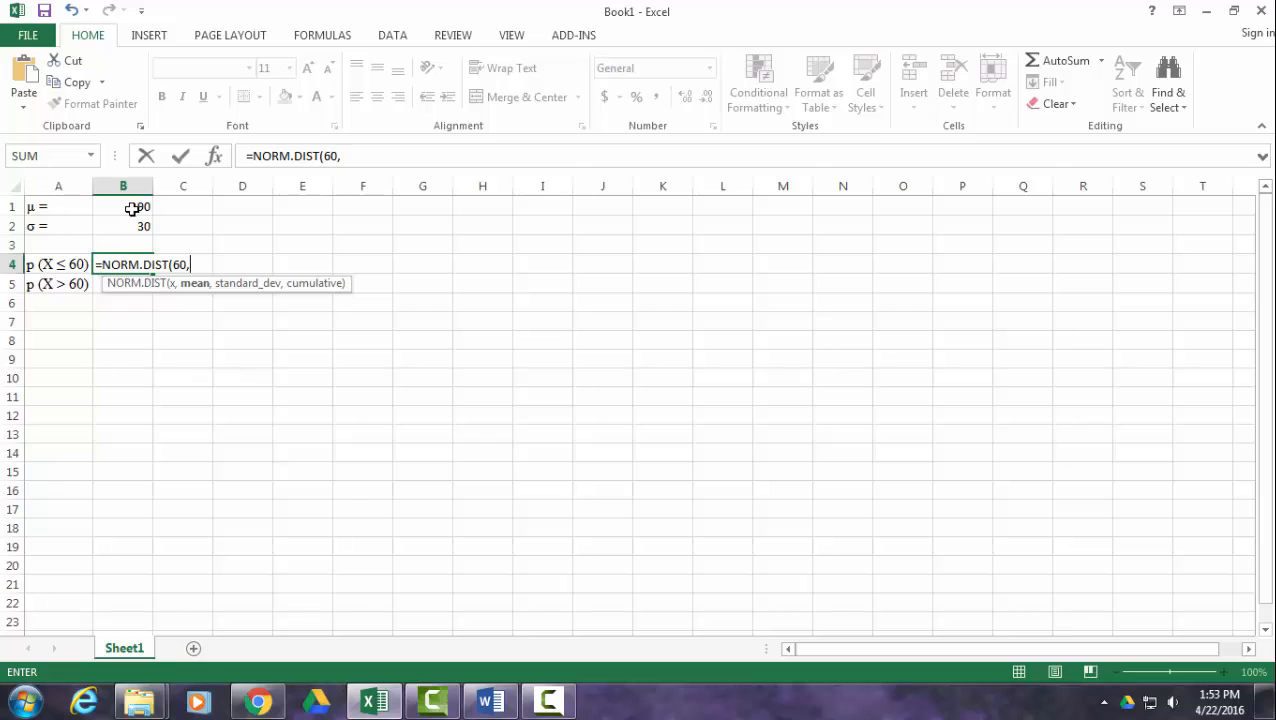
{"action": "left_click", "coordinate": [124, 206]}
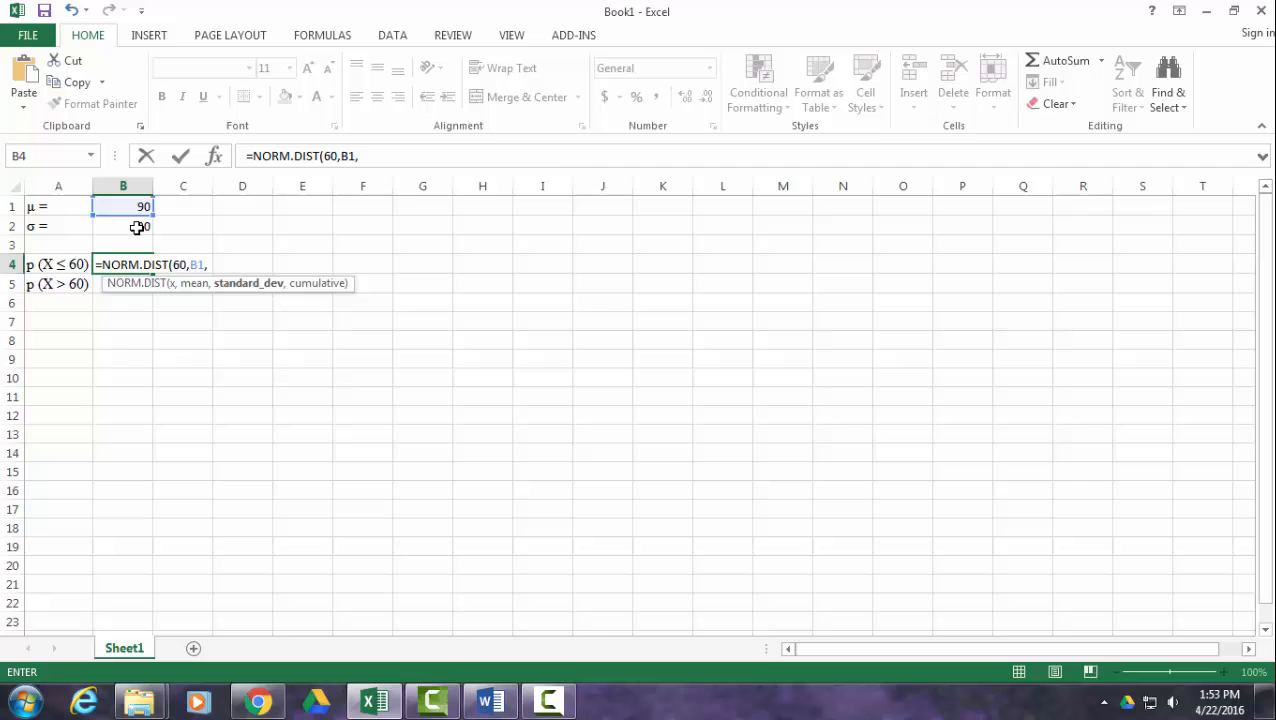
{"action": "left_click", "coordinate": [124, 226]}
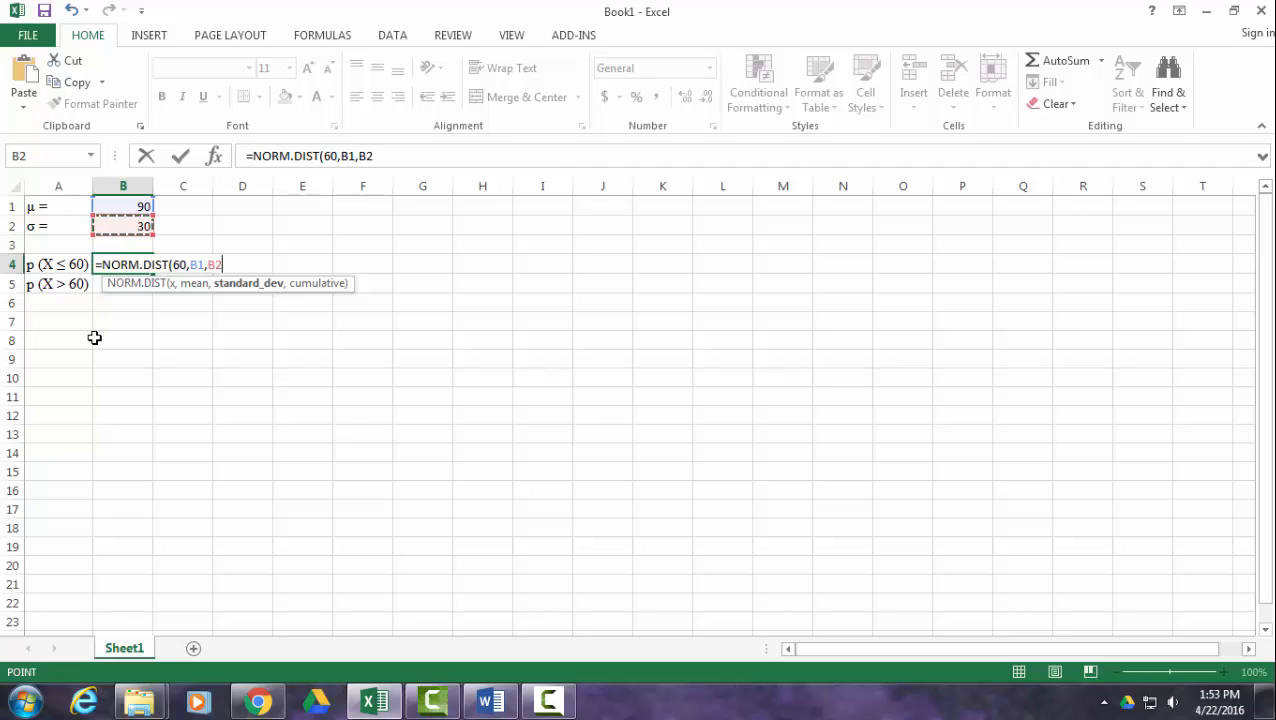
{"action": "type", "text": ","}
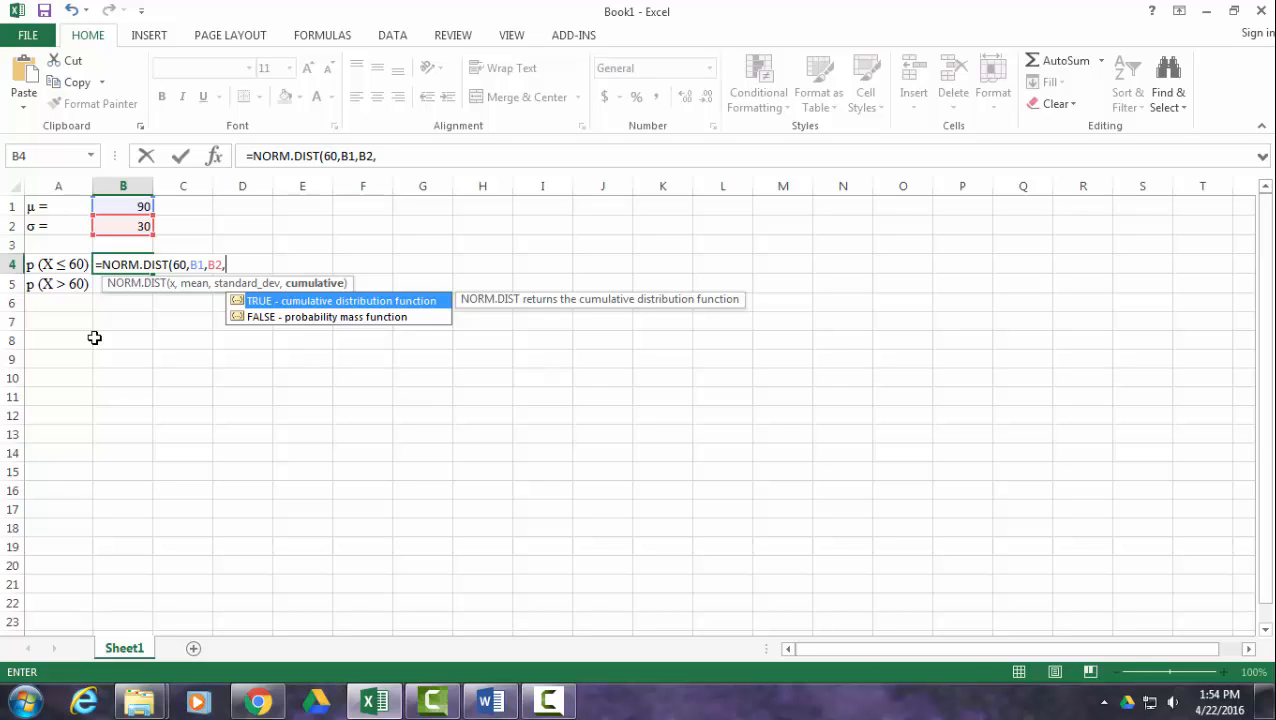
{"action": "mouse_move", "coordinate": [310, 312]}
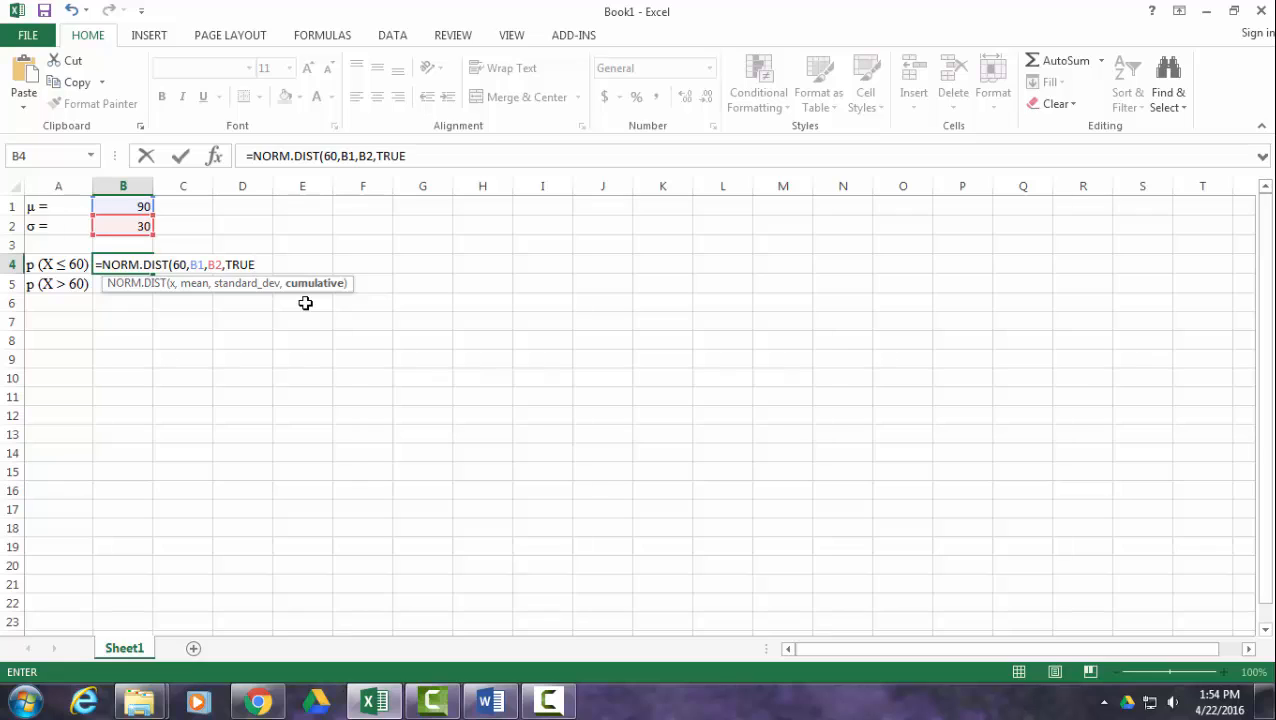
{"action": "type", "text": ")"}
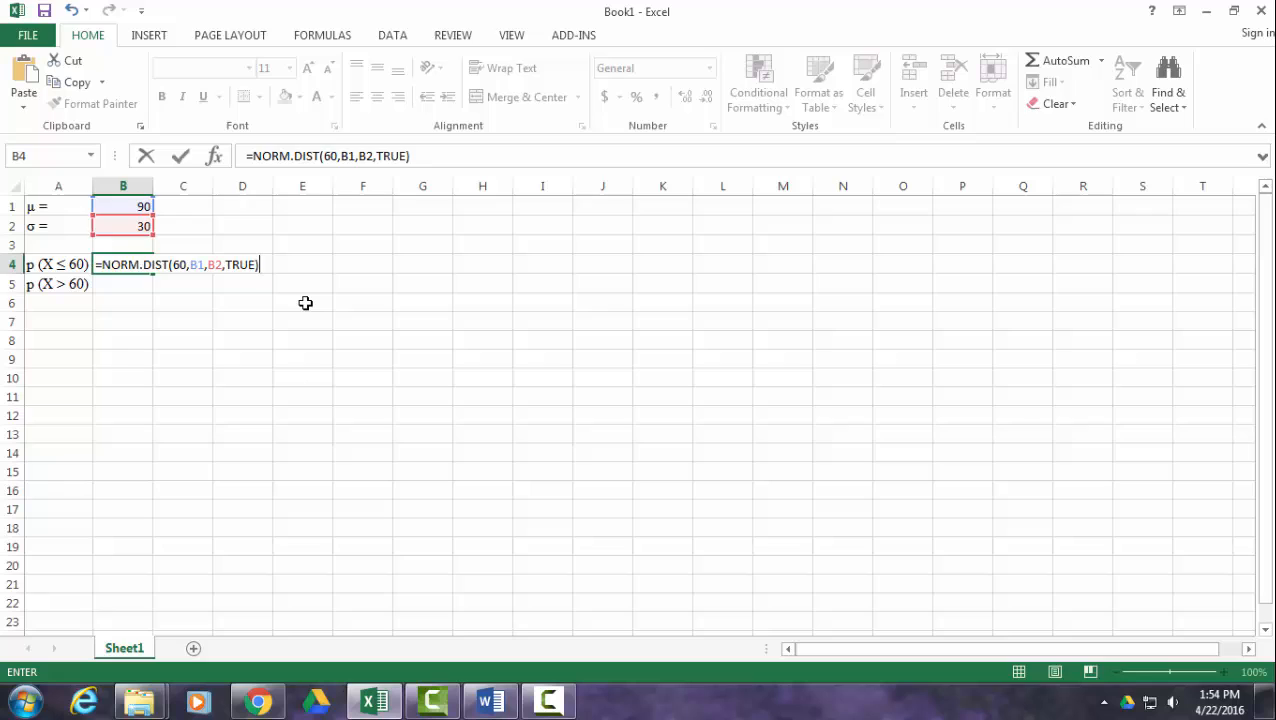
{"action": "key", "text": "Return"}
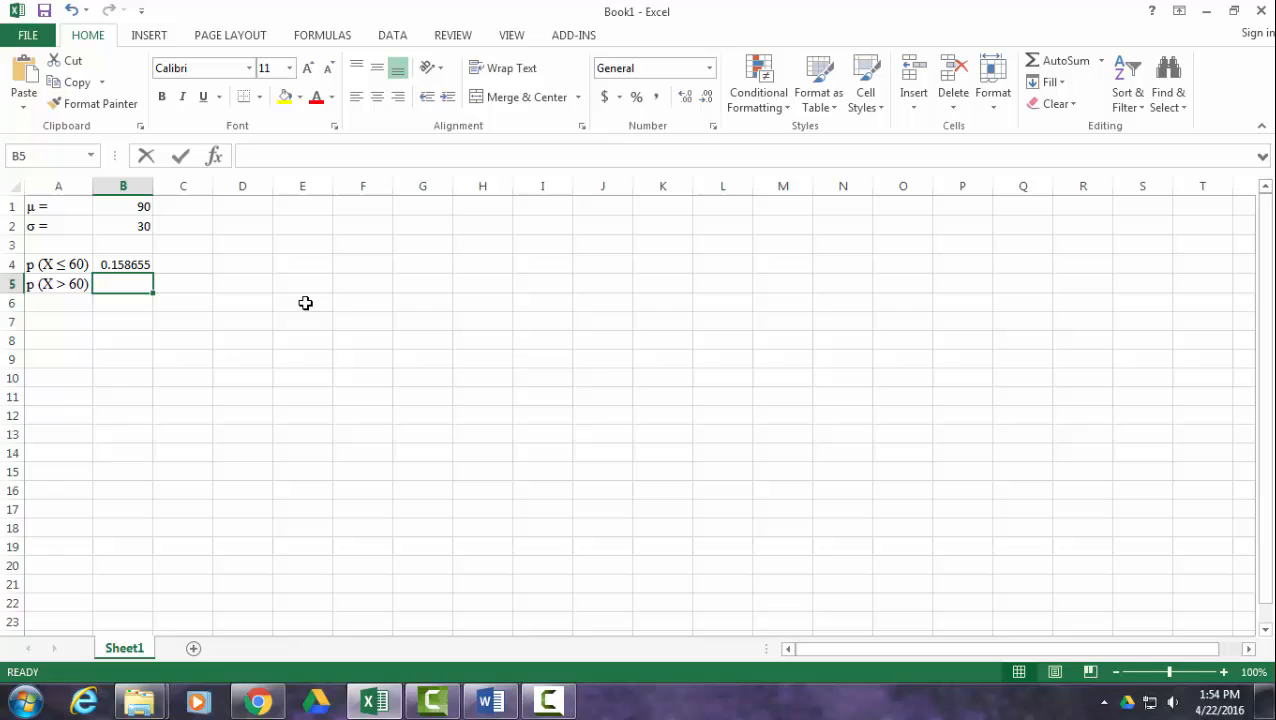
- Compute p (X > 60) in B5 as =1-B4, giving 0.841345
{"action": "type", "text": "="}
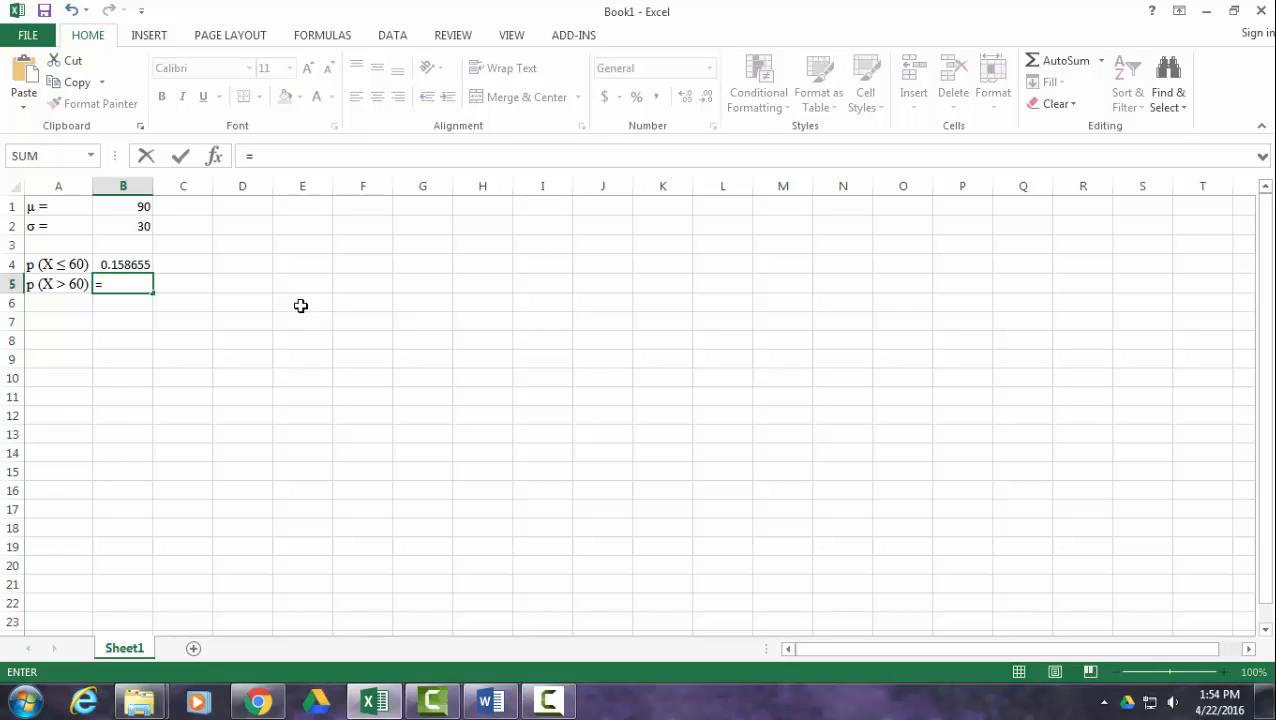
{"action": "mouse_move", "coordinate": [256, 312]}
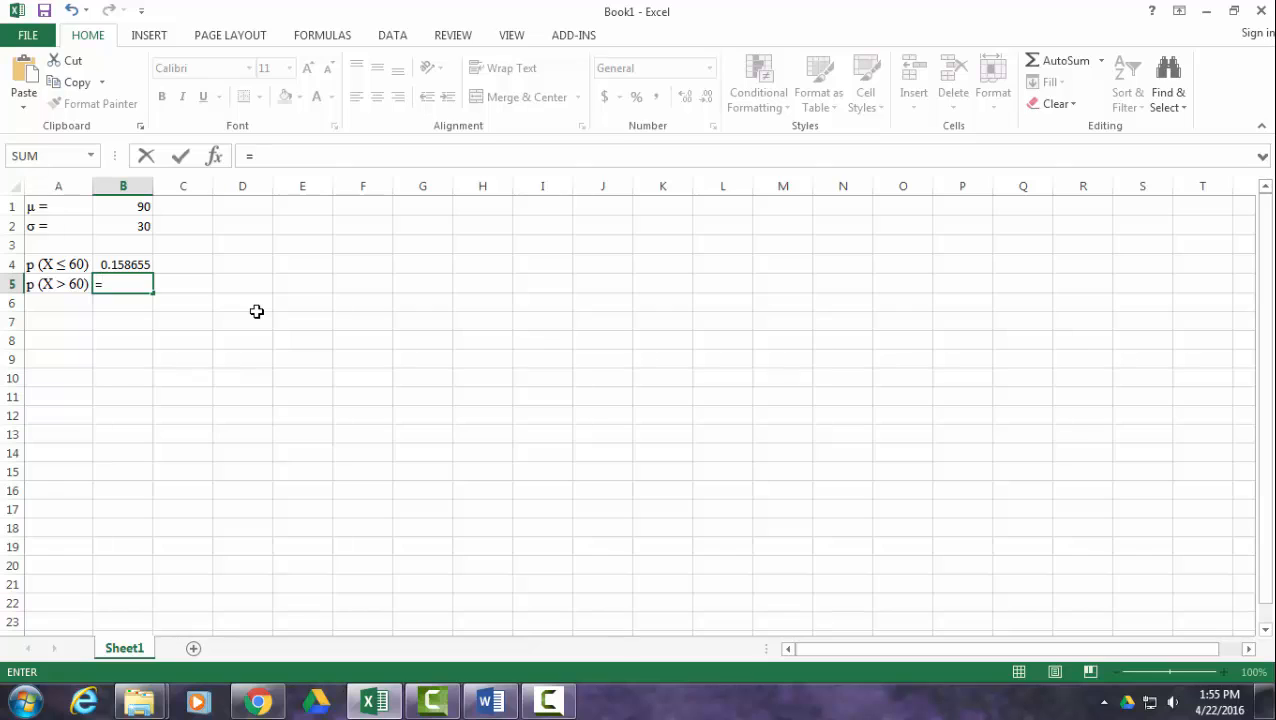
{"action": "type", "text": "1"}
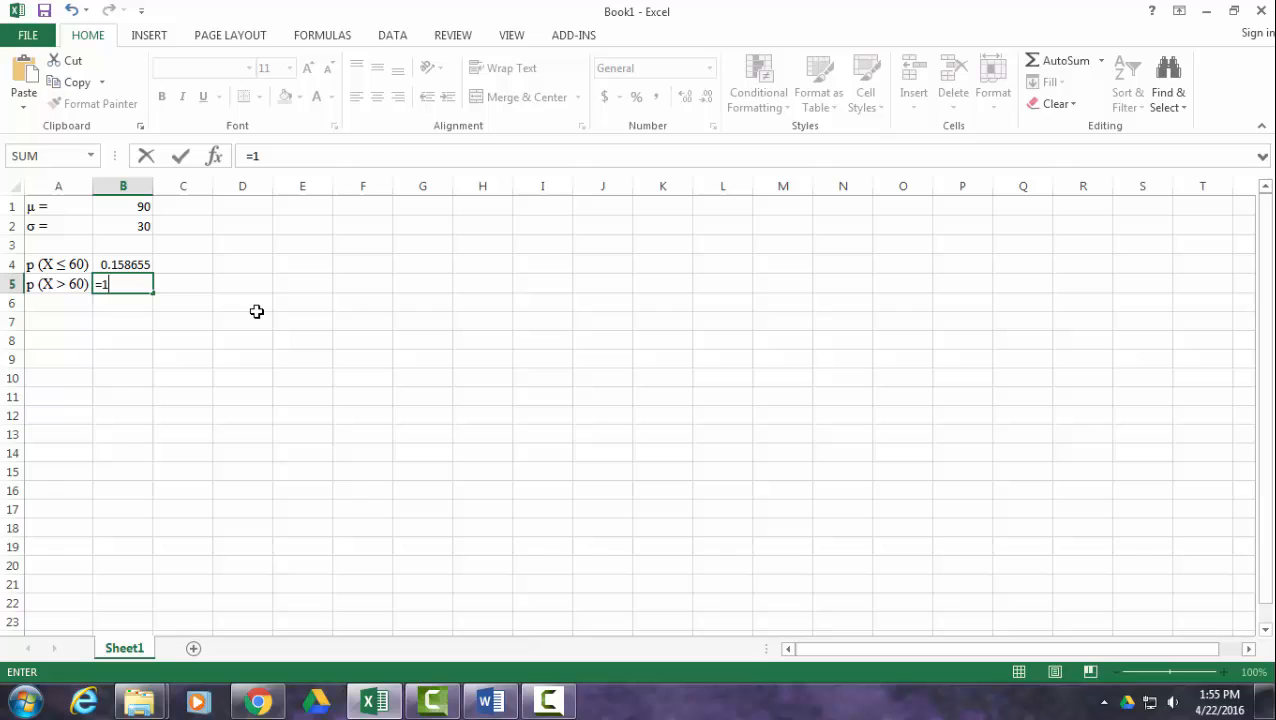
{"action": "type", "text": "-"}
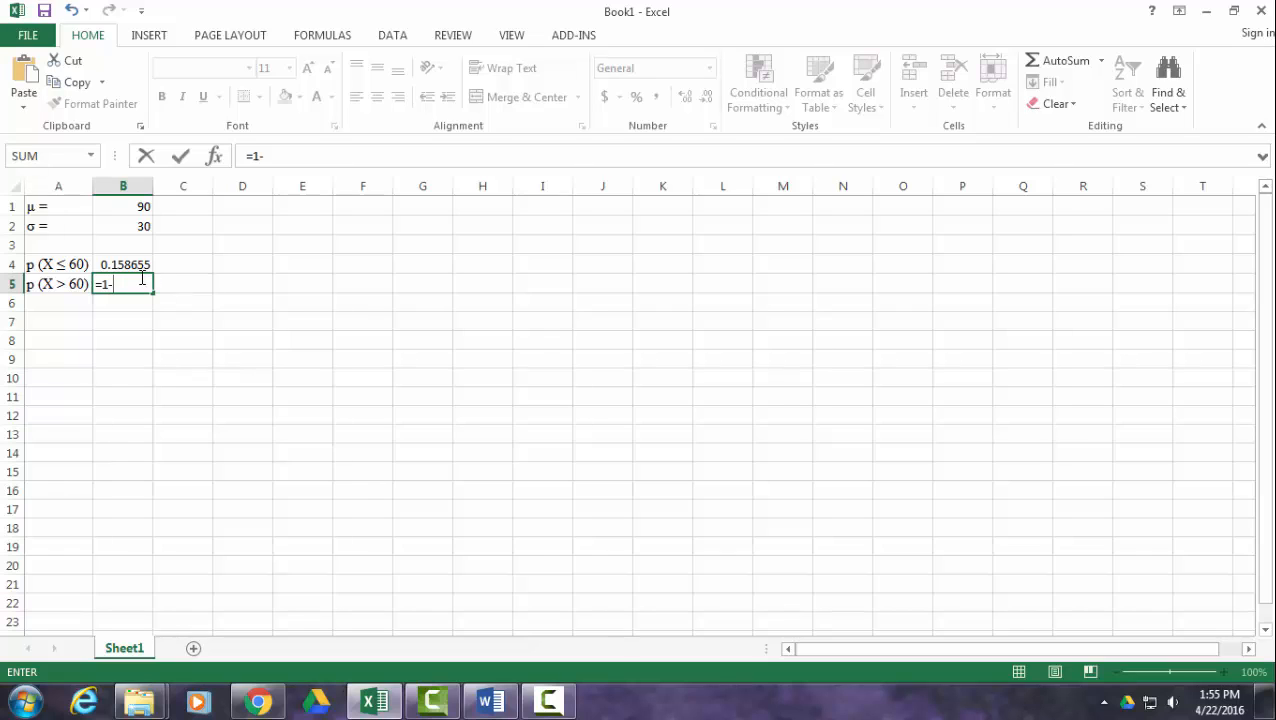
{"action": "mouse_move", "coordinate": [140, 264]}
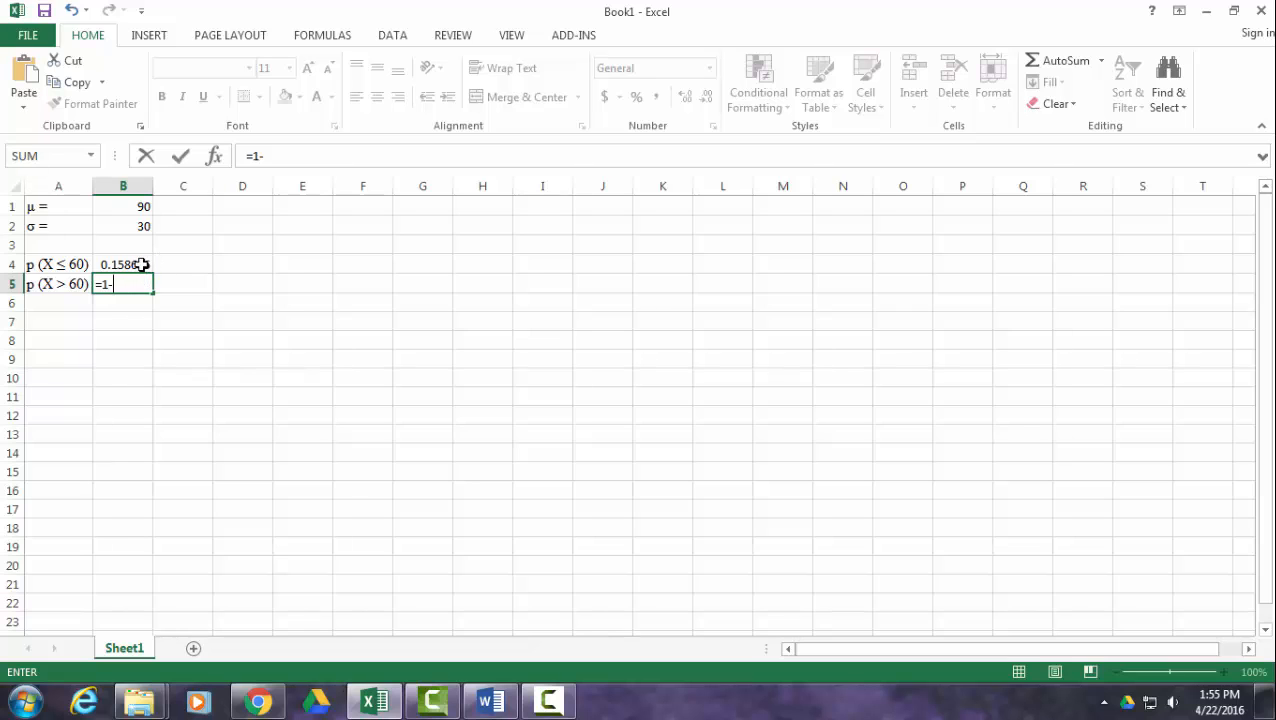
{"action": "key", "text": "Return"}
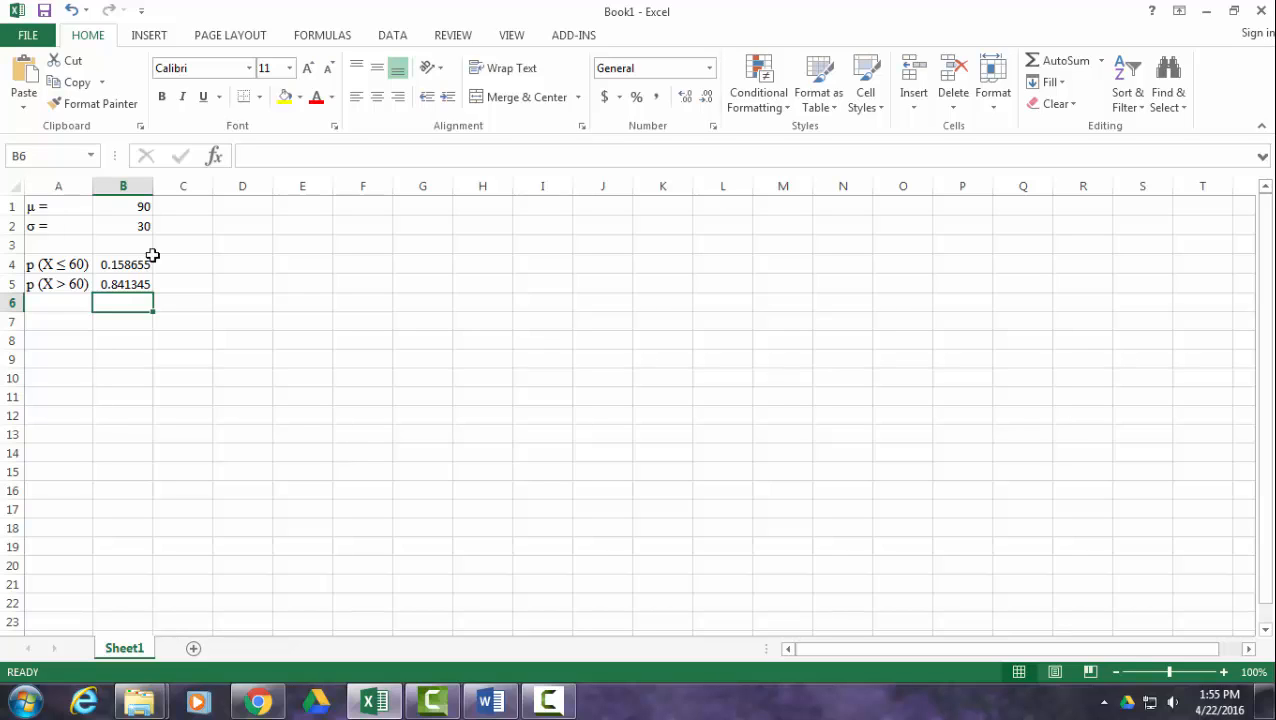
{"action": "mouse_move", "coordinate": [132, 268]}
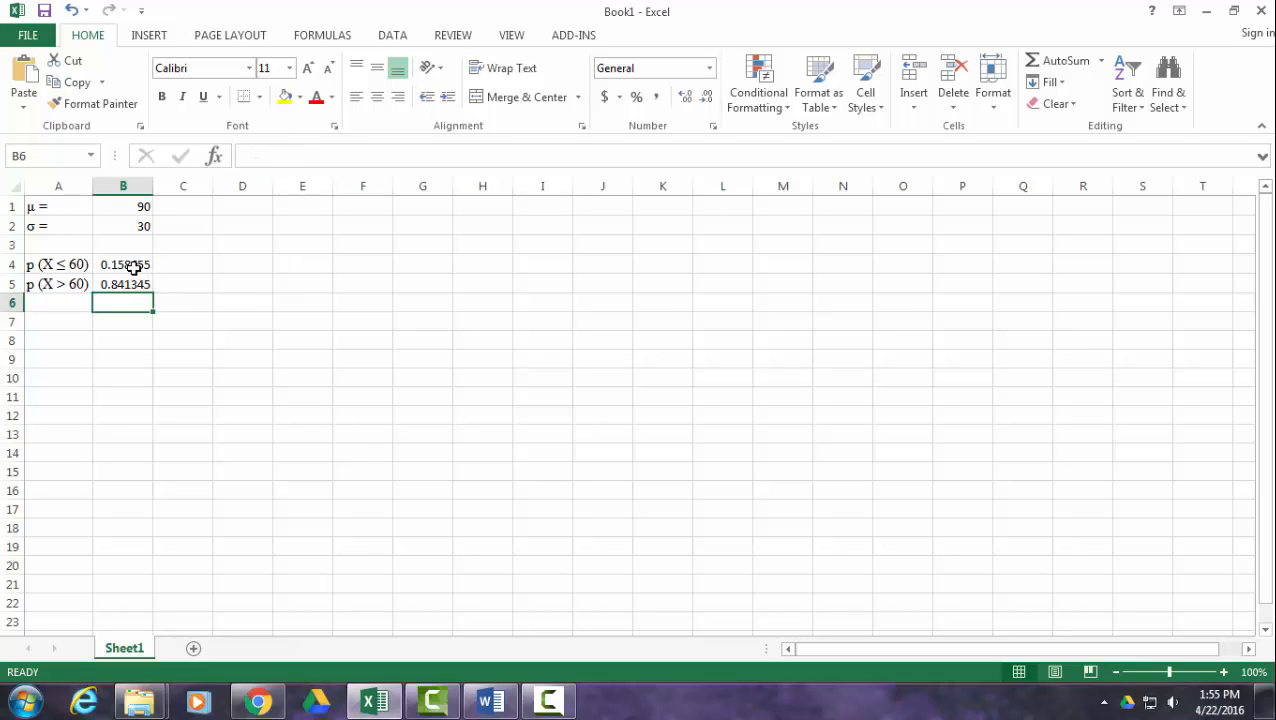
- Format B4:B5 as Number with 3 decimals so they read 0.159 and 0.841
{"action": "left_click_drag", "start_coordinate": [124, 264], "coordinate": [124, 284]}
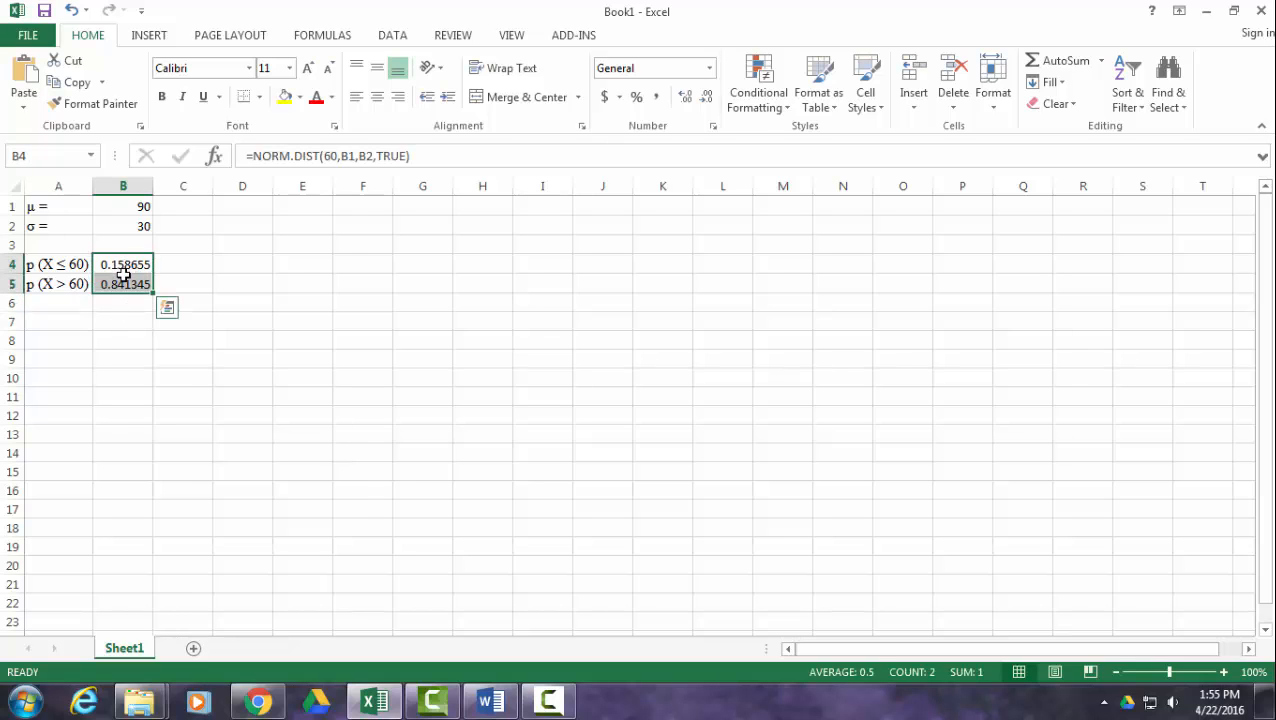
{"action": "right_click", "coordinate": [124, 264]}
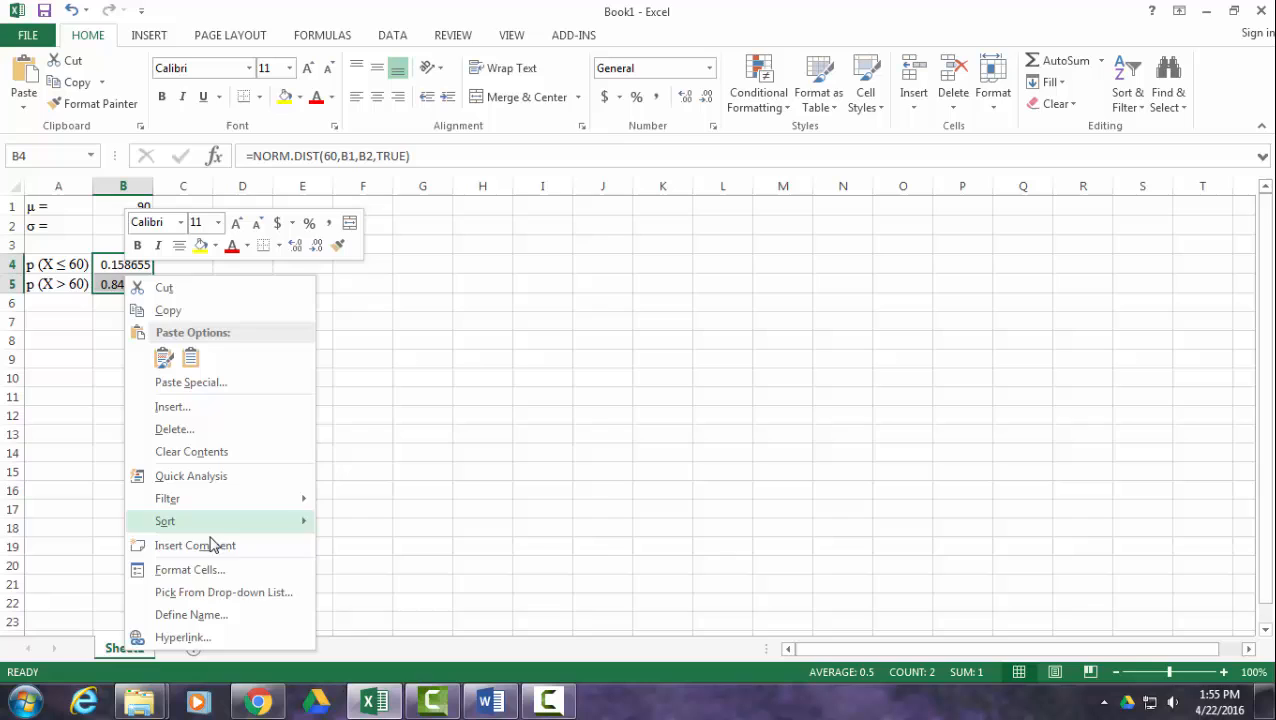
{"action": "left_click", "coordinate": [190, 568]}
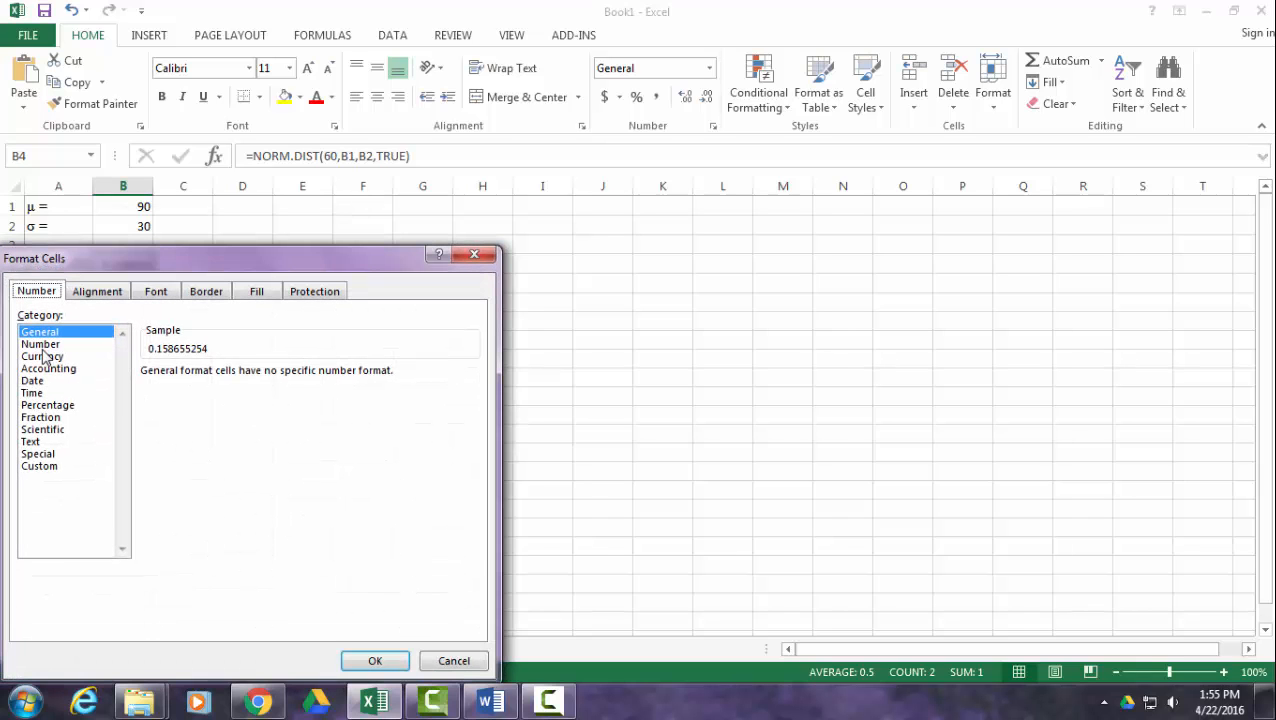
{"action": "left_click", "coordinate": [40, 344]}
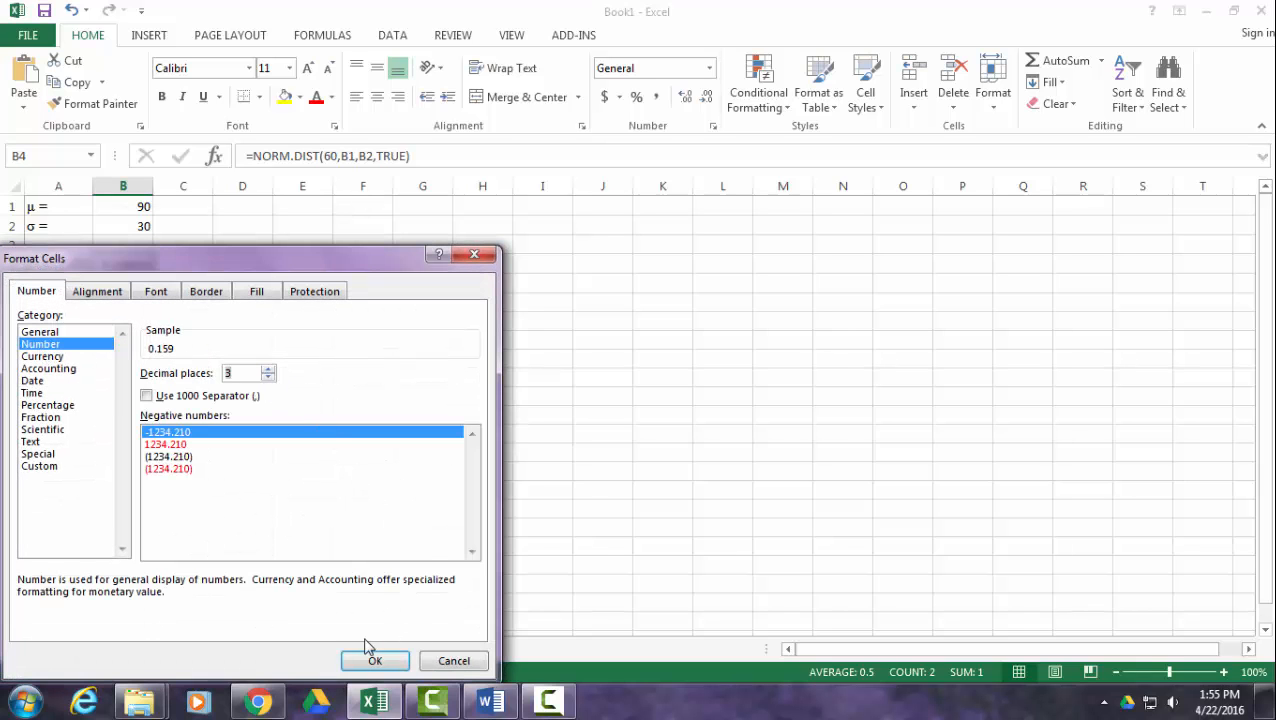
{"action": "left_click", "coordinate": [374, 660]}
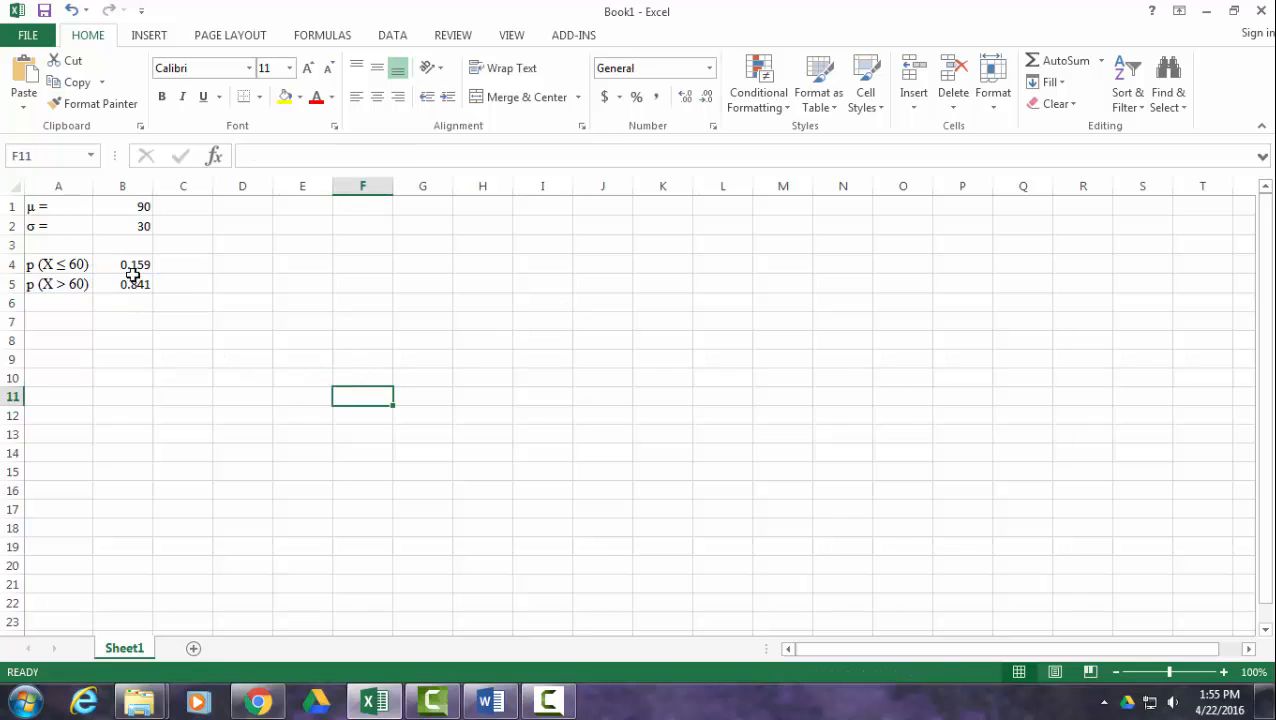
{"action": "mouse_move", "coordinate": [194, 228]}
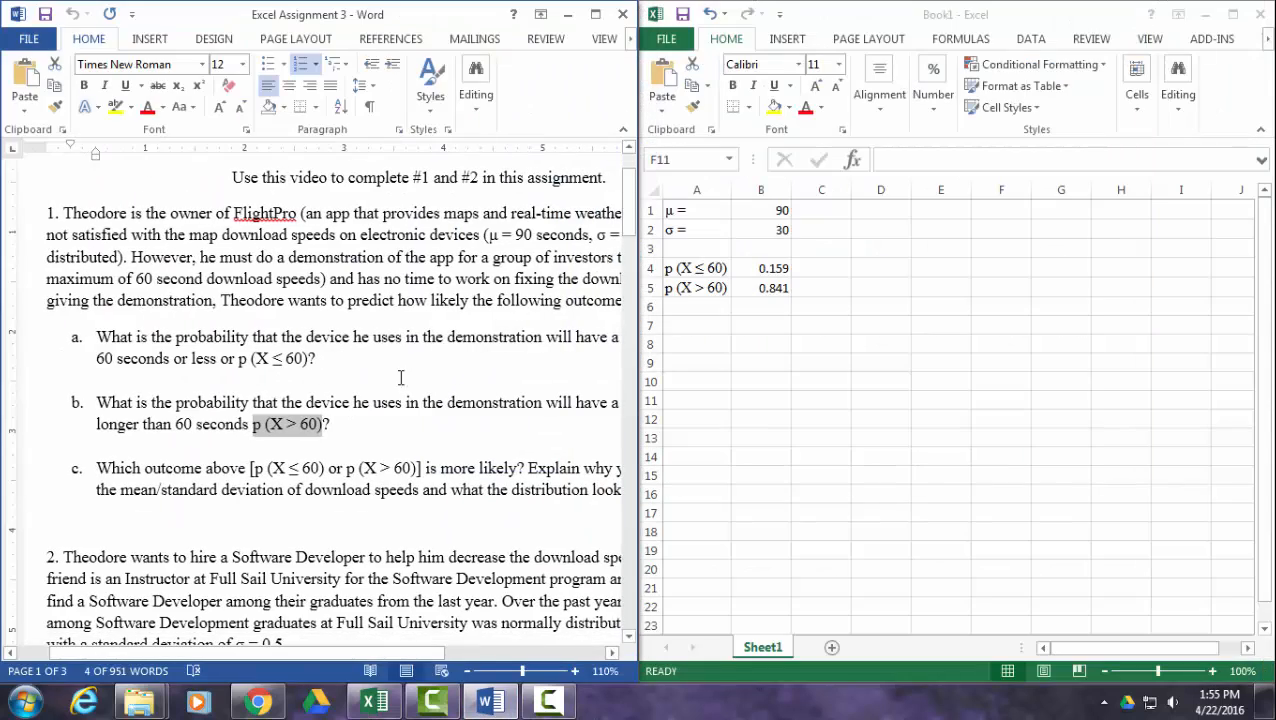
- Paste 0.159 as plain text after question 1a and make it bold
{"action": "left_click", "coordinate": [760, 268]}
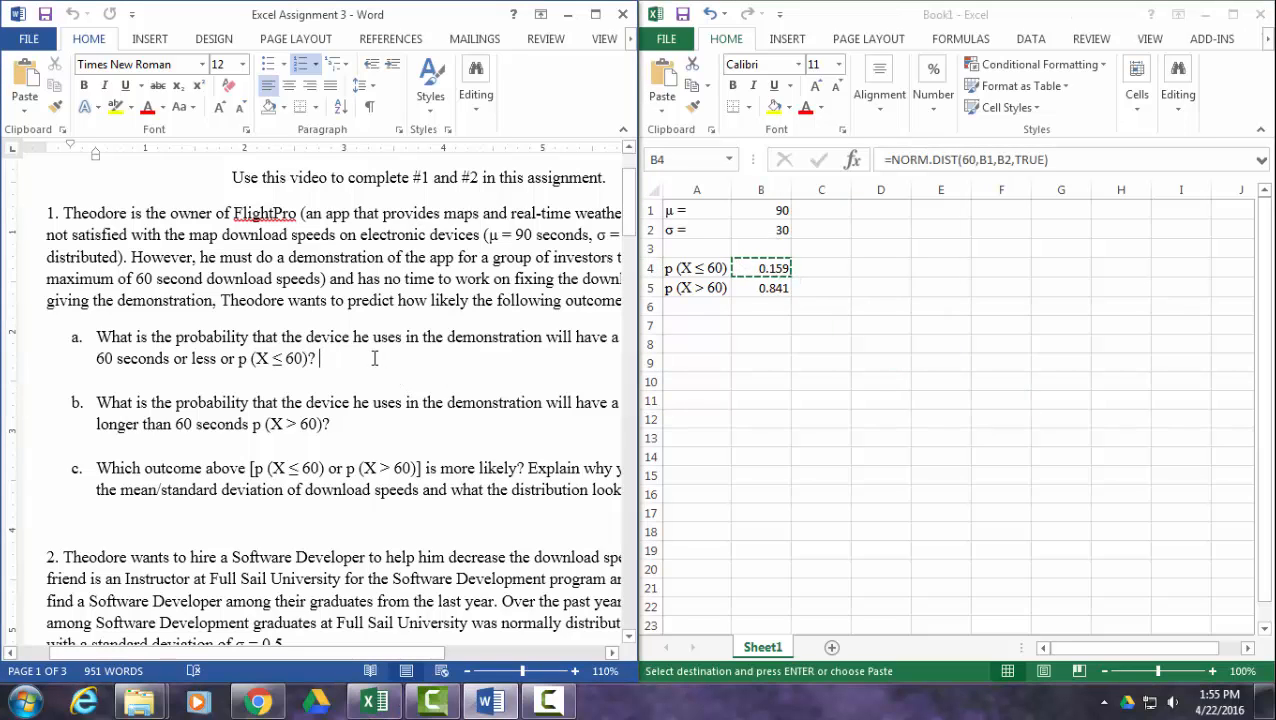
{"action": "key", "text": "ctrl+v"}
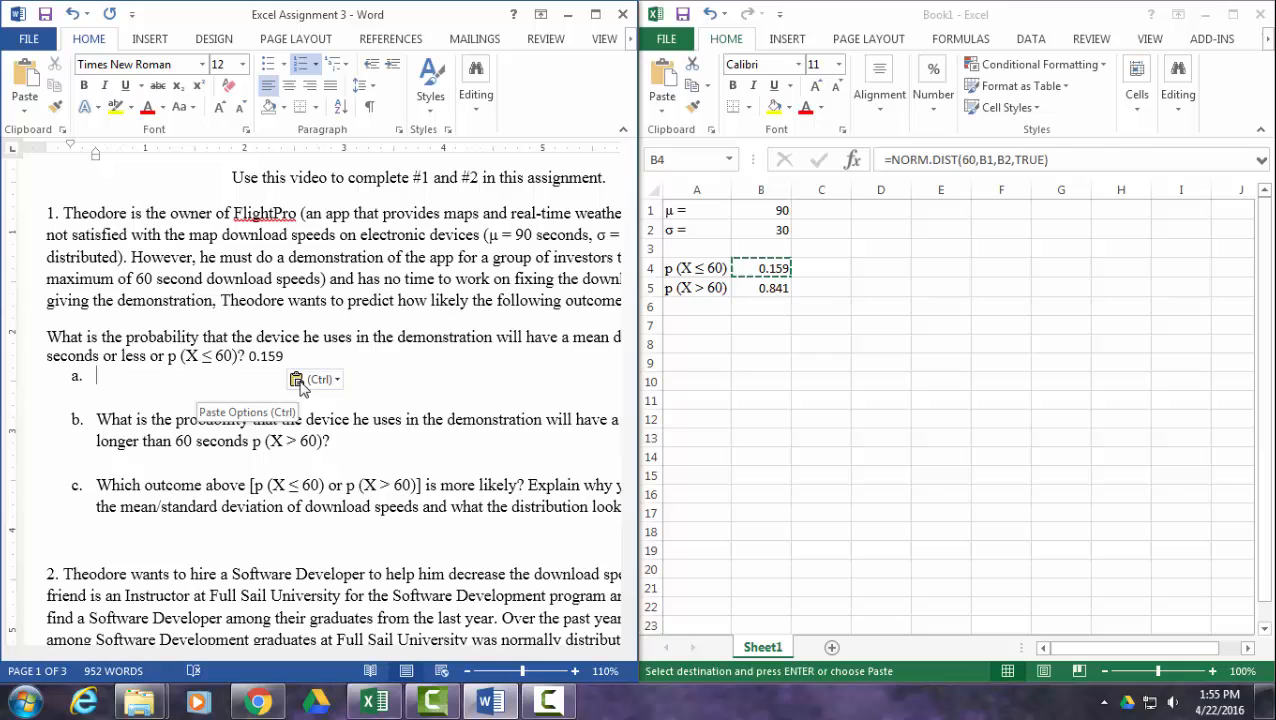
{"action": "left_click", "coordinate": [316, 380]}
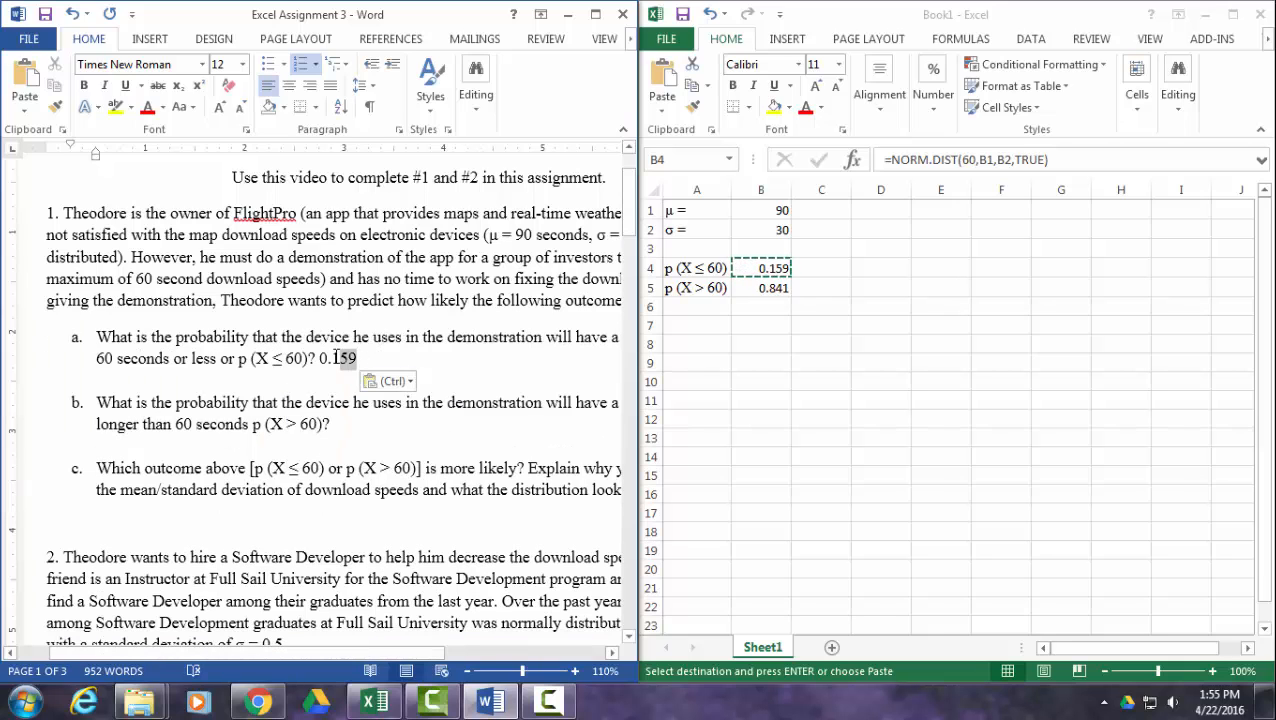
{"action": "double_click", "coordinate": [336, 358]}
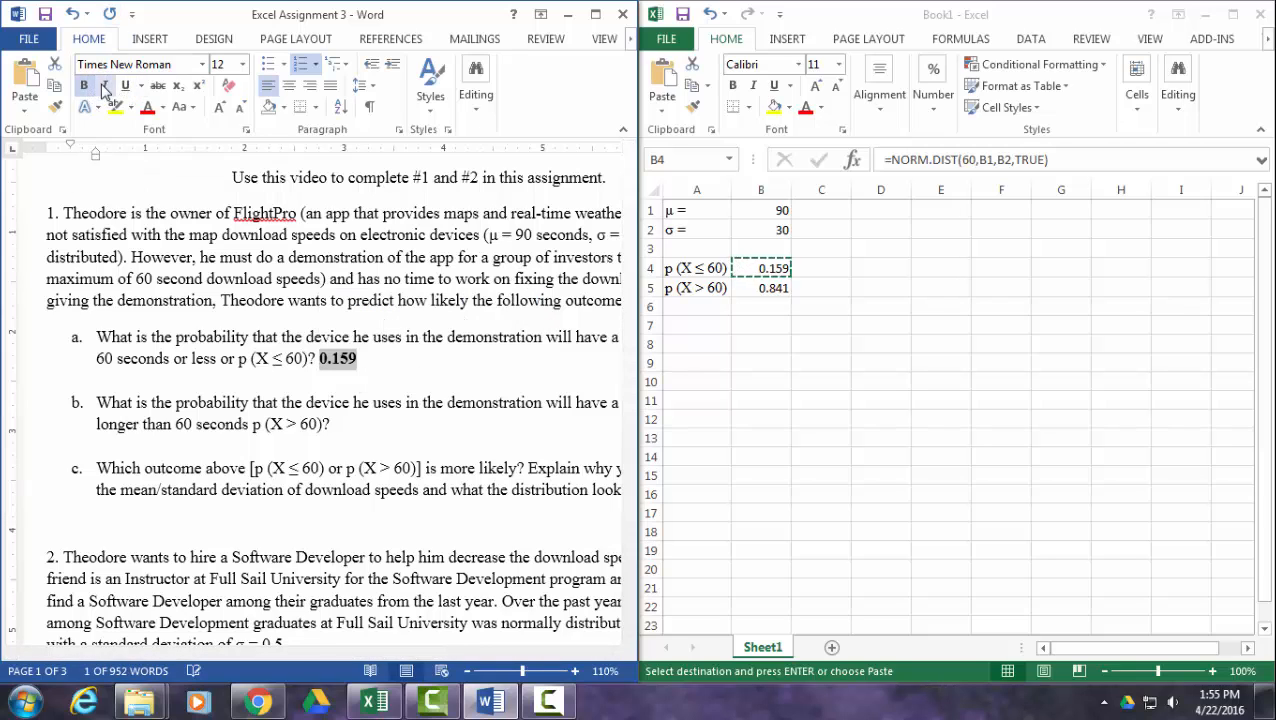
{"action": "left_click", "coordinate": [760, 288]}
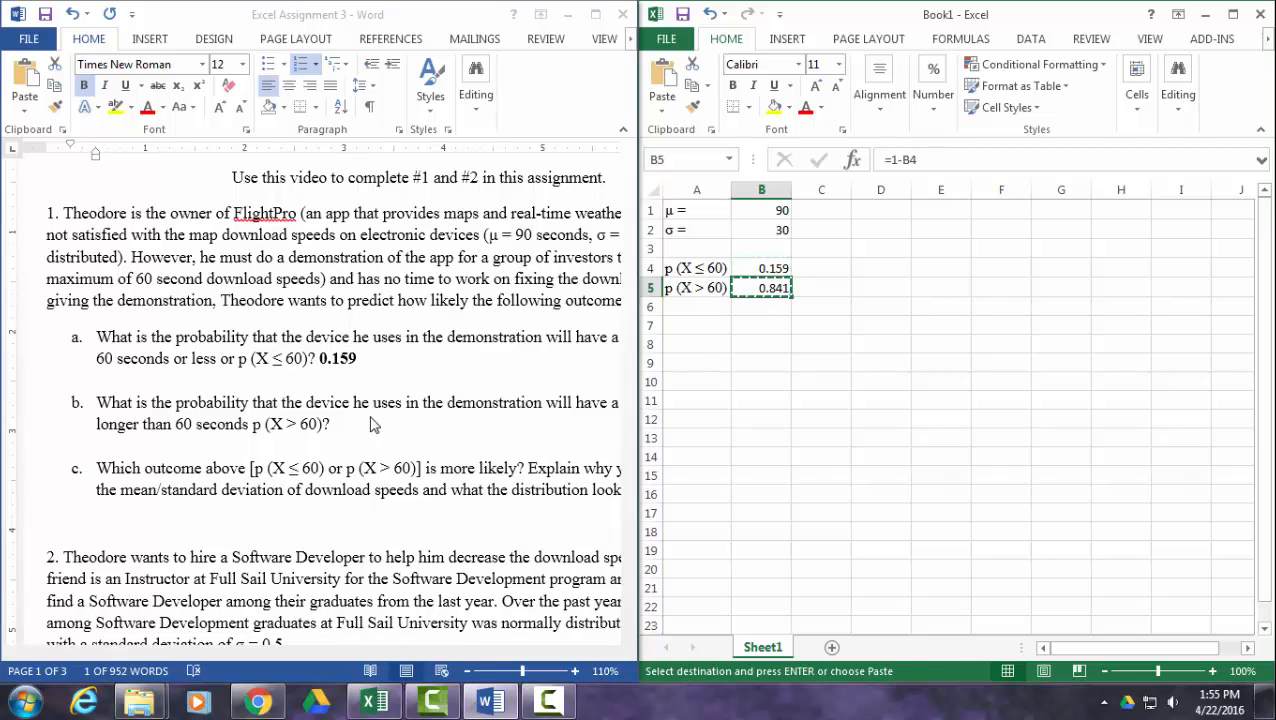
- Paste 0.841 in bold after question 1b
{"action": "left_click", "coordinate": [332, 424]}
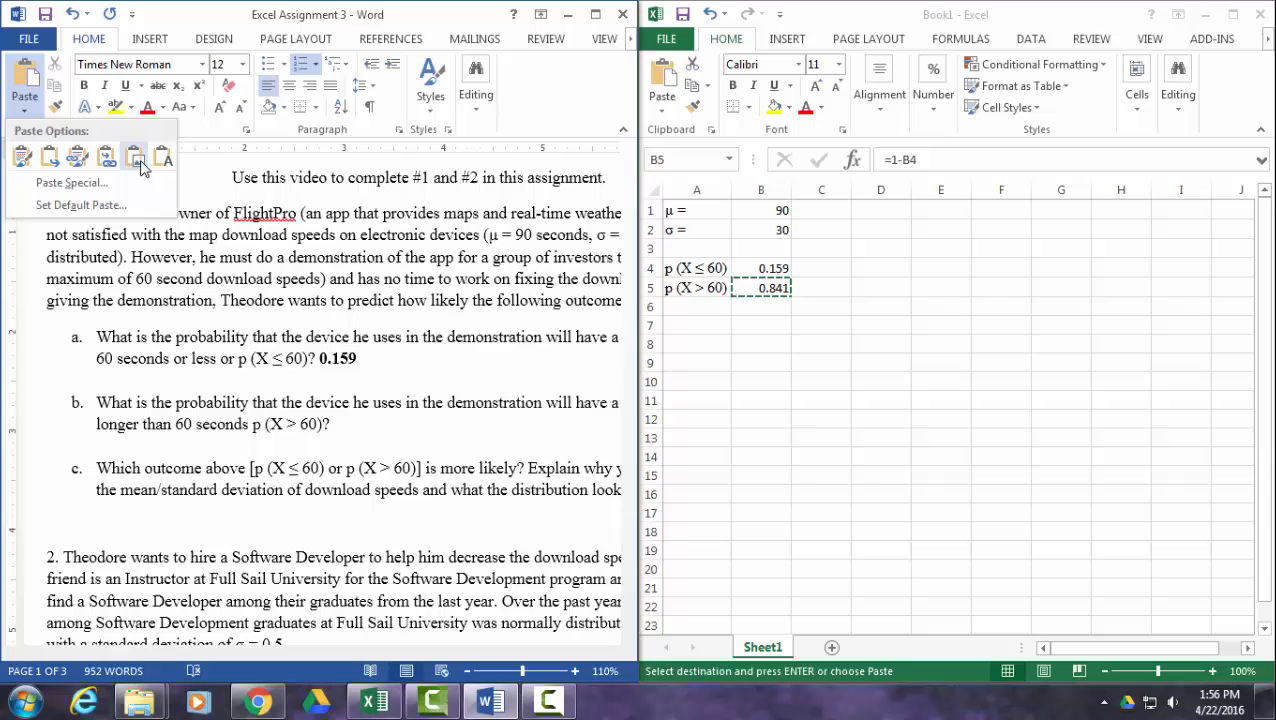
{"action": "left_click", "coordinate": [136, 156]}
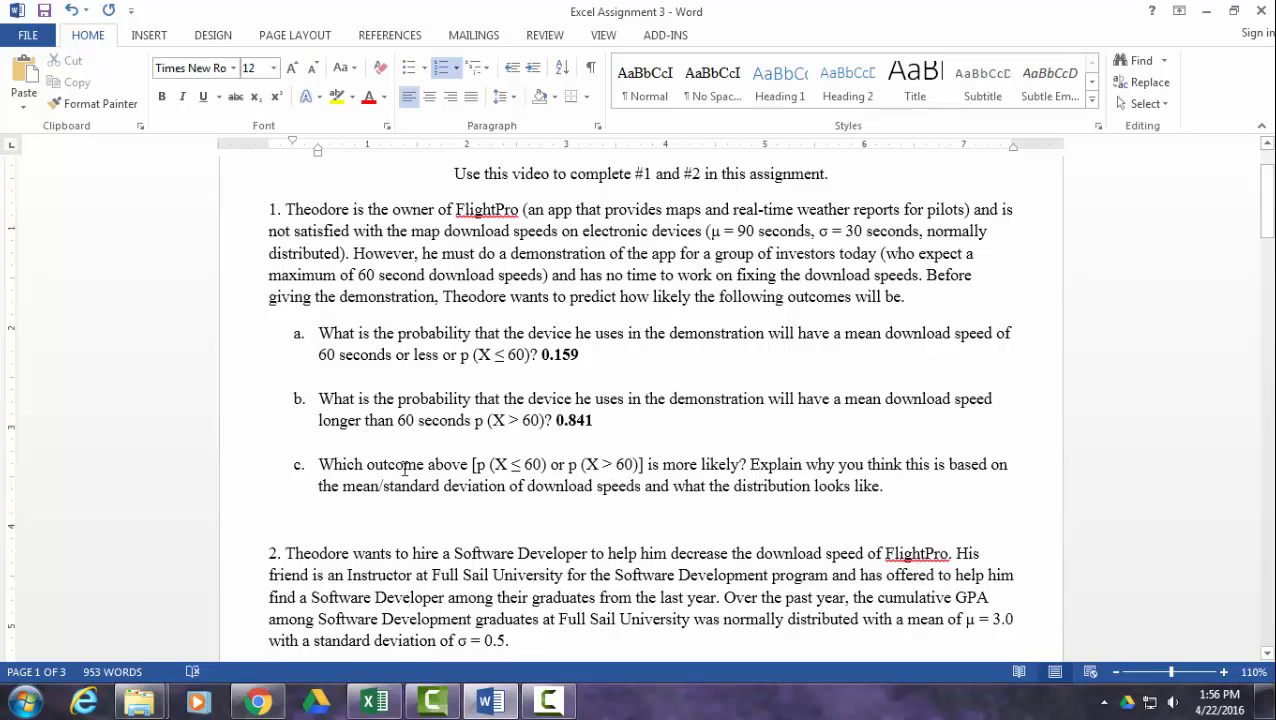
{"action": "mouse_move", "coordinate": [876, 476]}
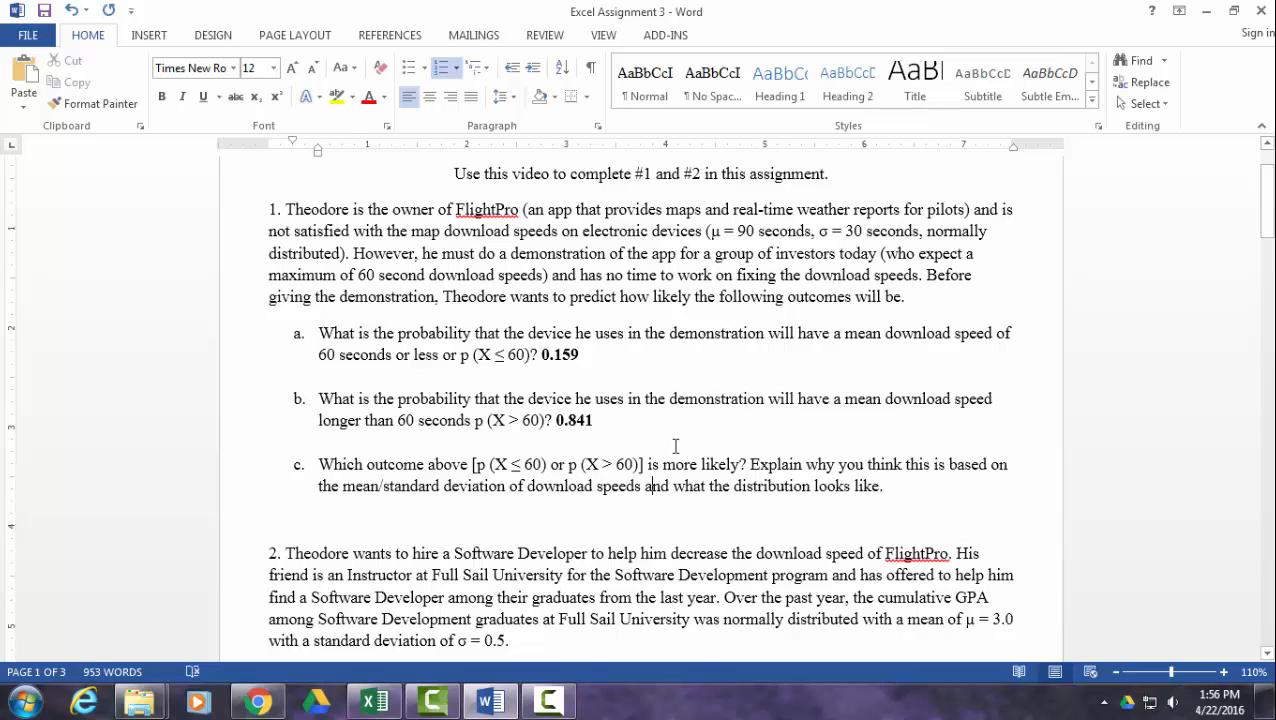
{"action": "mouse_move", "coordinate": [574, 366]}
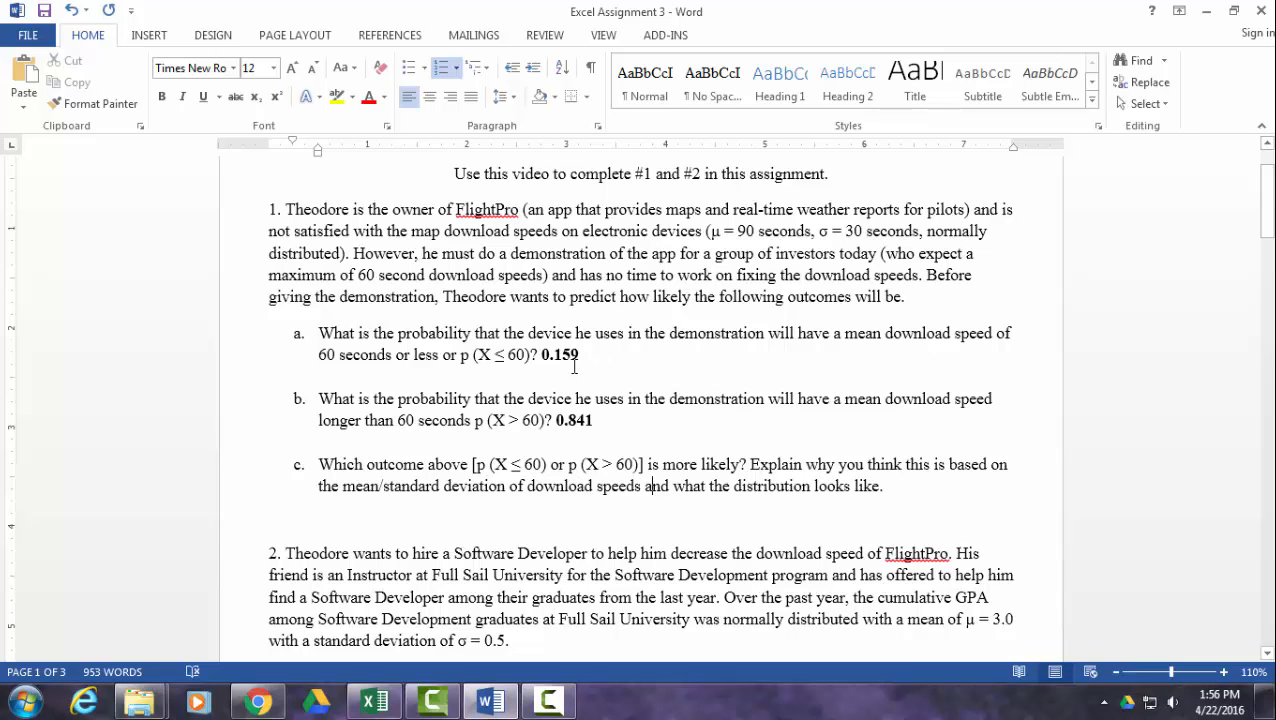
{"action": "scroll", "scroll_direction": "down", "scroll_amount": 3}
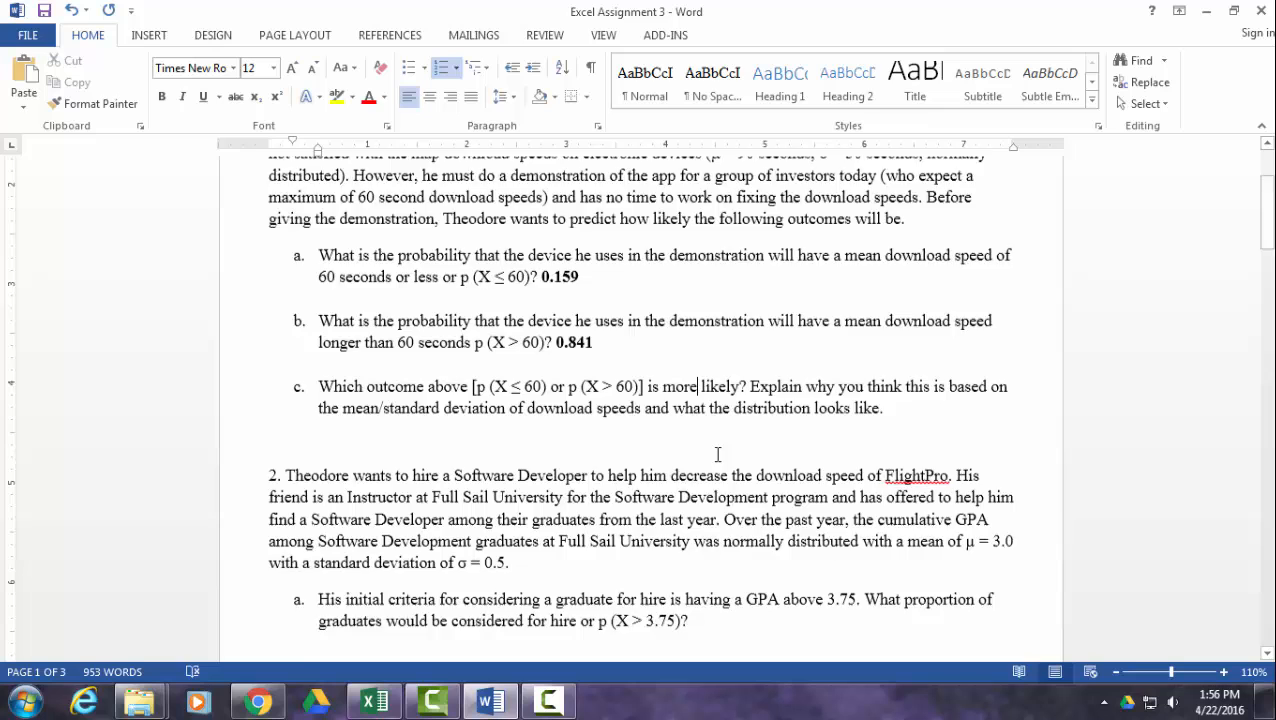
- Scroll down to question 2 about graduate GPAs in the Word assignment
{"action": "scroll", "scroll_direction": "down", "scroll_amount": 3}
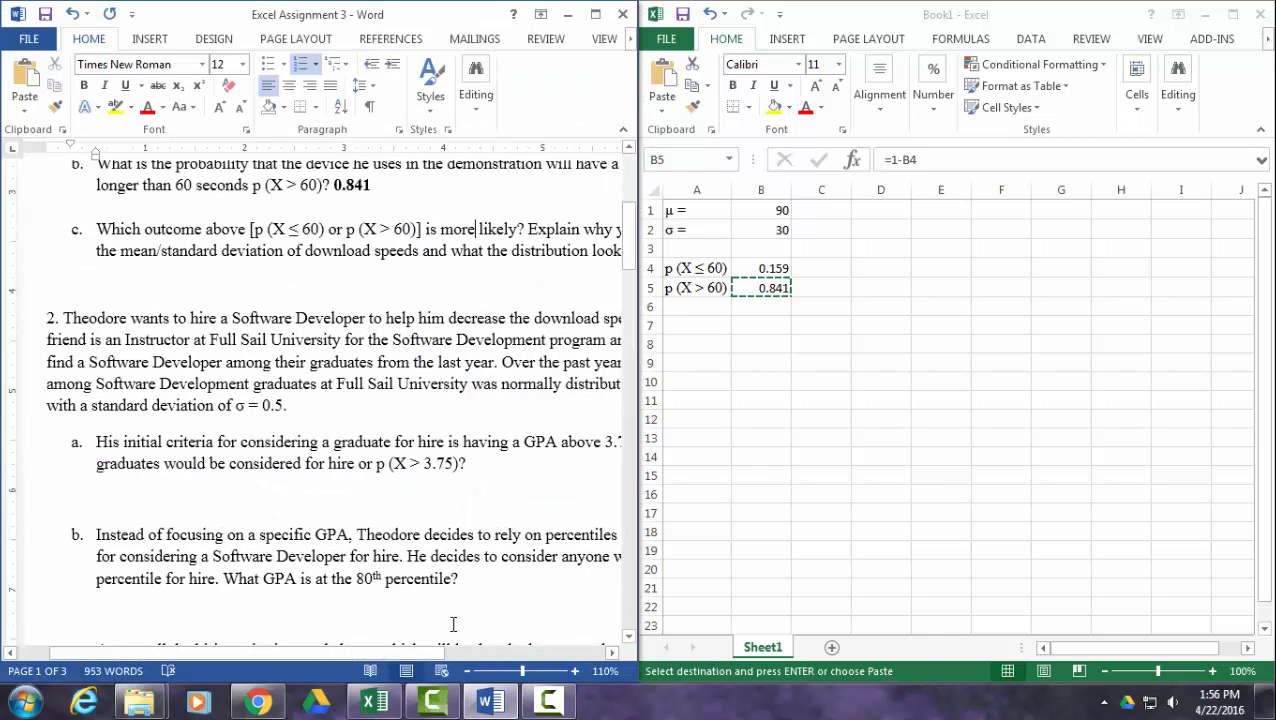
{"action": "mouse_move", "coordinate": [380, 660]}
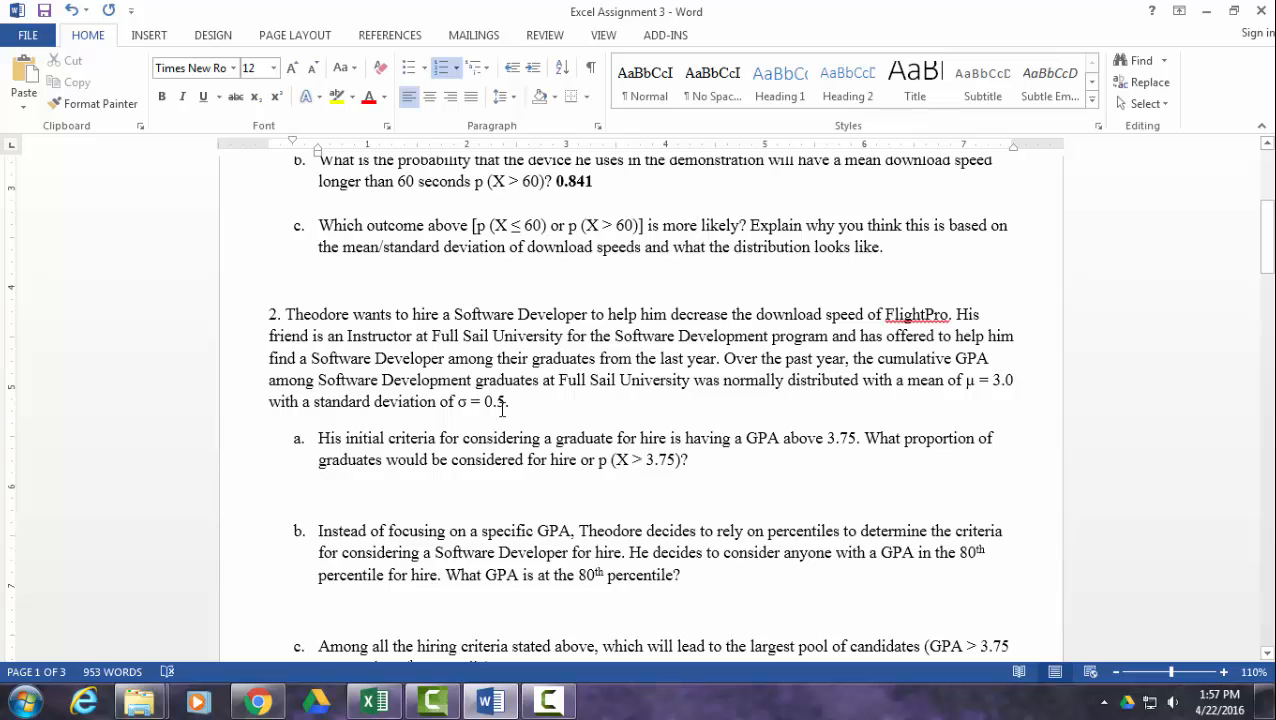
{"action": "mouse_move", "coordinate": [374, 698]}
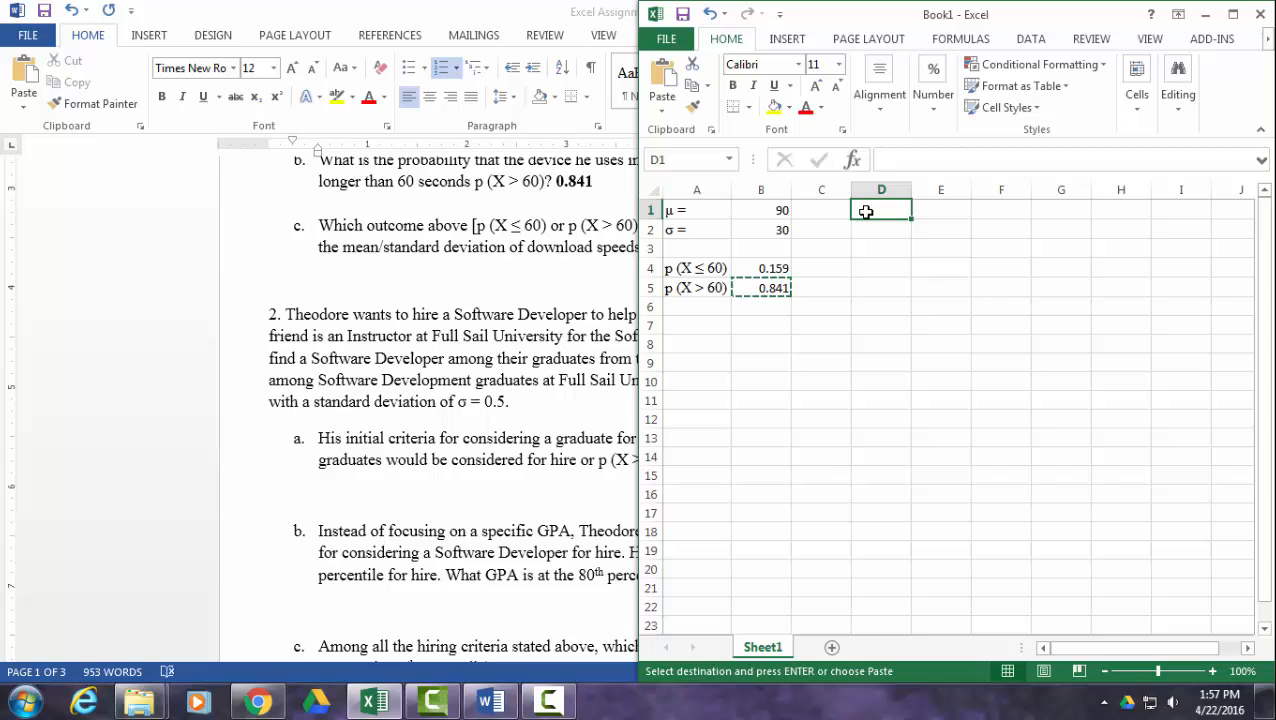
- Enter the GPA mean 3 and standard deviation 0.5 in column D, then return to Word
{"action": "type", "text": "3"}
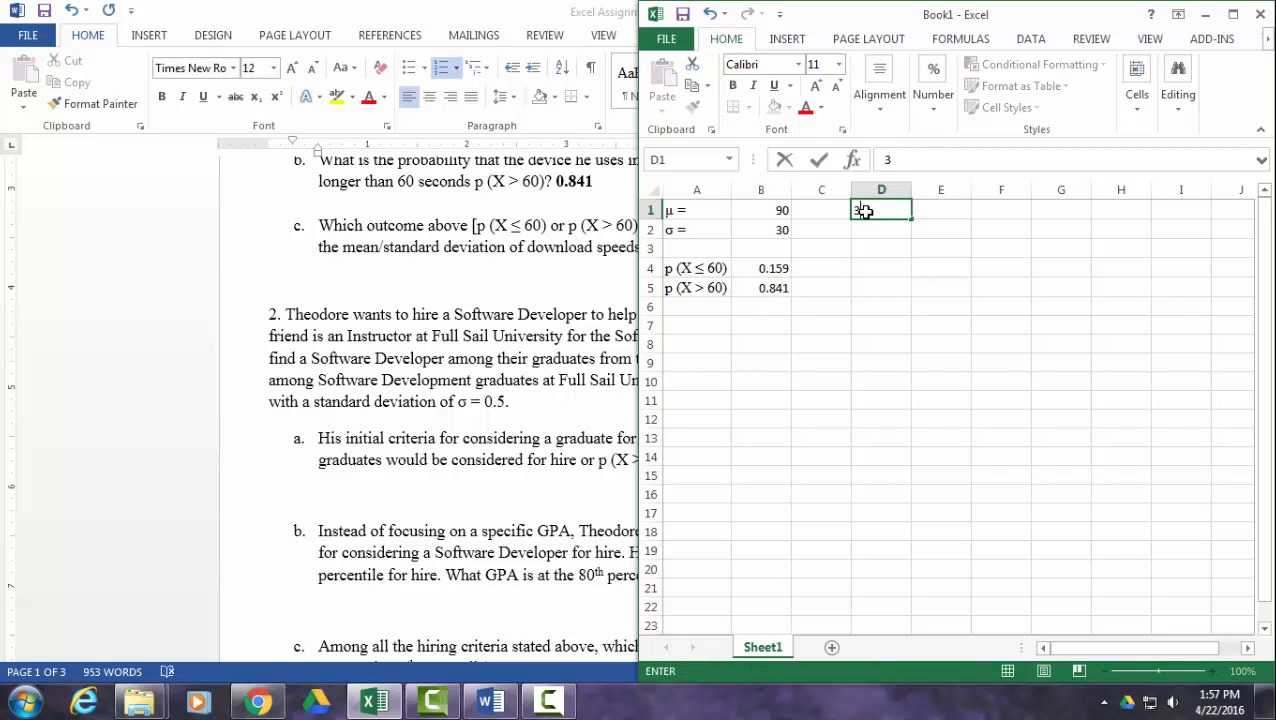
{"action": "key", "text": "Return"}
{"action": "type", "text": "0.5"}
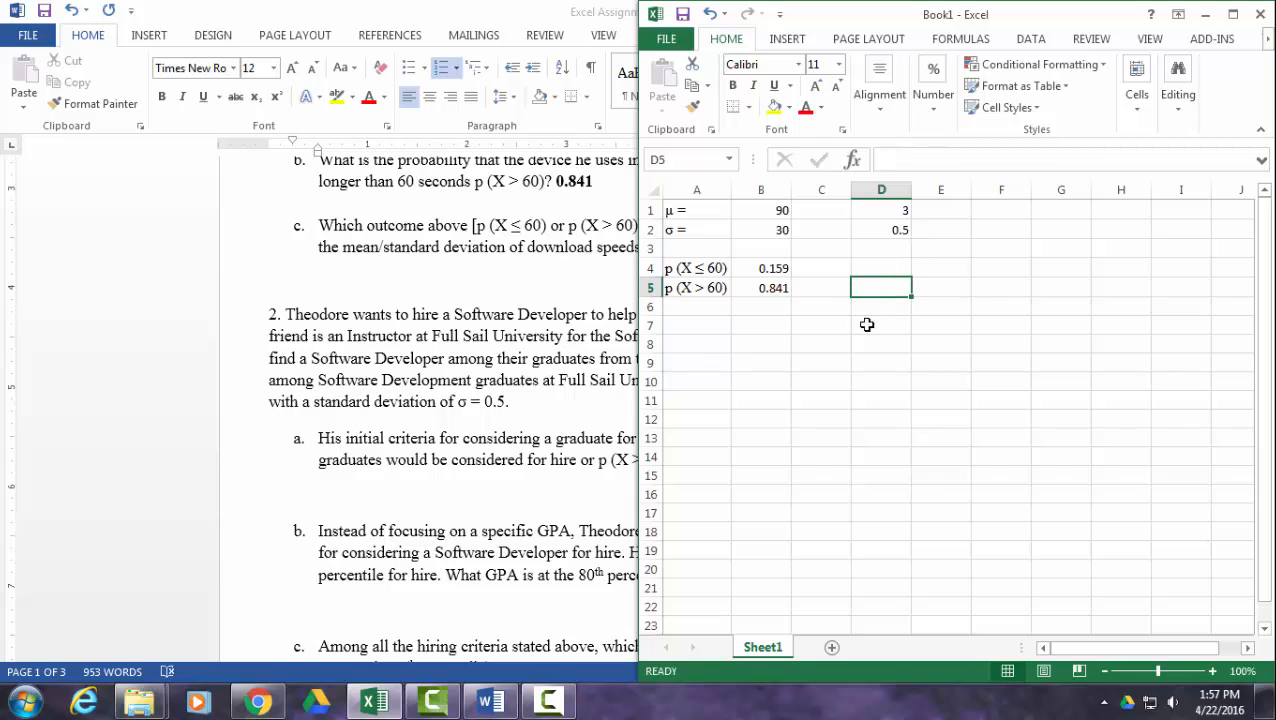
{"action": "mouse_move", "coordinate": [868, 312]}
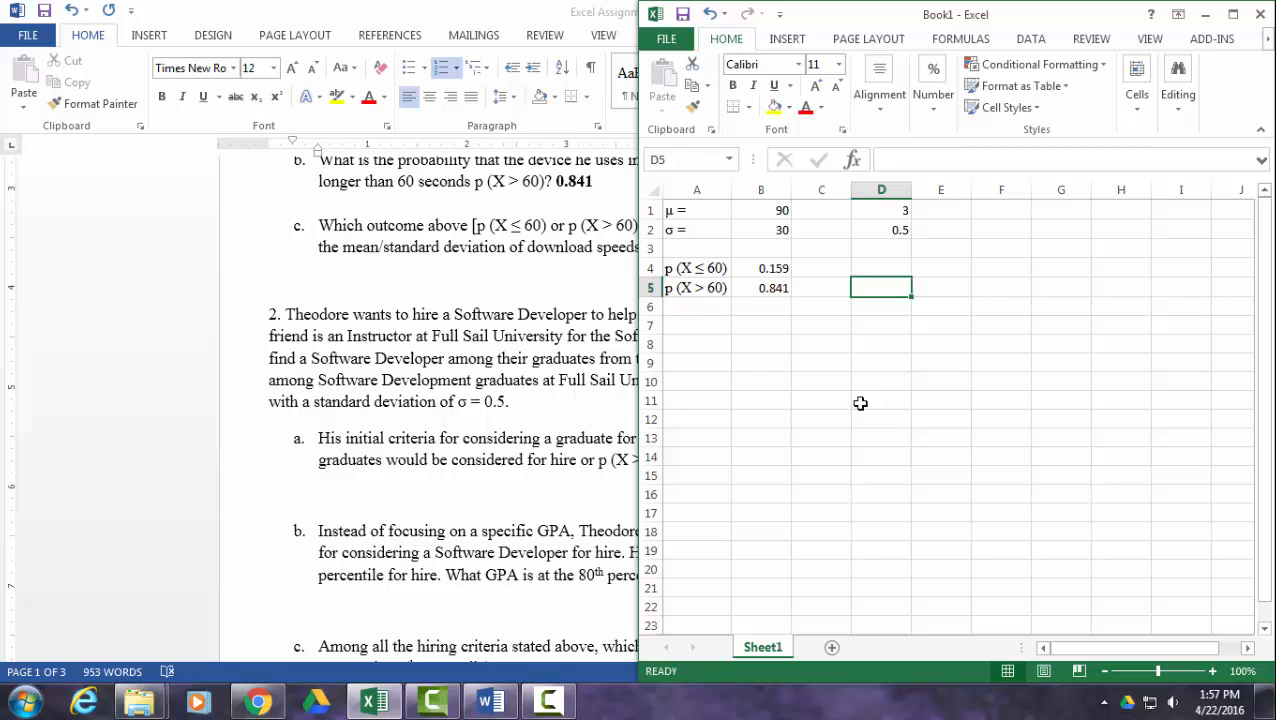
{"action": "mouse_move", "coordinate": [814, 216]}
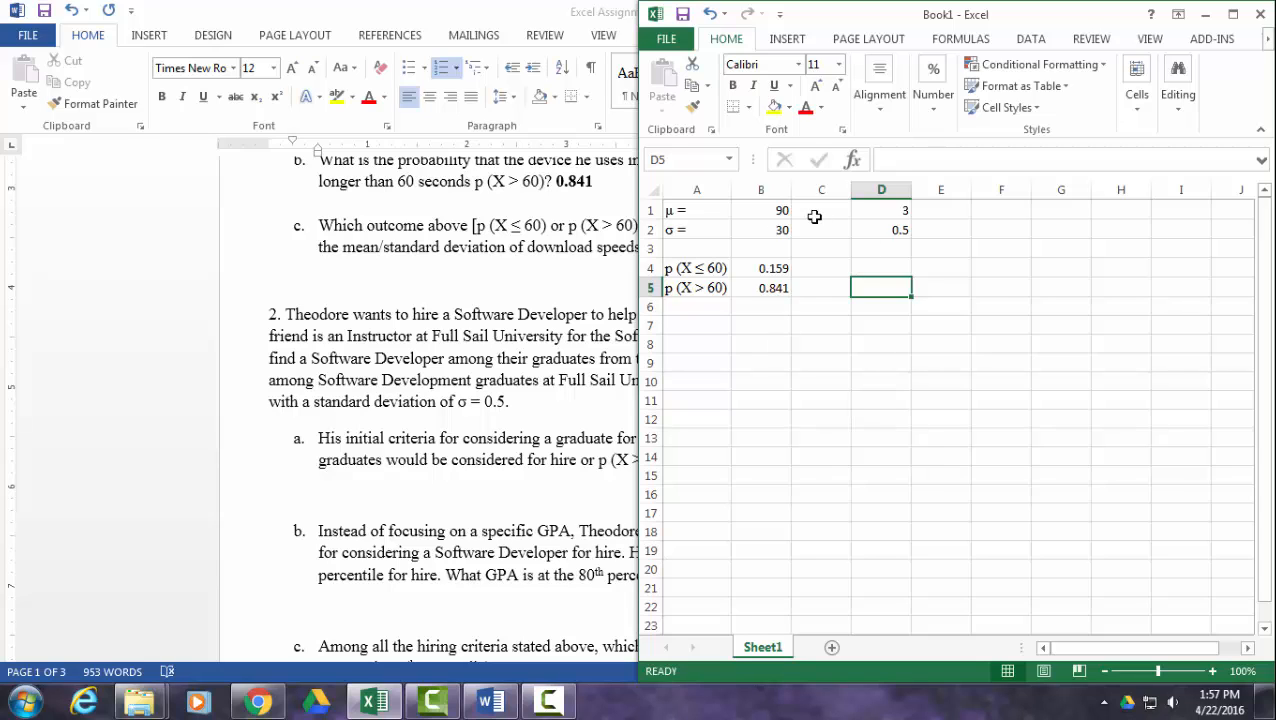
{"action": "left_click", "coordinate": [760, 288]}
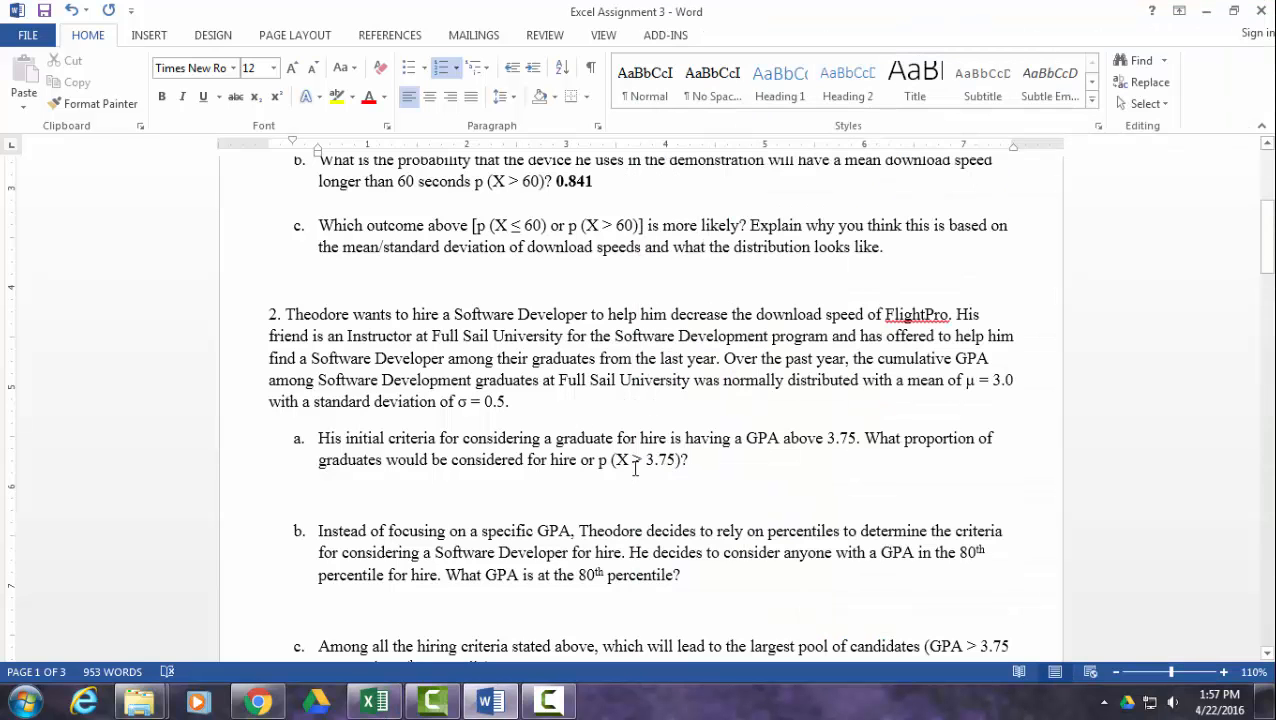
- Scroll through question 2 parts a–d in the Word assignment
{"action": "scroll", "scroll_direction": "down", "scroll_amount": 3}
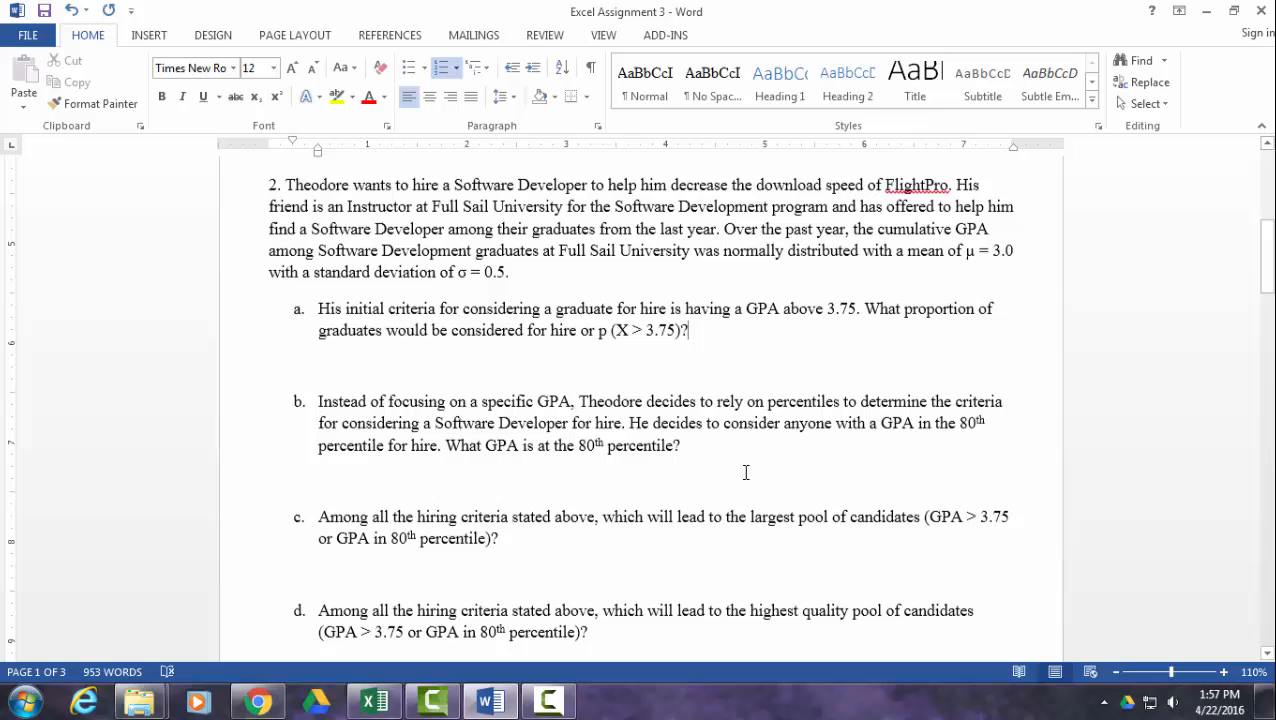
{"action": "scroll", "scroll_direction": "up", "scroll_amount": 3}
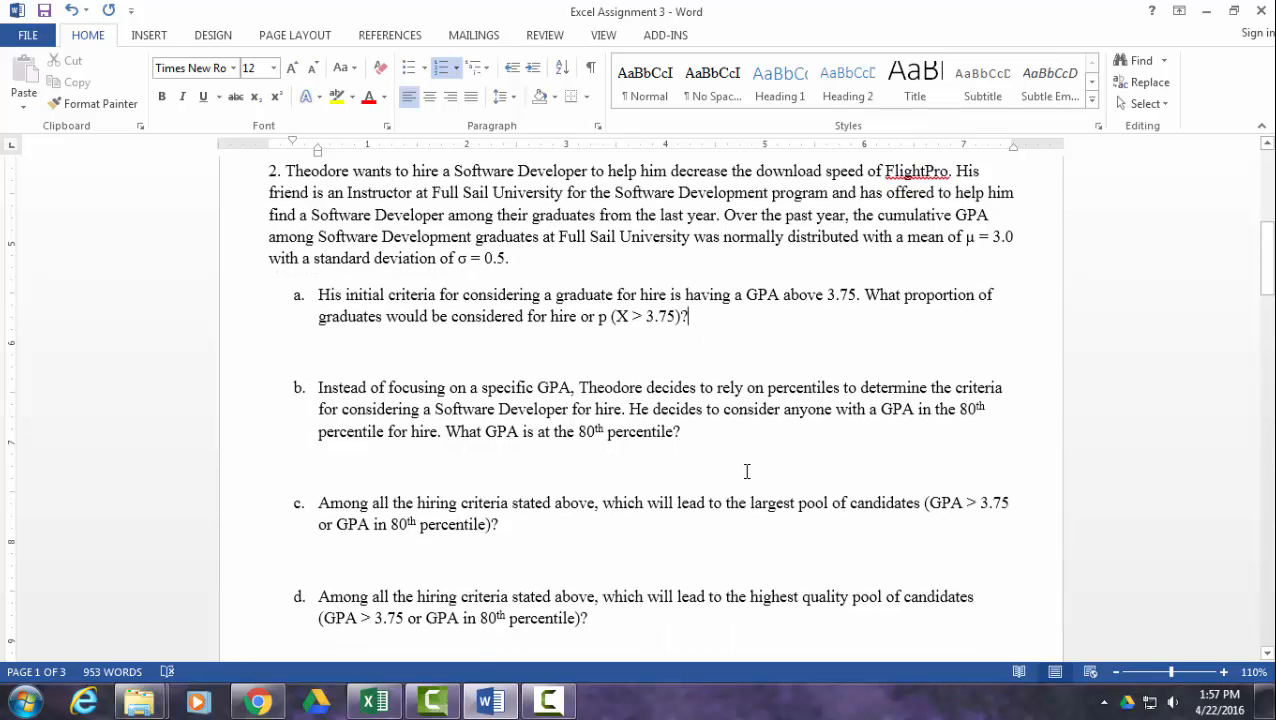
{"action": "mouse_move", "coordinate": [750, 448]}
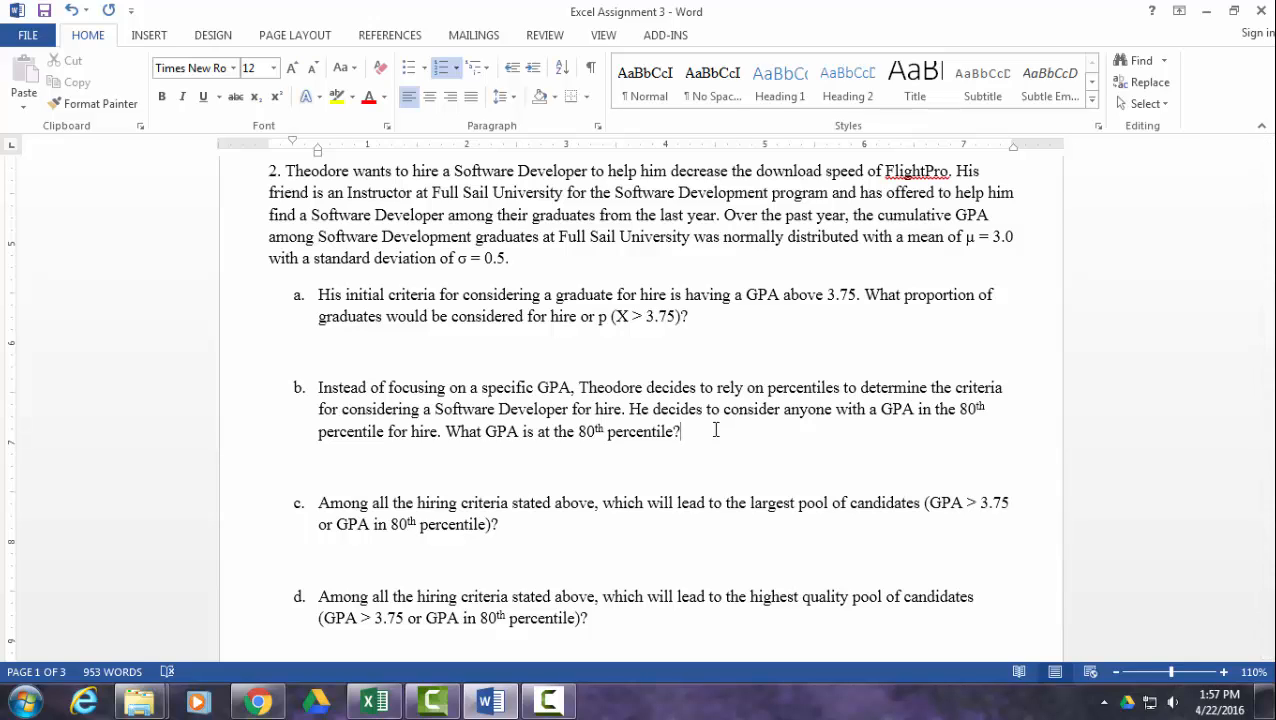
{"action": "mouse_move", "coordinate": [736, 430]}
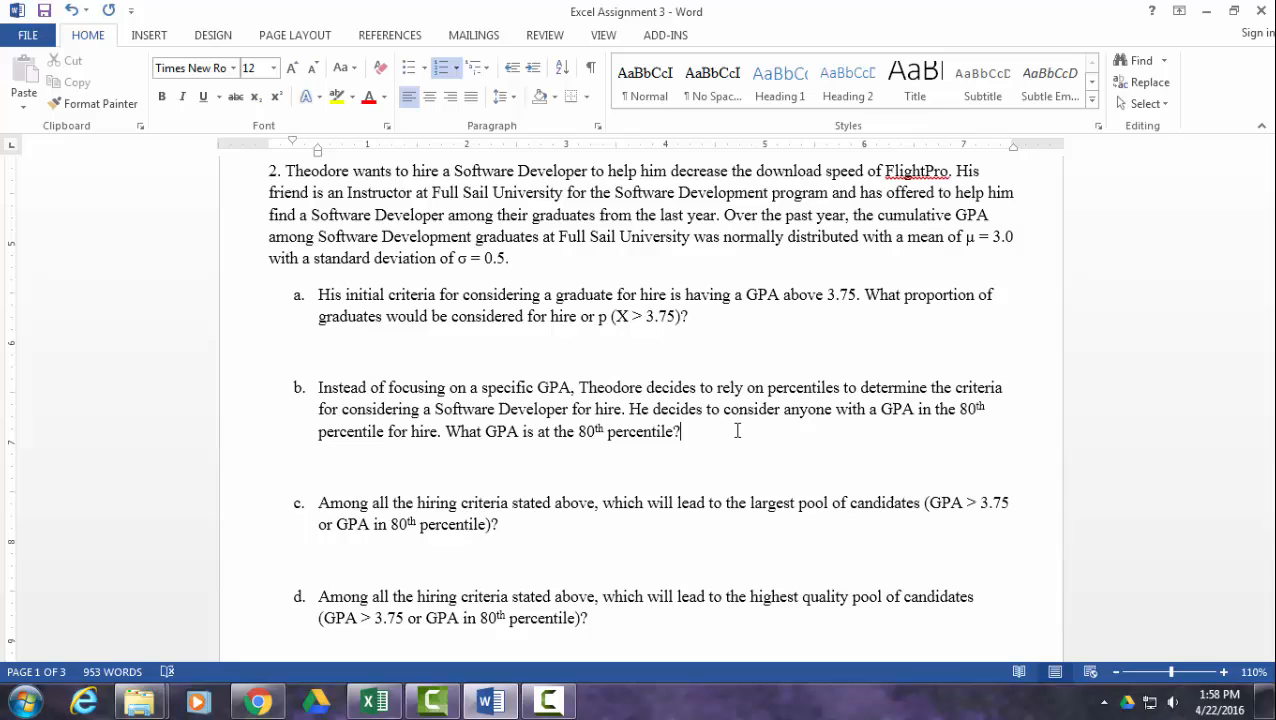
{"action": "mouse_move", "coordinate": [664, 442]}
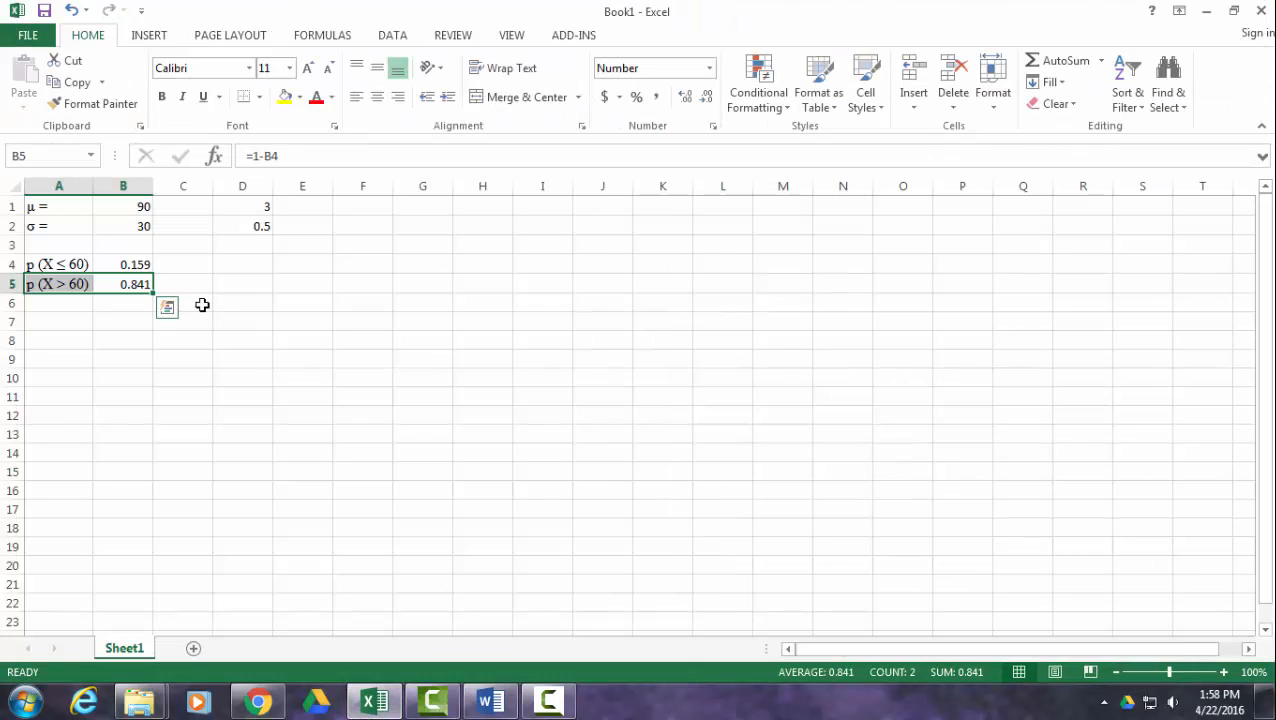
{"action": "mouse_move", "coordinate": [202, 268]}
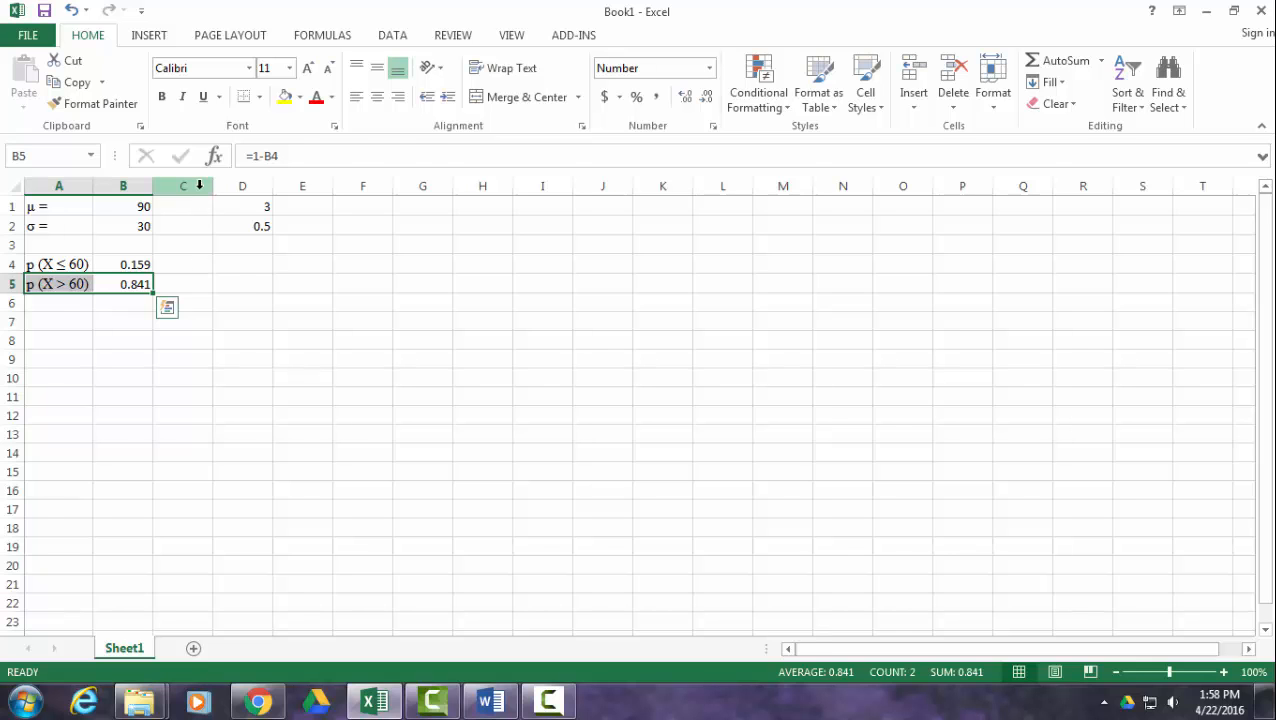
- Add the labels p (X > 3.75) in D4 (pasted from Word) and X (80th %ile) in D5
{"action": "left_click", "coordinate": [182, 186]}
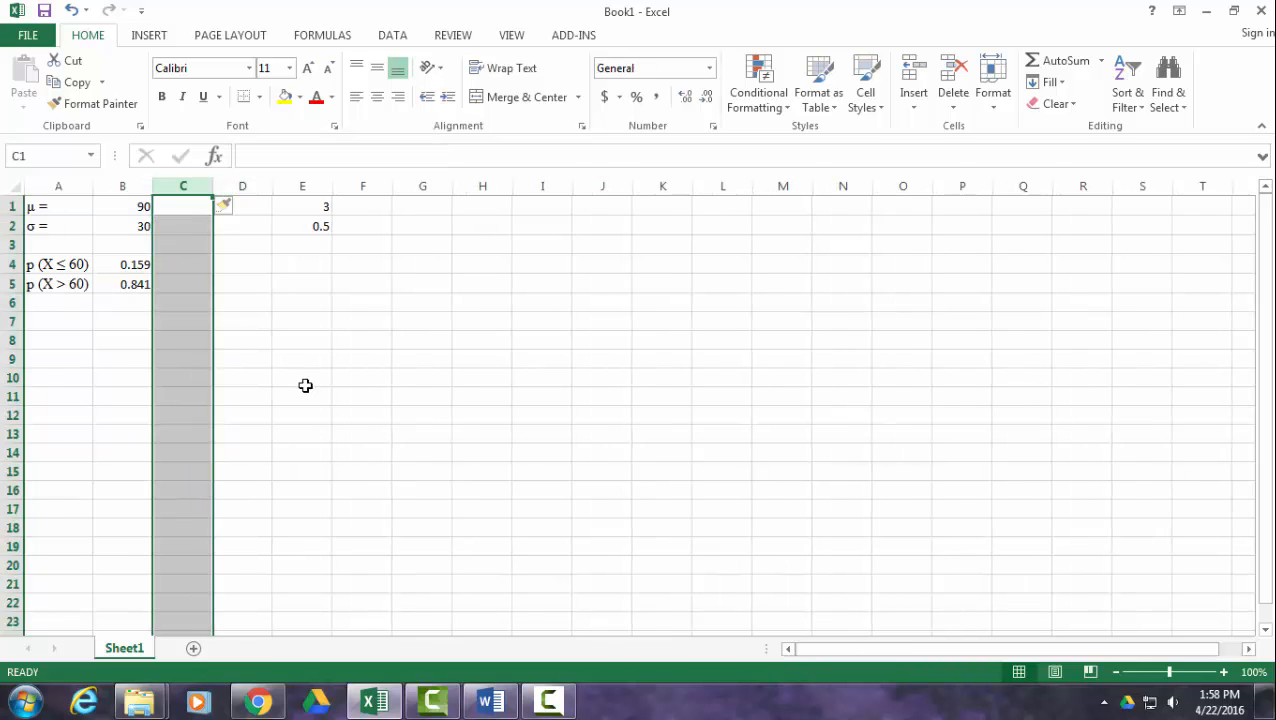
{"action": "left_click", "coordinate": [244, 264]}
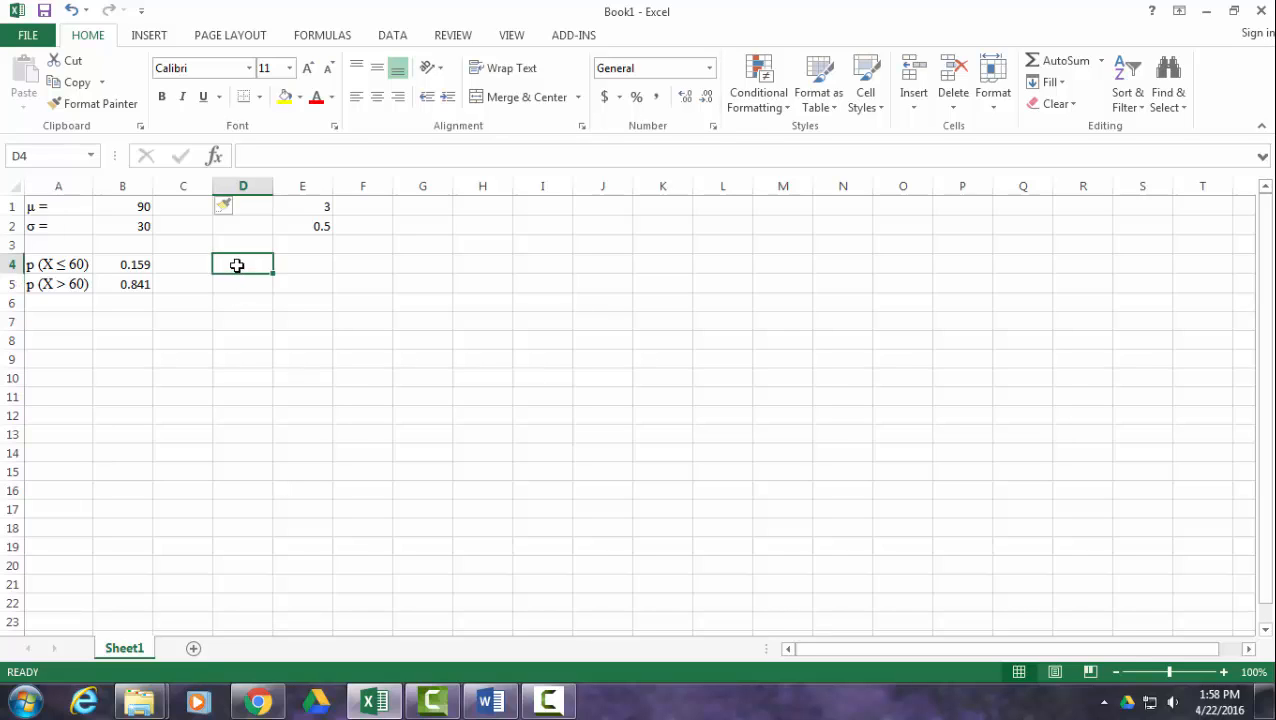
{"action": "mouse_move", "coordinate": [276, 426]}
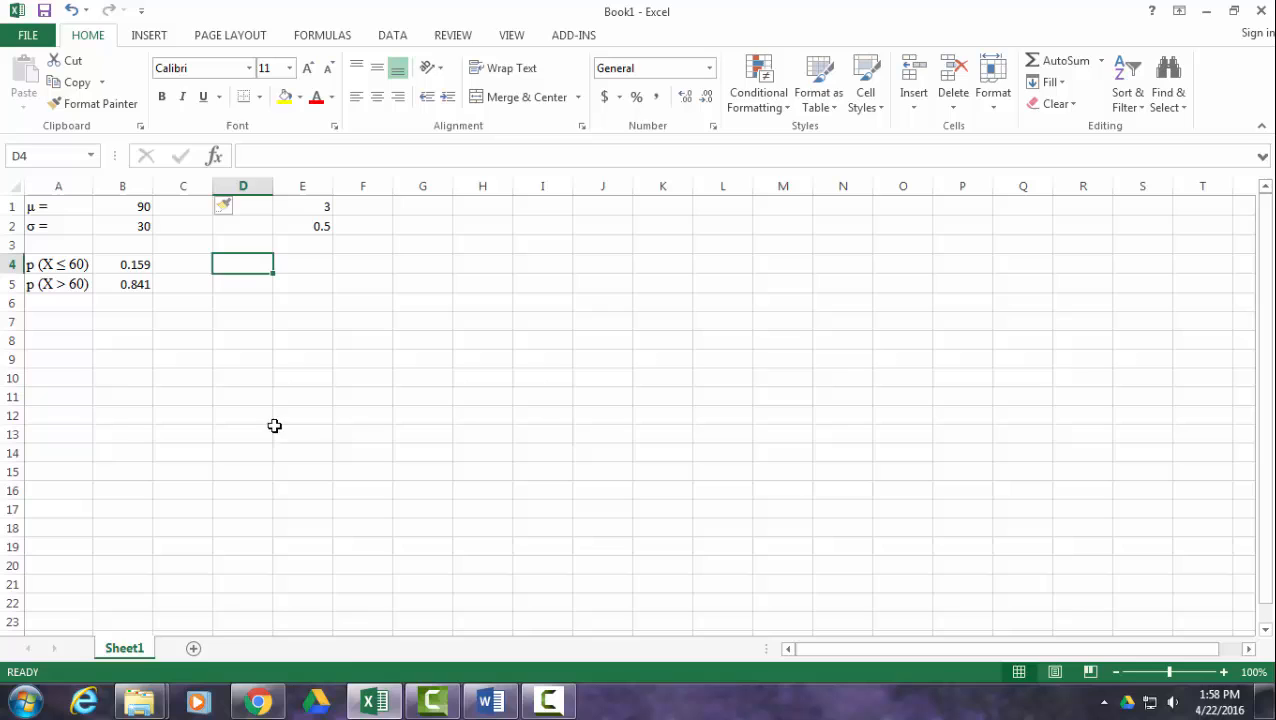
{"action": "left_click", "coordinate": [488, 700]}
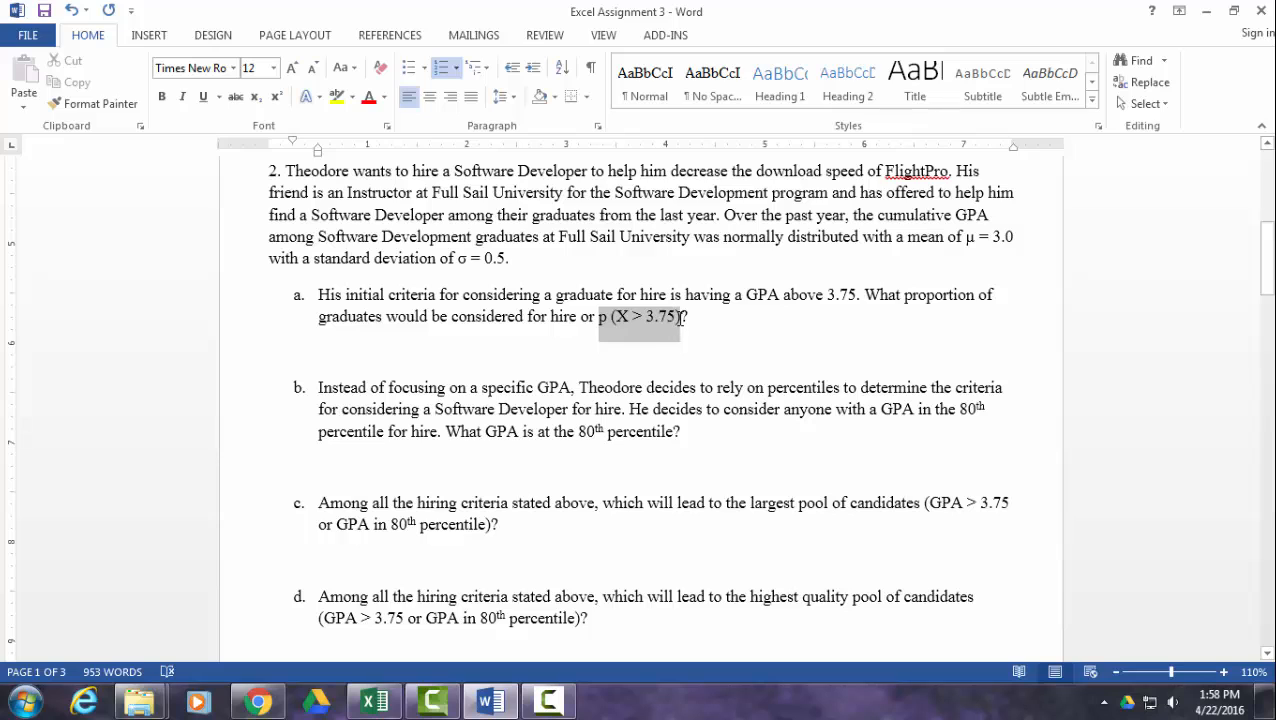
{"action": "left_click", "coordinate": [372, 700]}
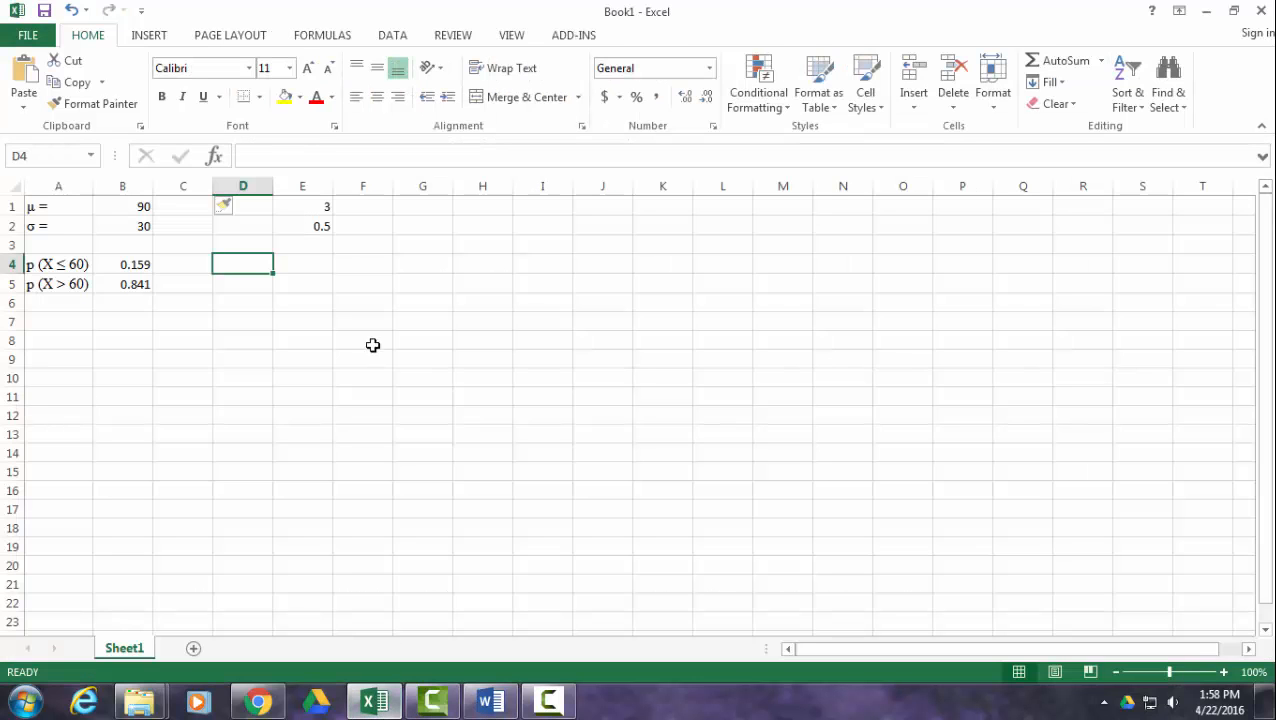
{"action": "key", "text": "ctrl+v"}
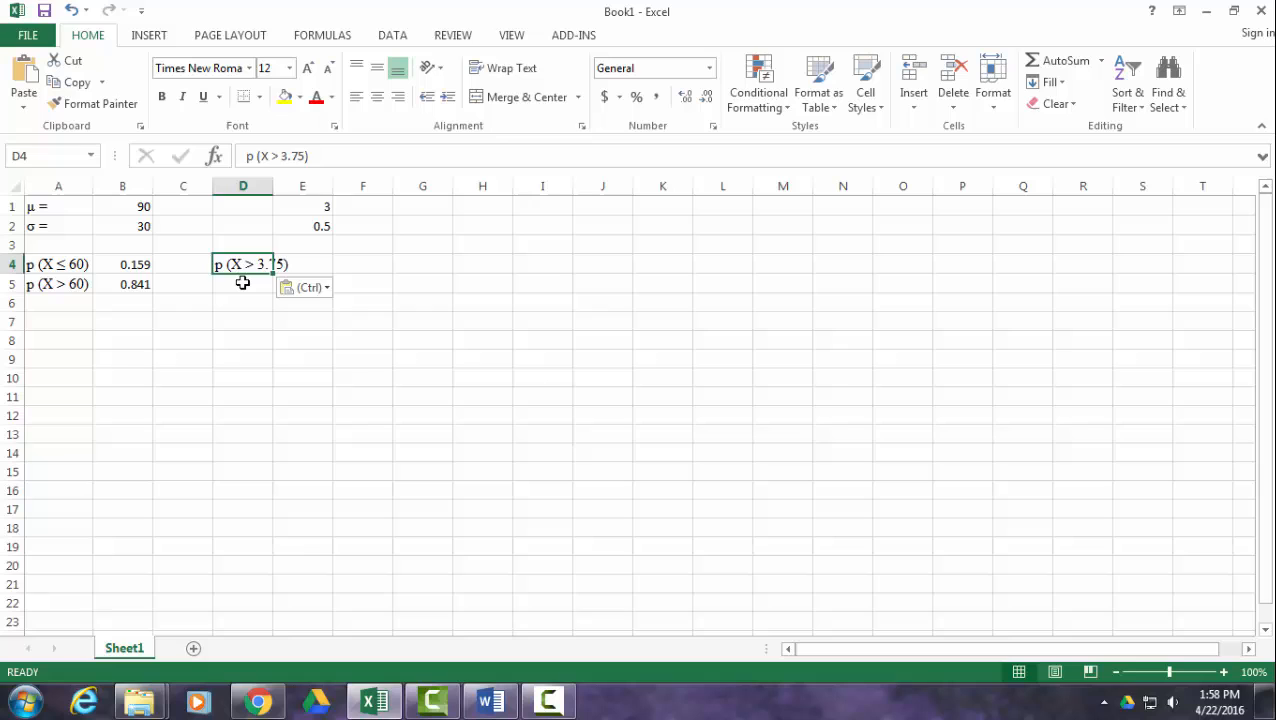
{"action": "left_click", "coordinate": [252, 284]}
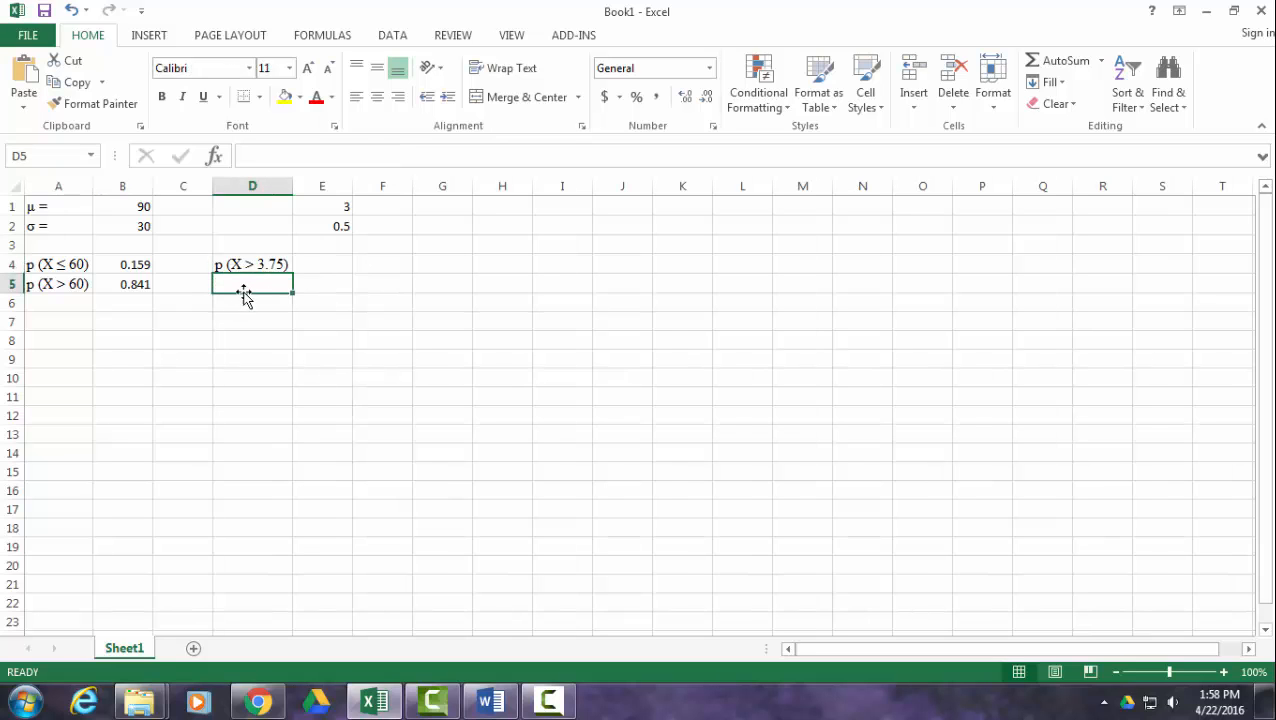
{"action": "type", "text": "X"}
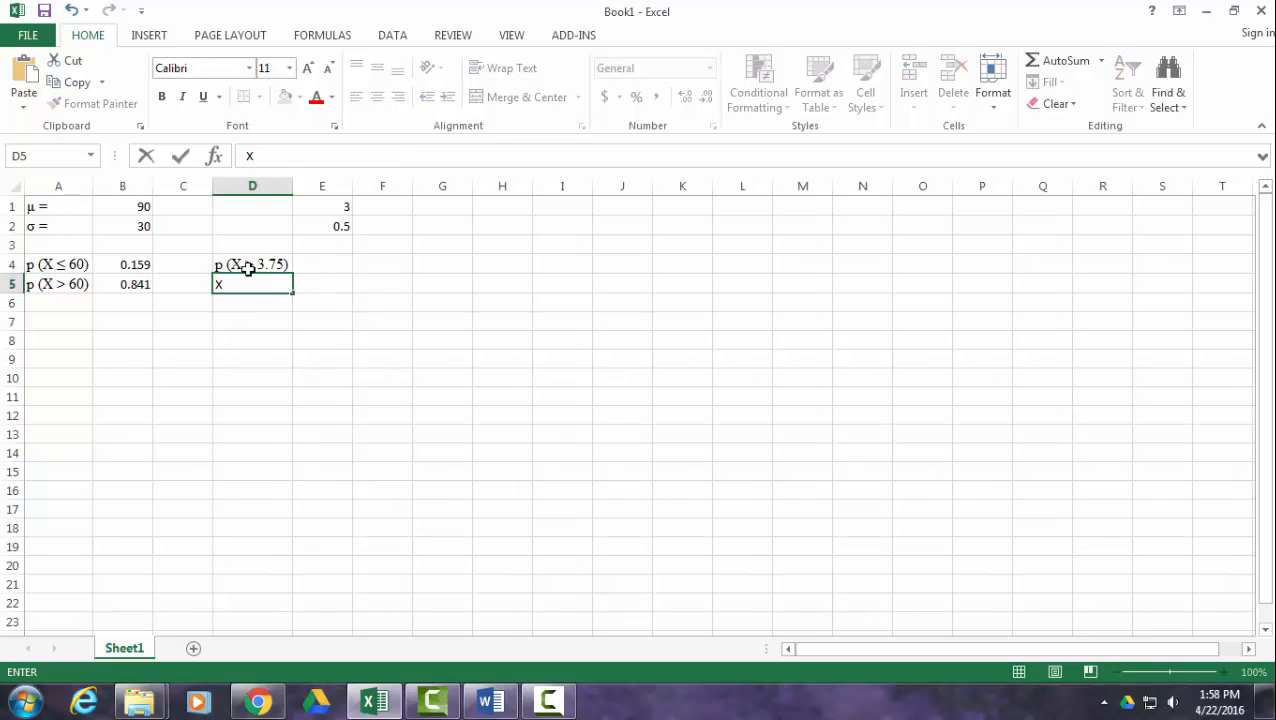
{"action": "type", "text": "(80t"}
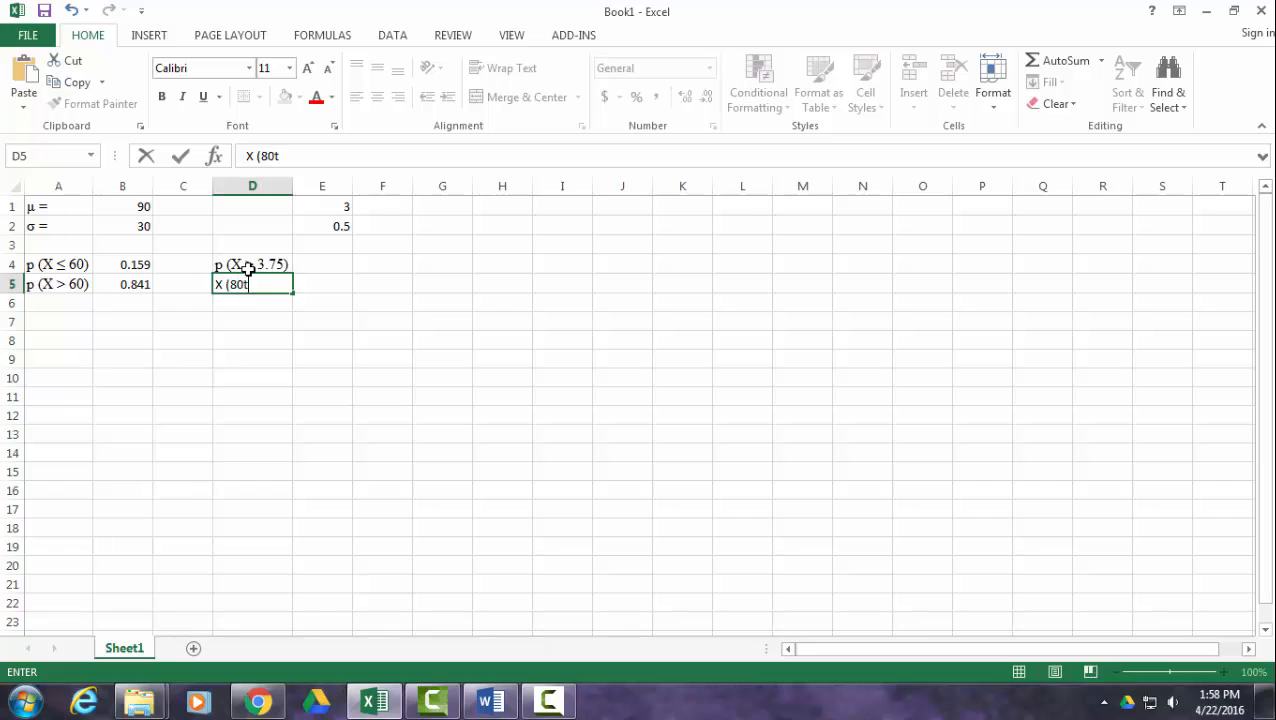
{"action": "type", "text": "h %ile)"}
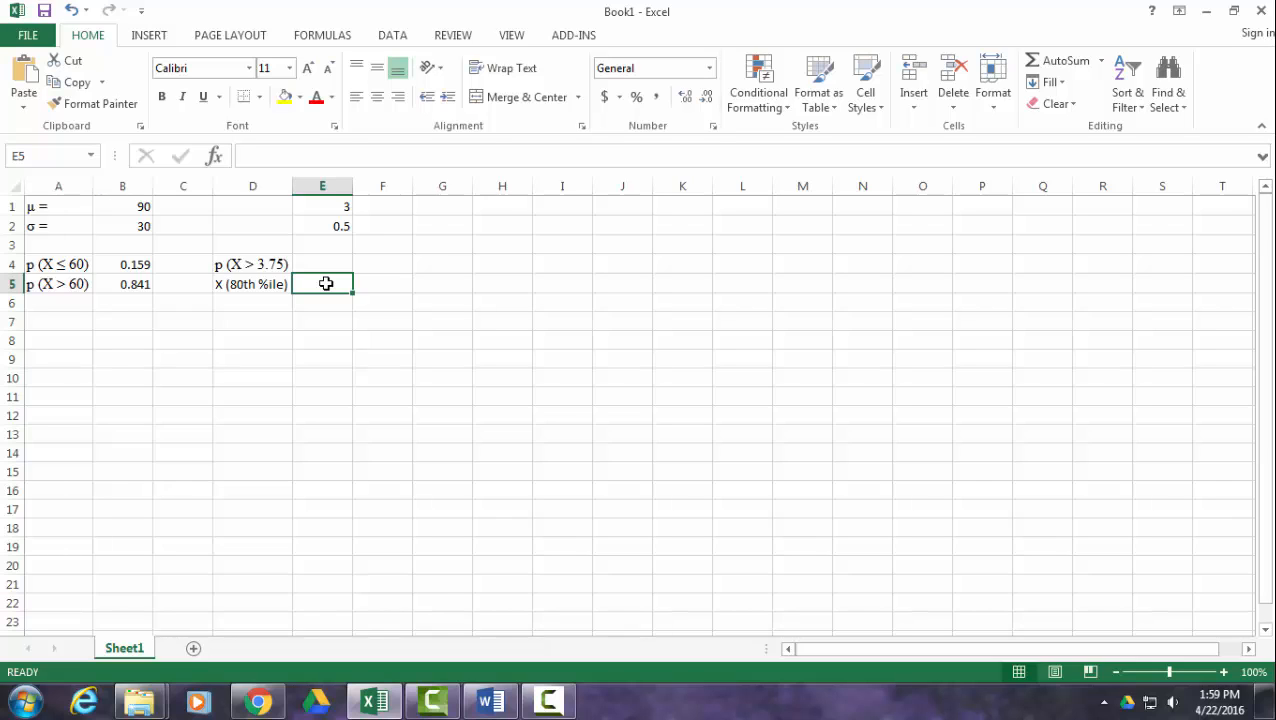
- Compute the 80th-percentile GPA in E5 with =NORM.INV(.80,E1,E2), giving 3.420811
{"action": "type", "text": "="}
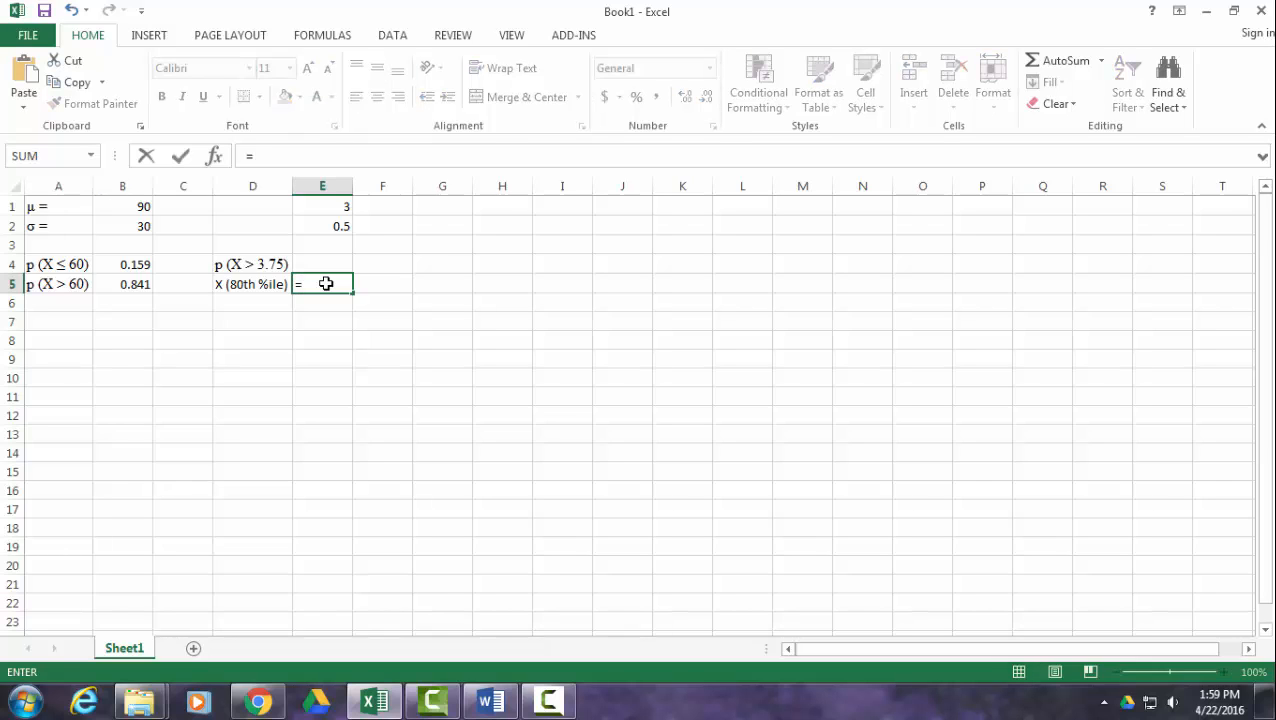
{"action": "type", "text": "norm"}
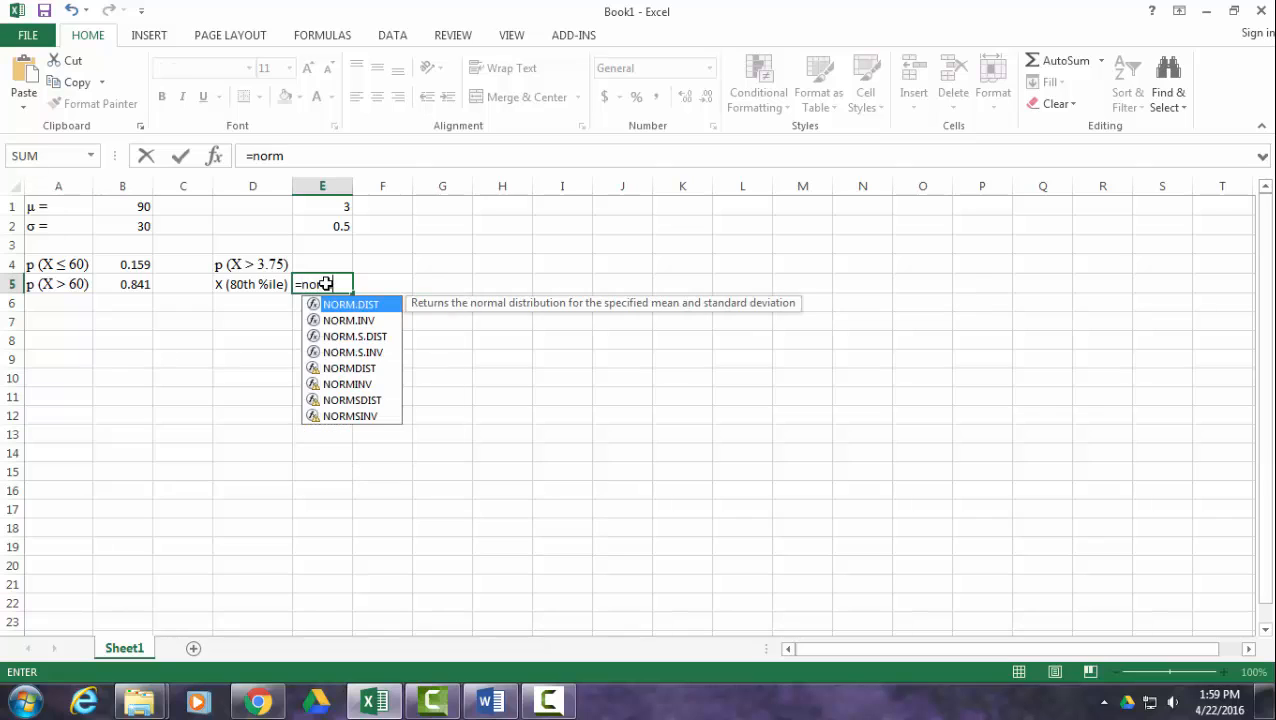
{"action": "mouse_move", "coordinate": [352, 332]}
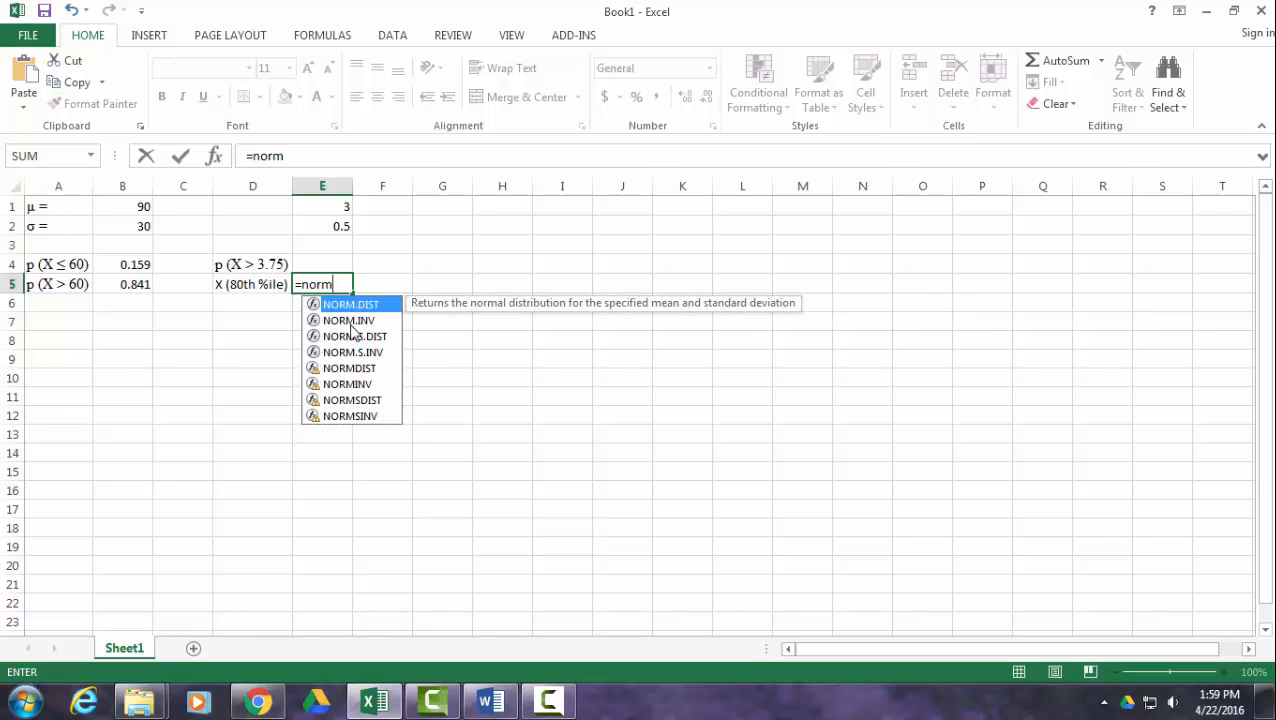
{"action": "double_click", "coordinate": [348, 320]}
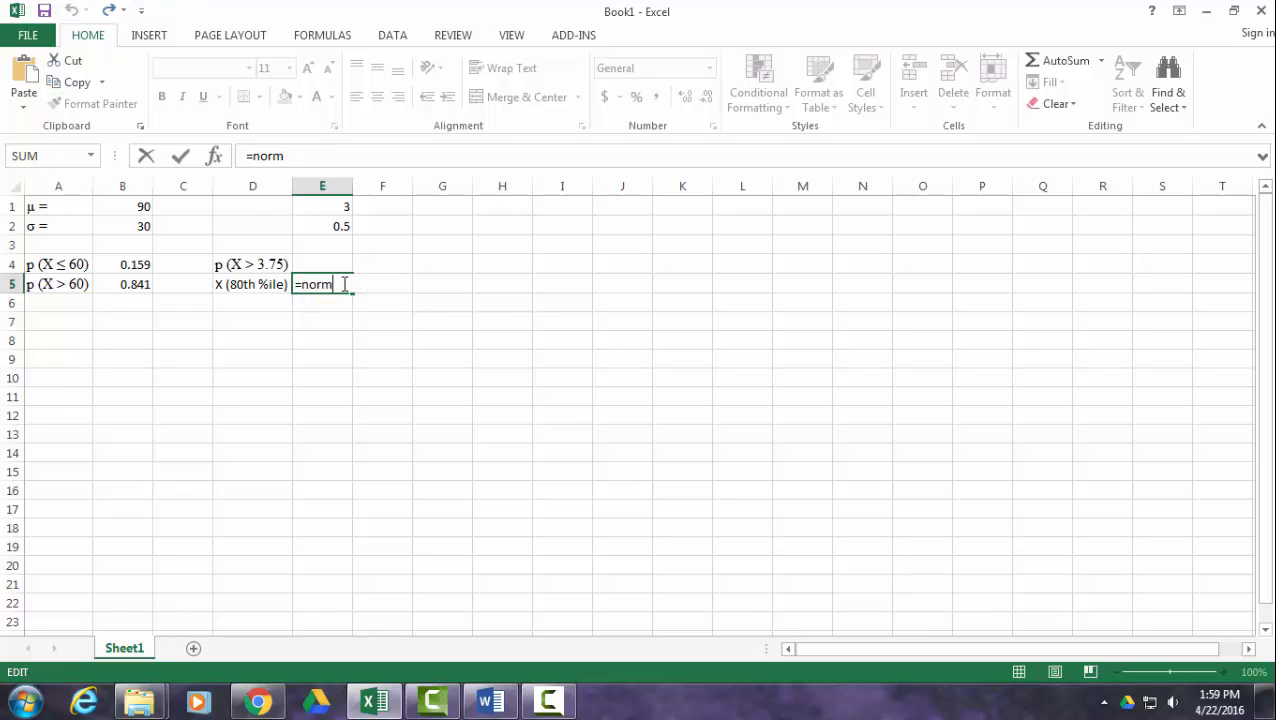
{"action": "type", "text": "."}
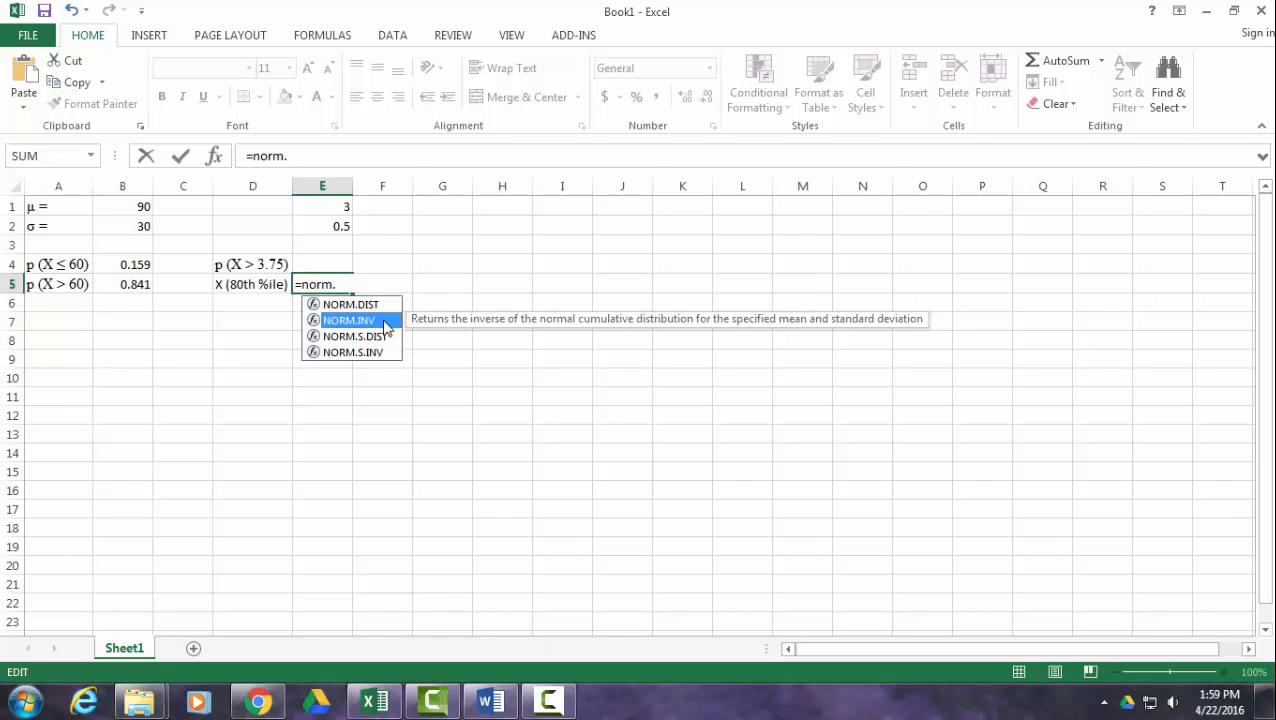
{"action": "mouse_move", "coordinate": [360, 320]}
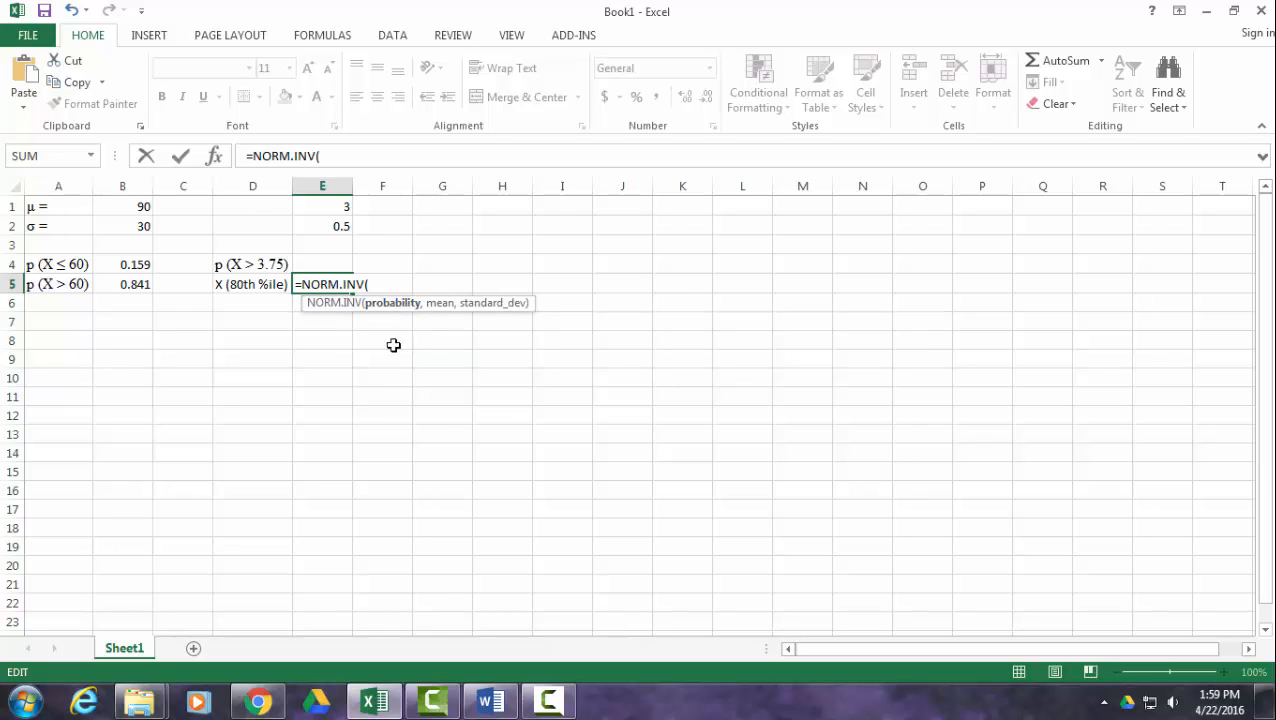
{"action": "mouse_move", "coordinate": [388, 388]}
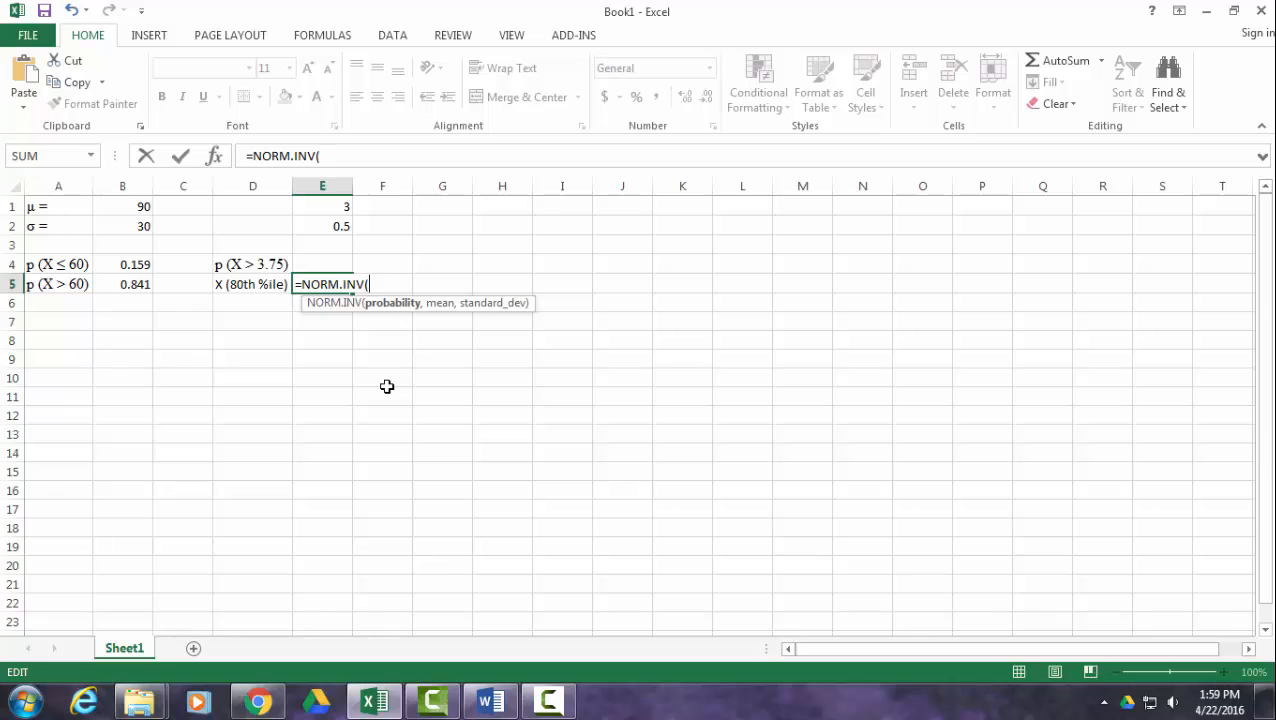
{"action": "type", "text": ".80"}
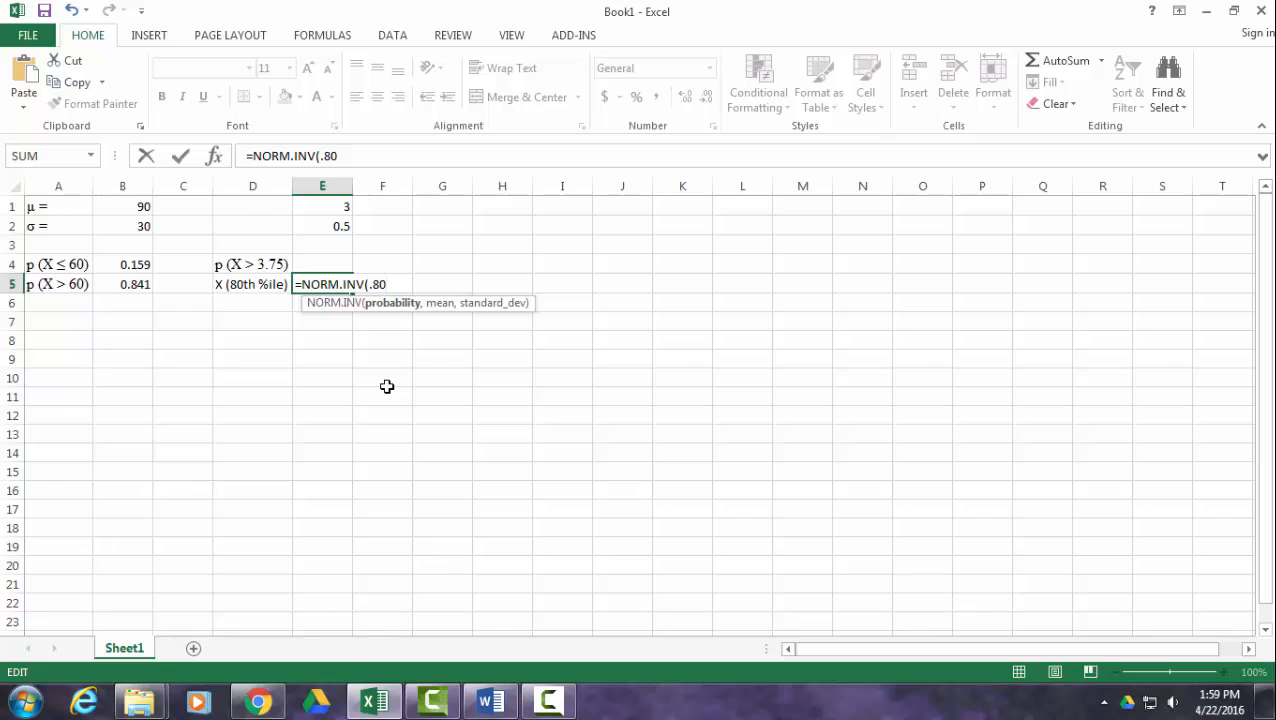
{"action": "type", "text": ","}
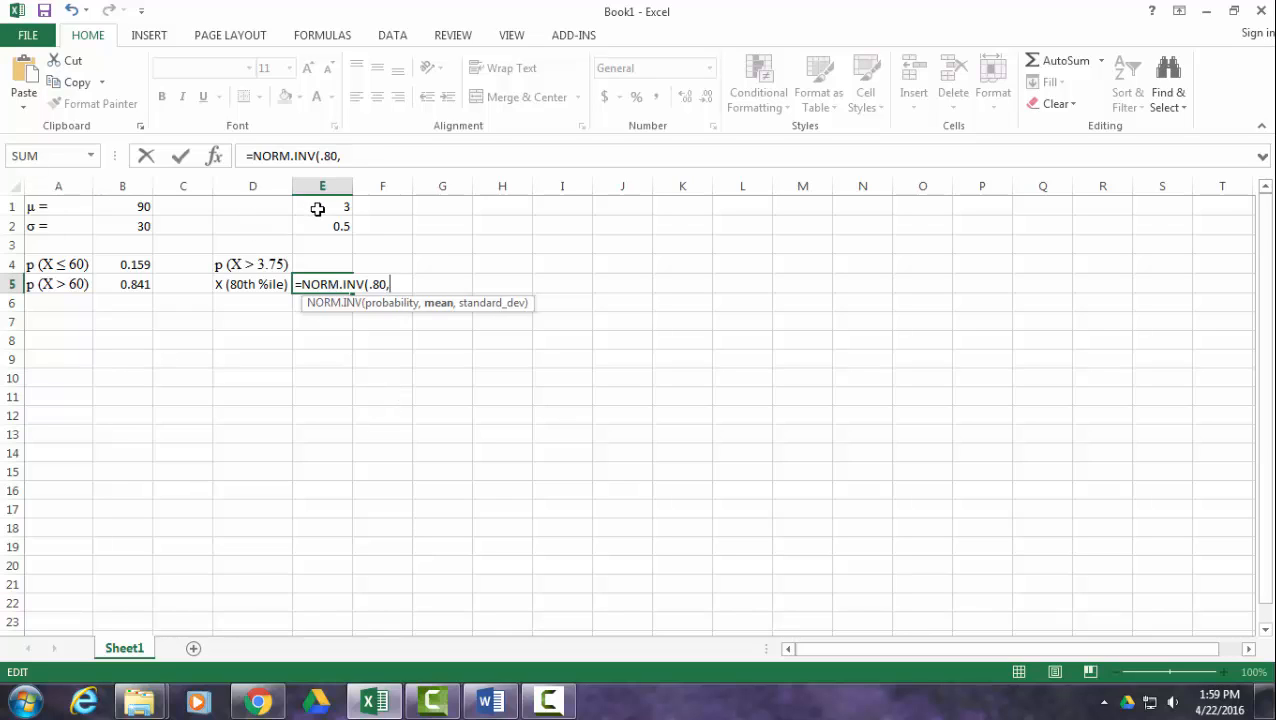
{"action": "left_click", "coordinate": [320, 206]}
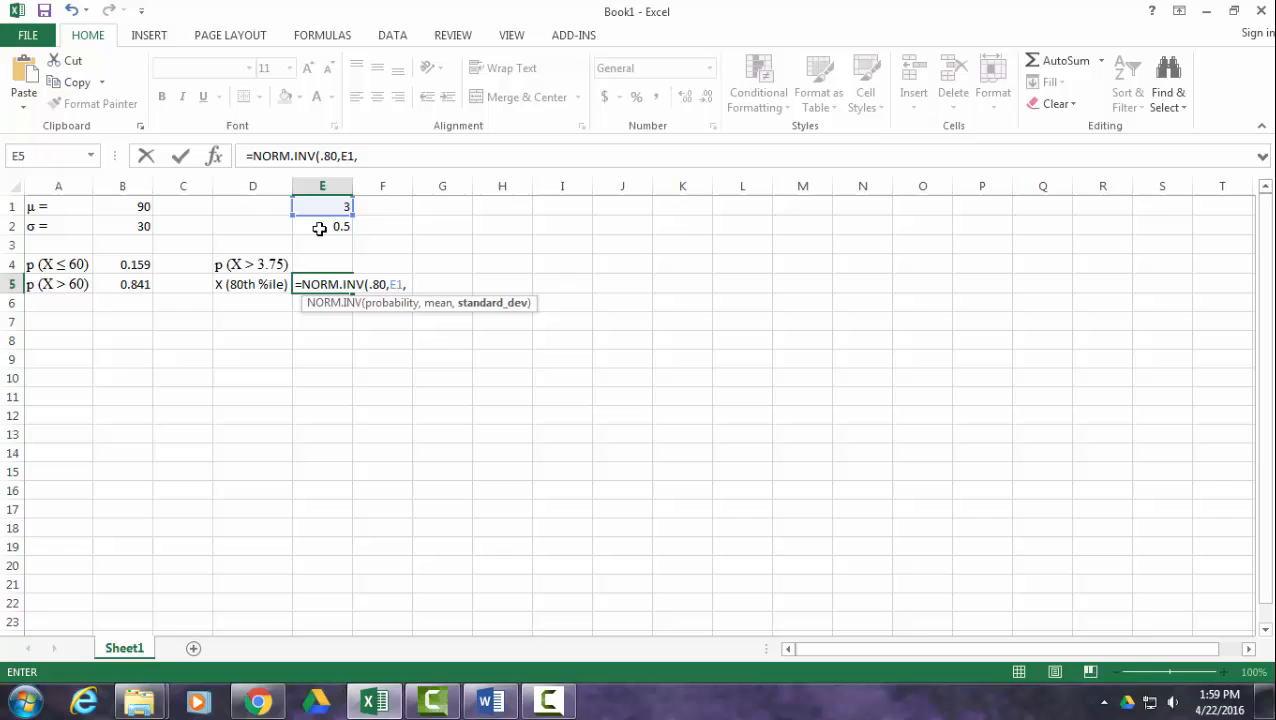
{"action": "key", "text": "Return"}
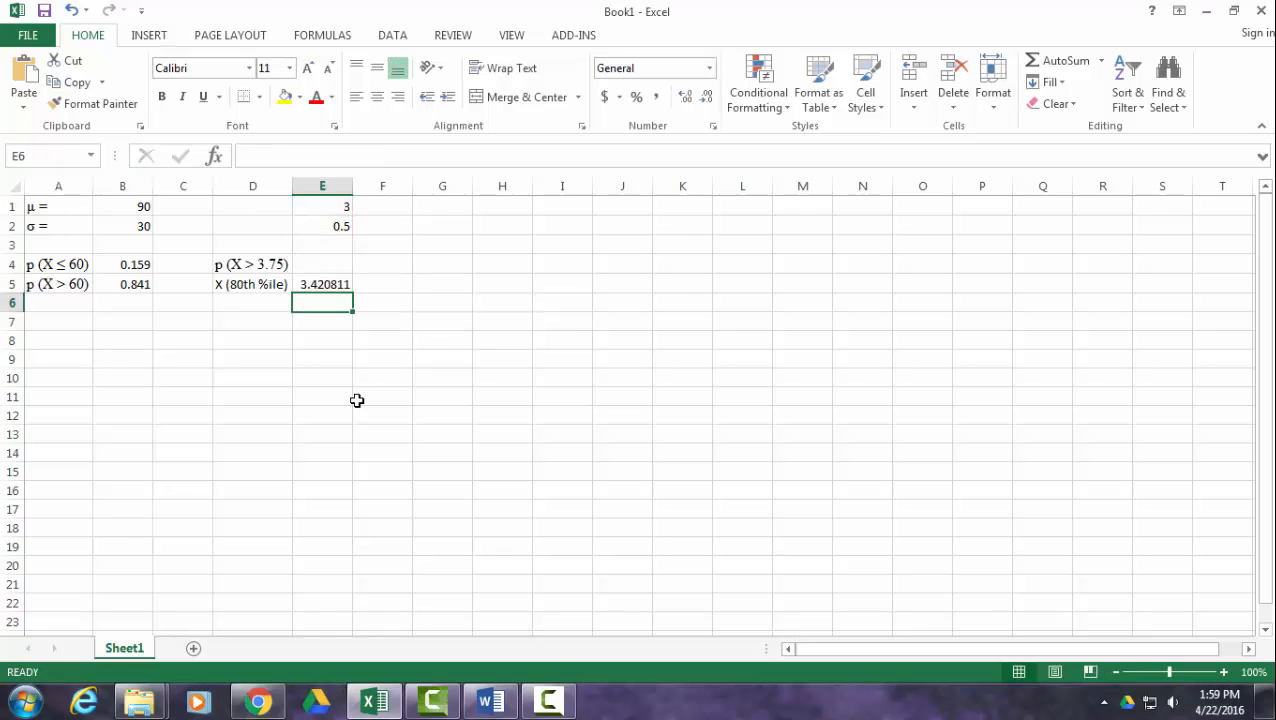
{"action": "mouse_move", "coordinate": [360, 284]}
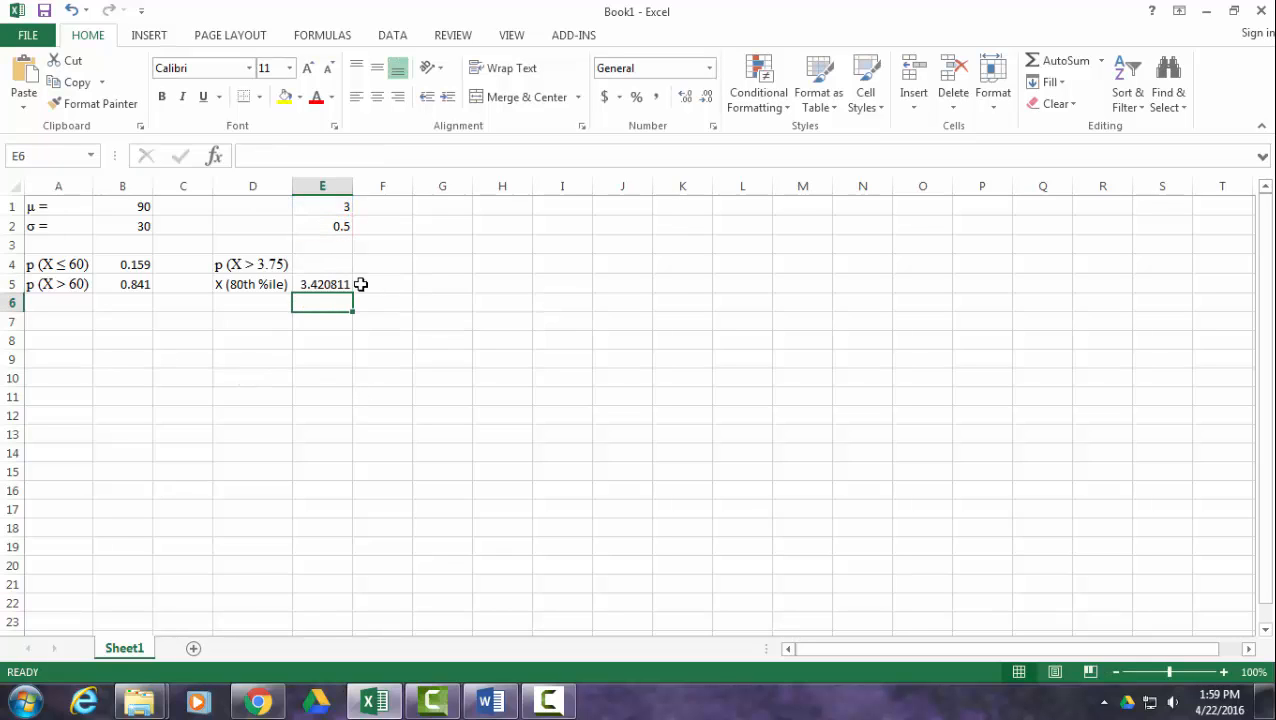
- Format the 3.420811 cell as Number with 2 decimals so it shows 3.42
{"action": "right_click", "coordinate": [322, 284]}
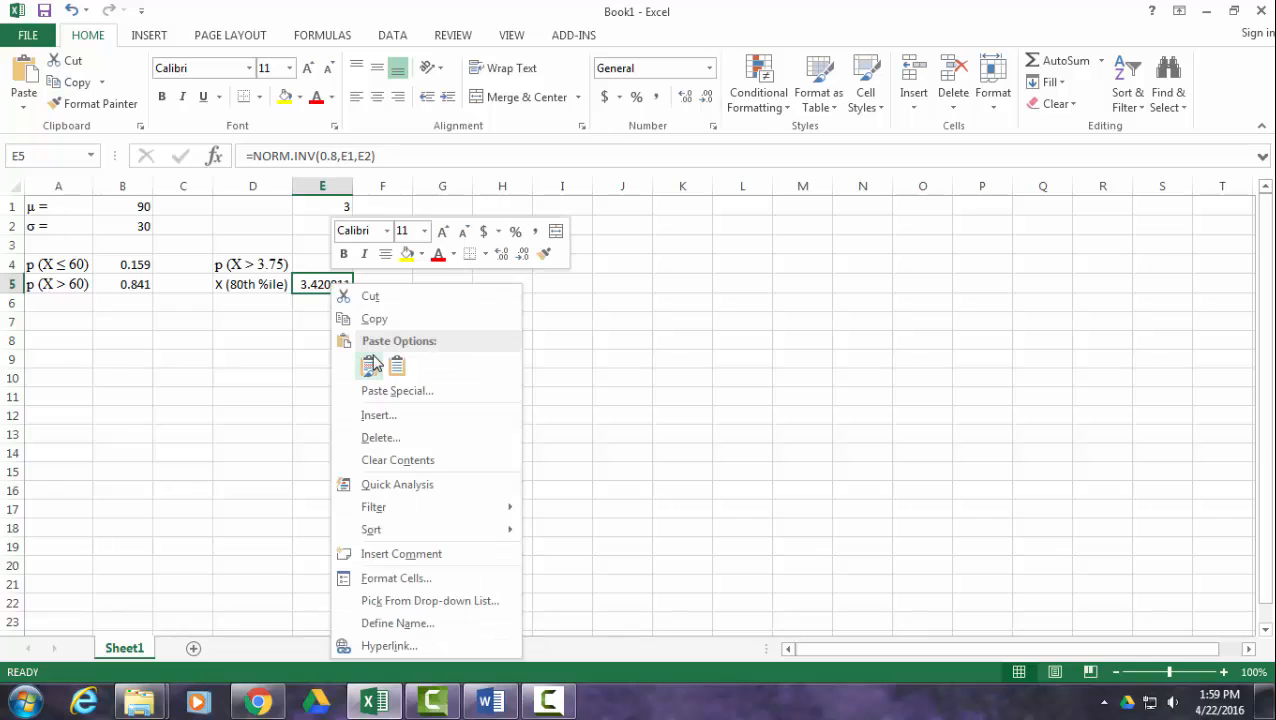
{"action": "mouse_move", "coordinate": [396, 578]}
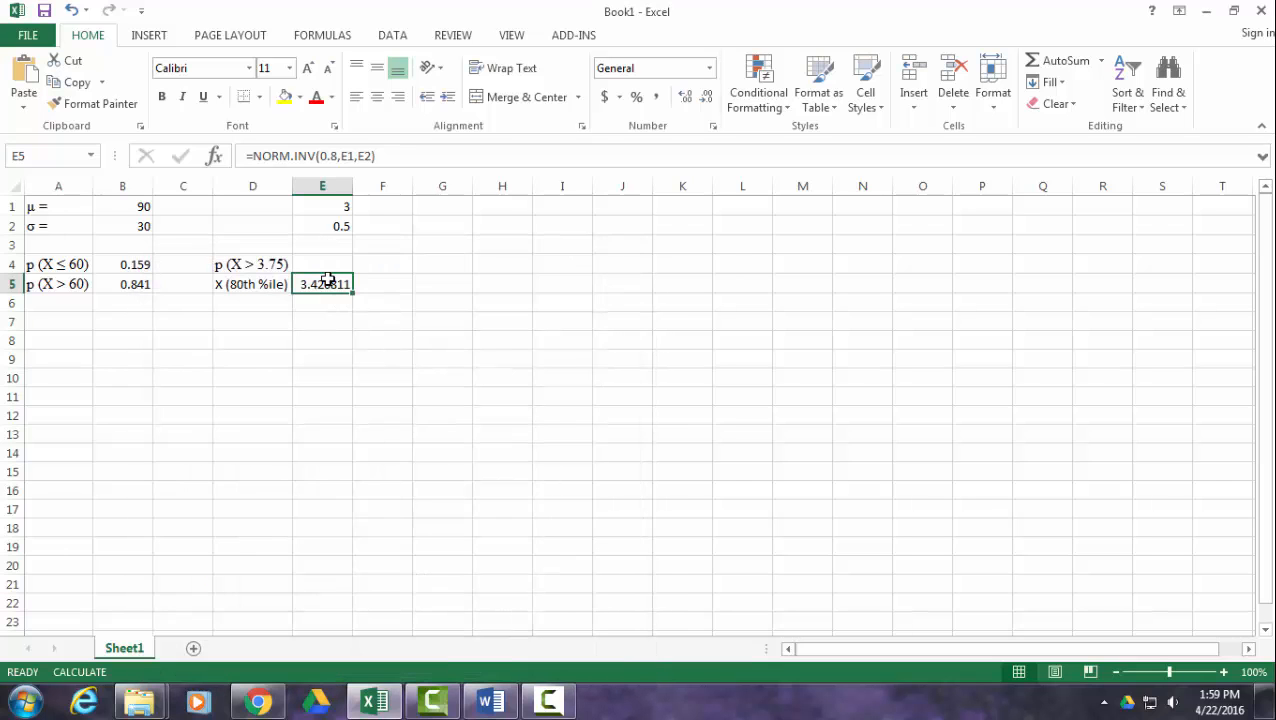
{"action": "mouse_move", "coordinate": [408, 580]}
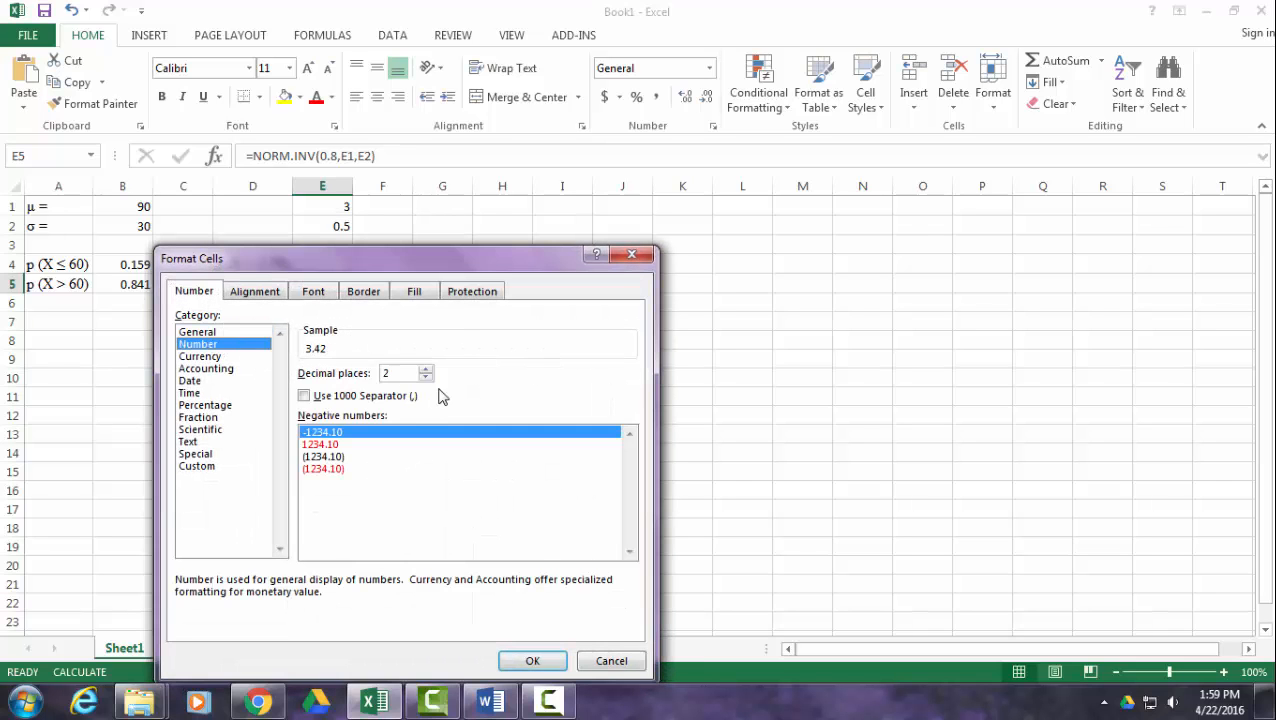
{"action": "left_click", "coordinate": [532, 660]}
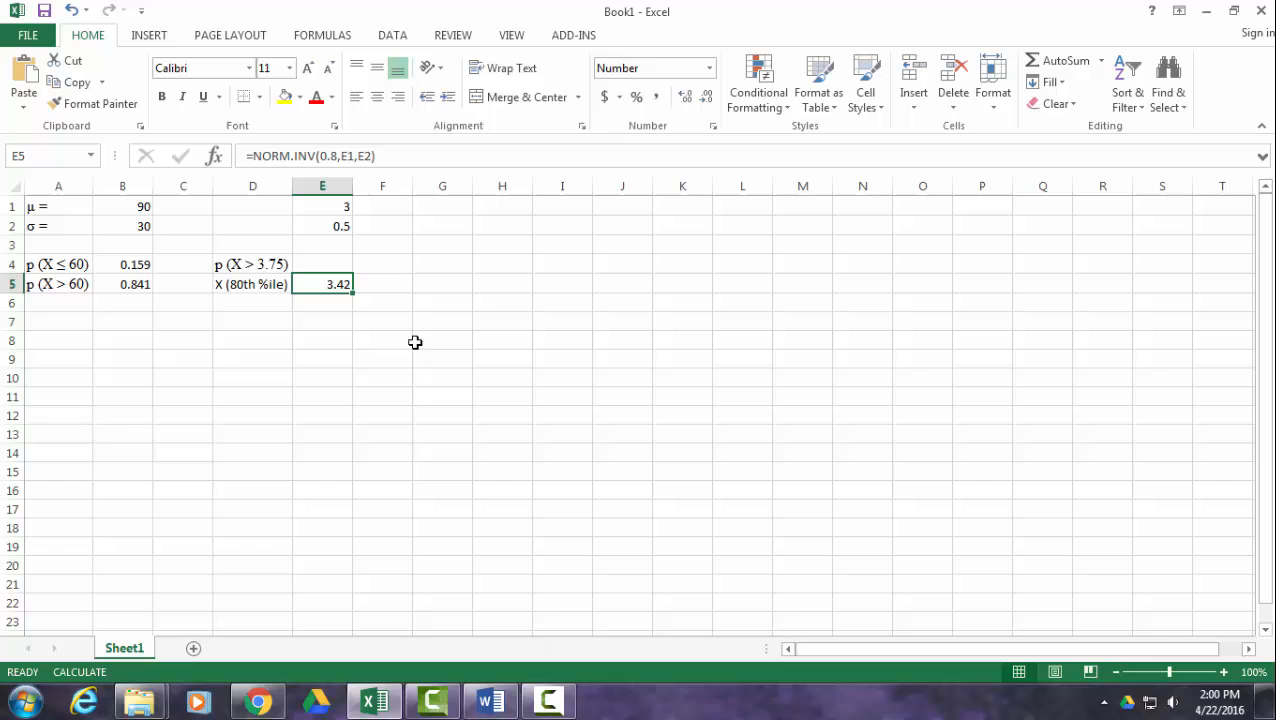
{"action": "mouse_move", "coordinate": [320, 282]}
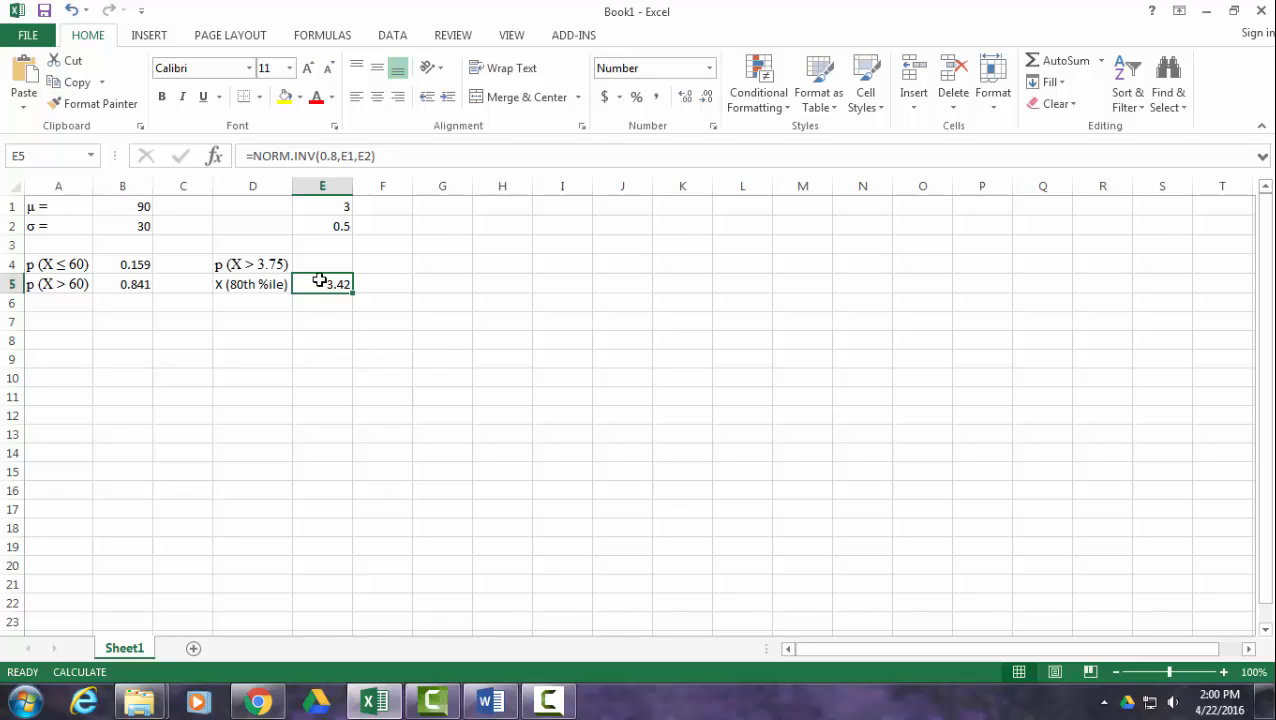
- Paste the bold answer 3.42 after question 2b in the Word assignment
{"action": "left_click", "coordinate": [488, 700]}
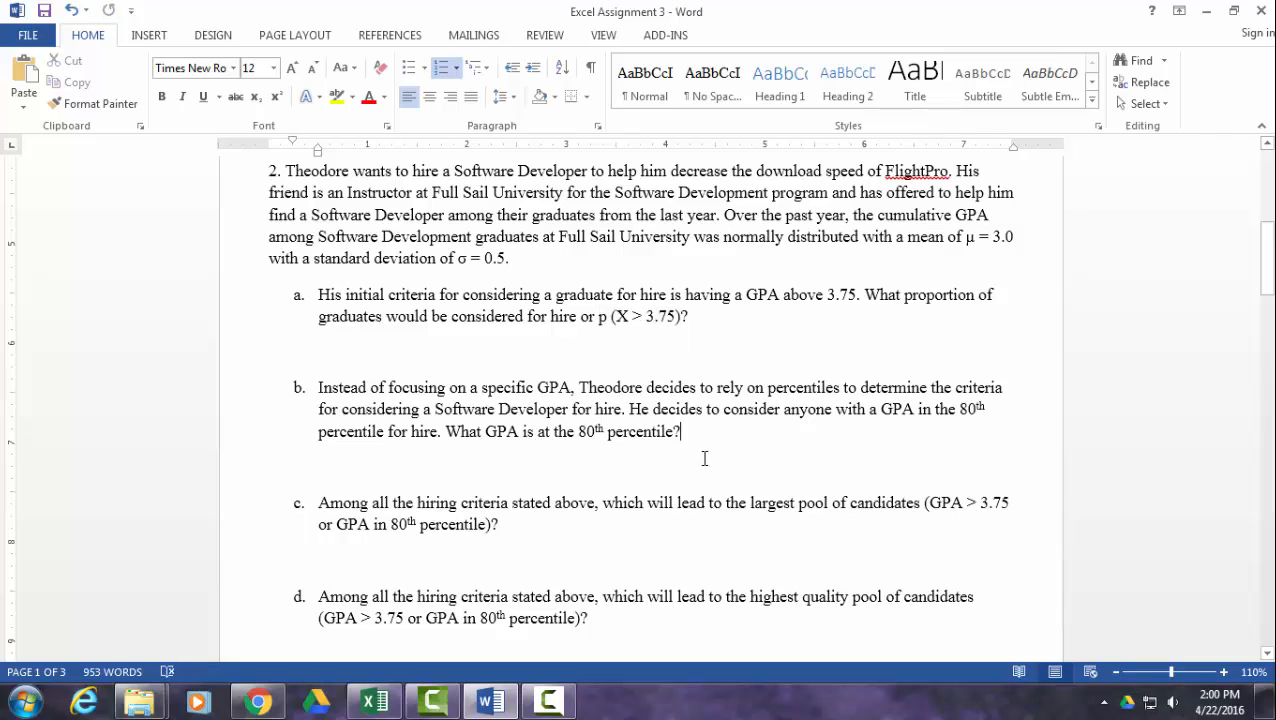
{"action": "left_click", "coordinate": [24, 80]}
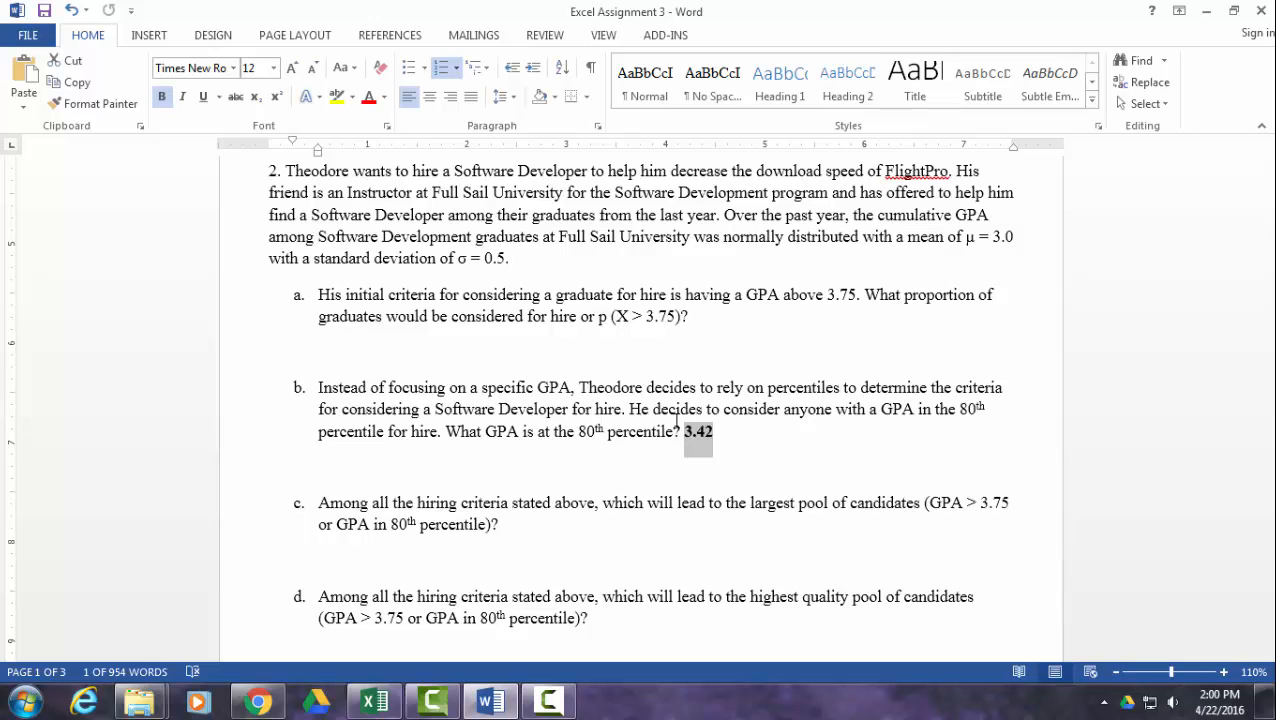
{"action": "mouse_move", "coordinate": [536, 356]}
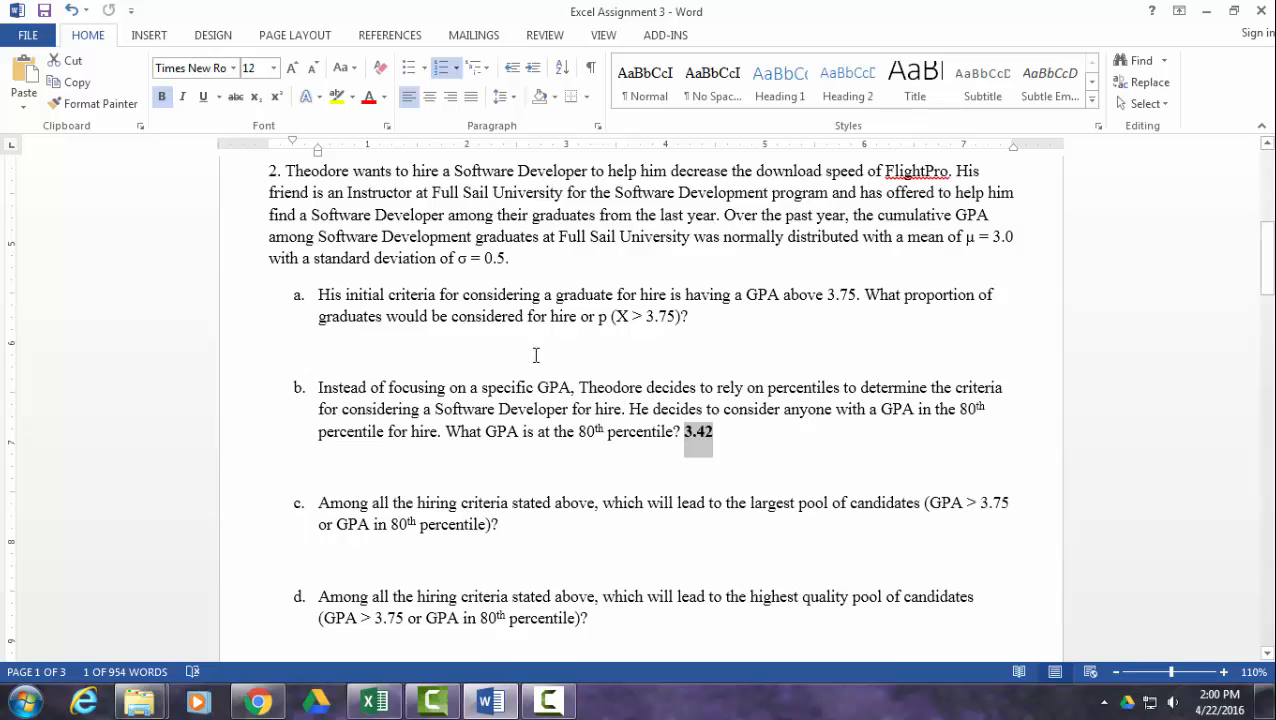
{"action": "mouse_move", "coordinate": [420, 452]}
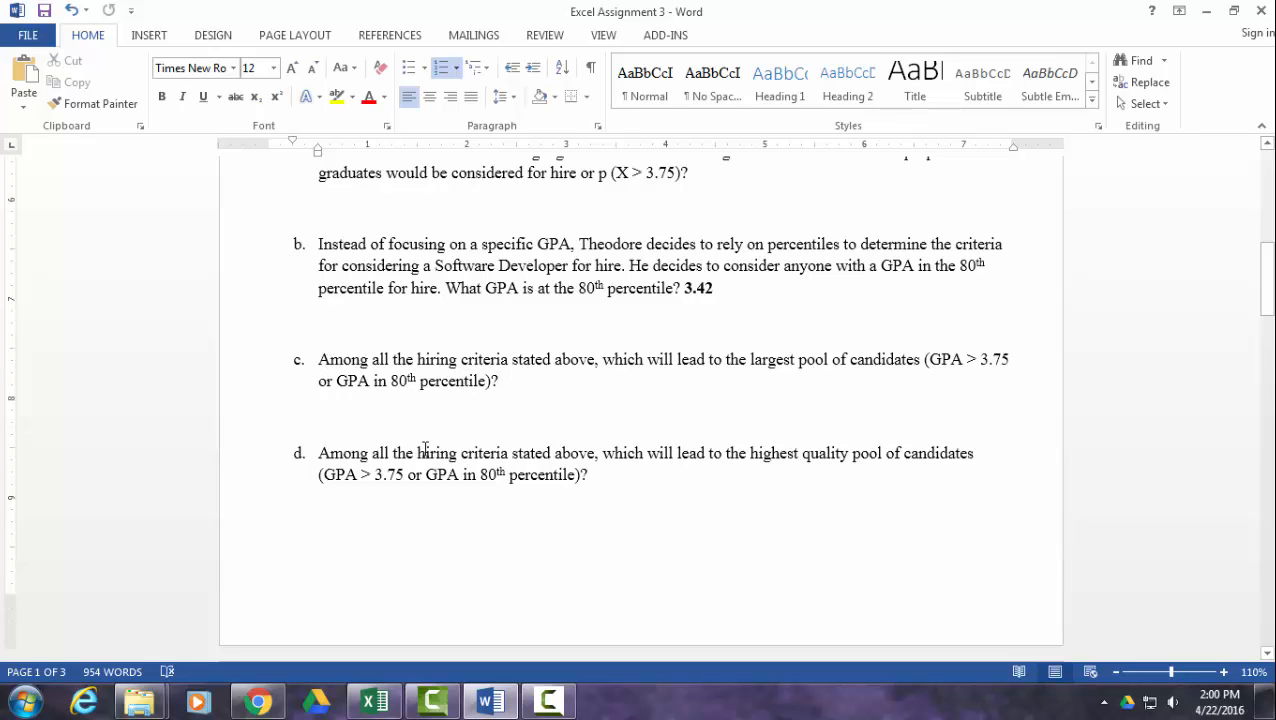
{"action": "mouse_move", "coordinate": [726, 452]}
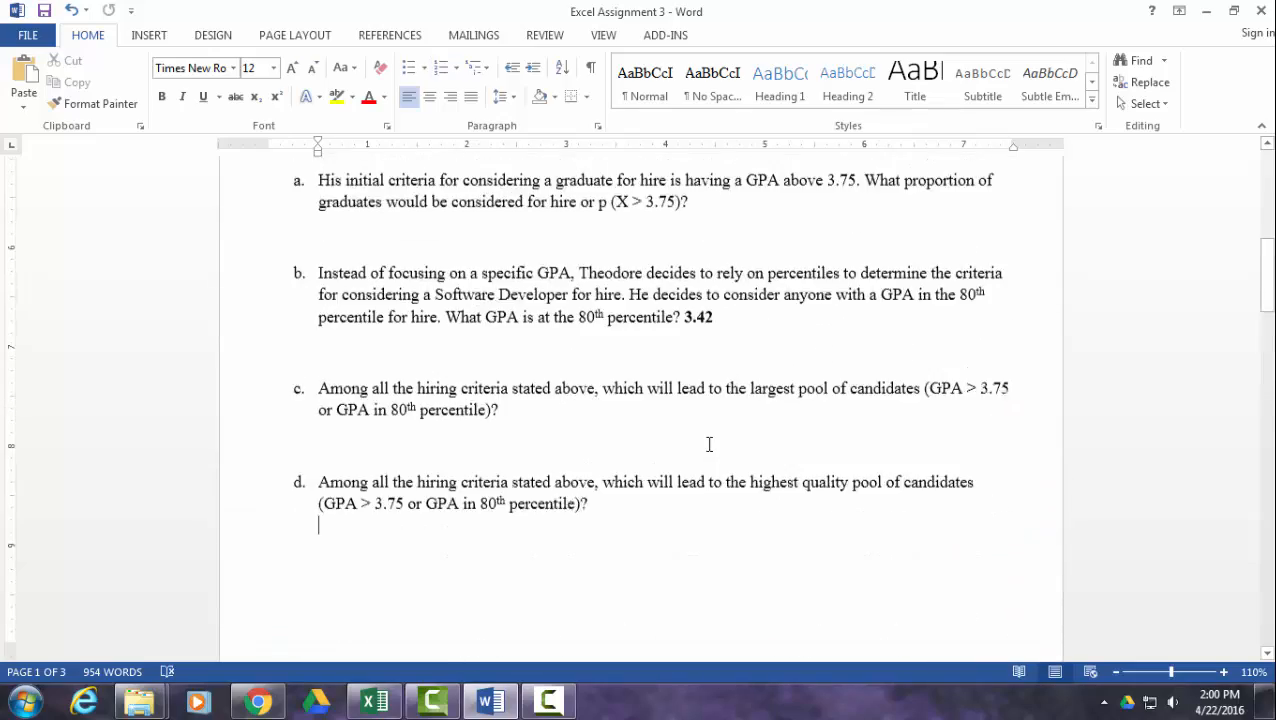
{"action": "scroll", "scroll_direction": "up", "scroll_amount": 3}
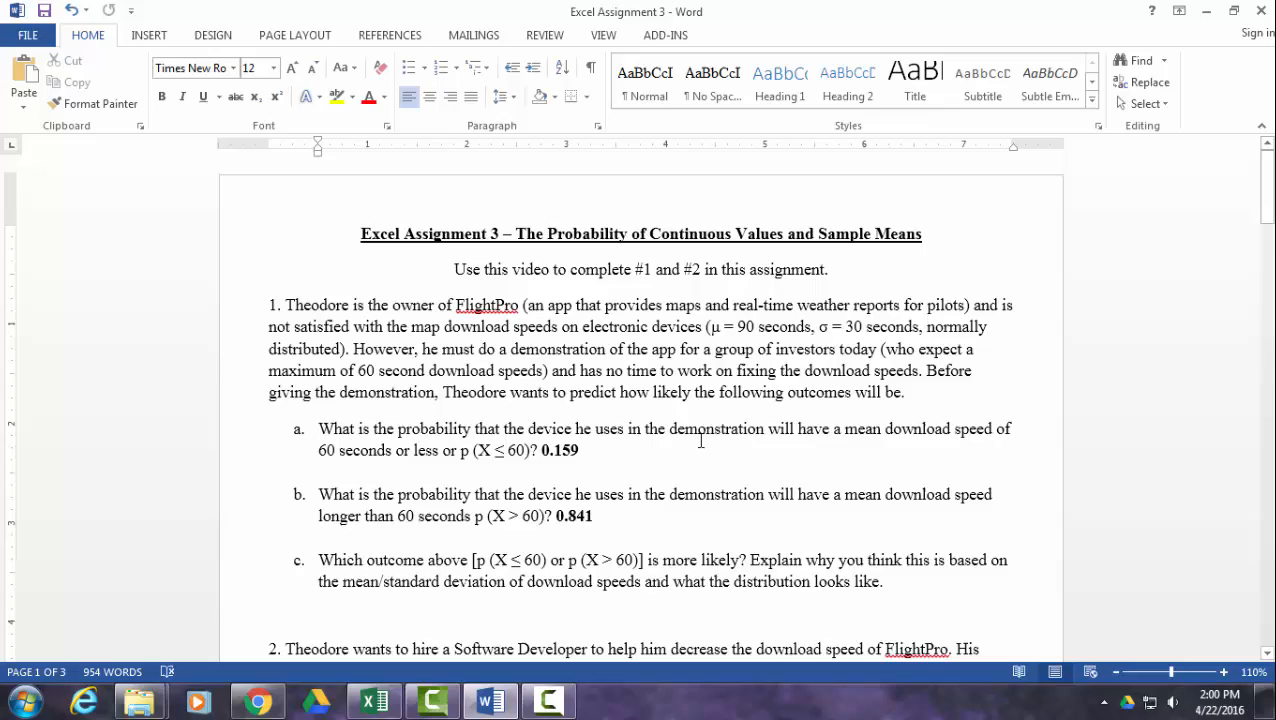
{"action": "scroll", "scroll_direction": "down", "scroll_amount": 3}
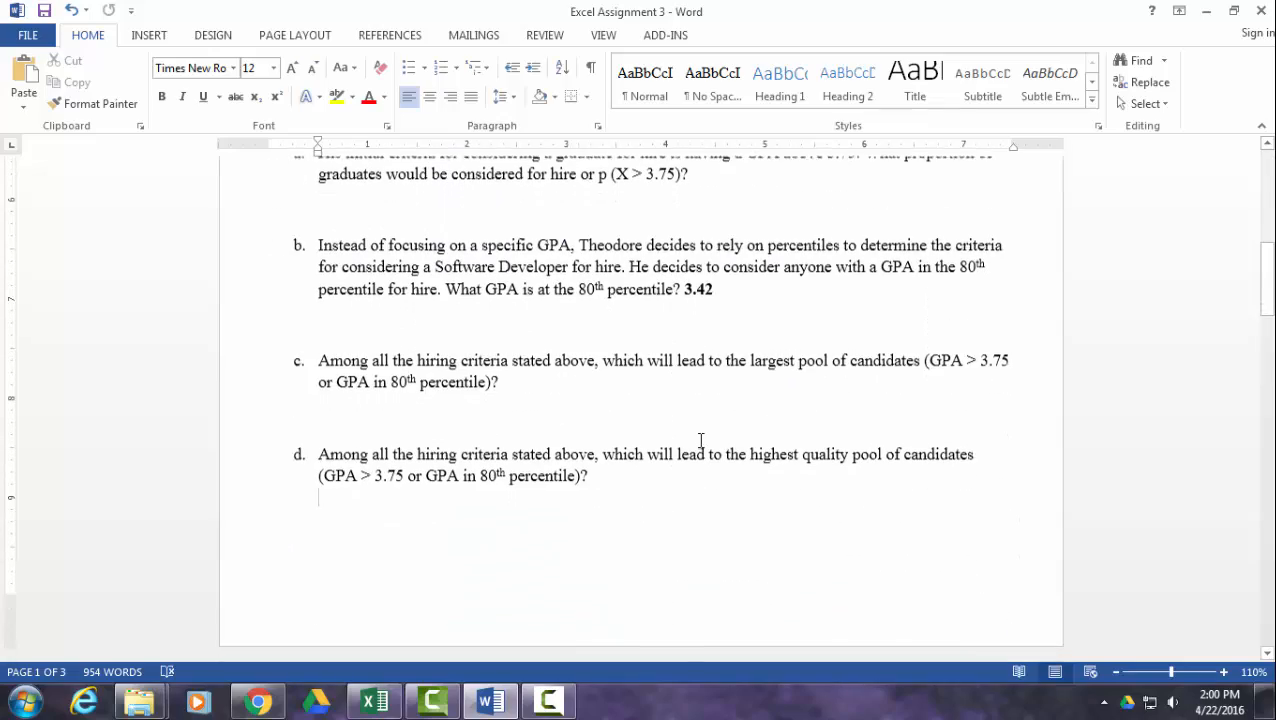